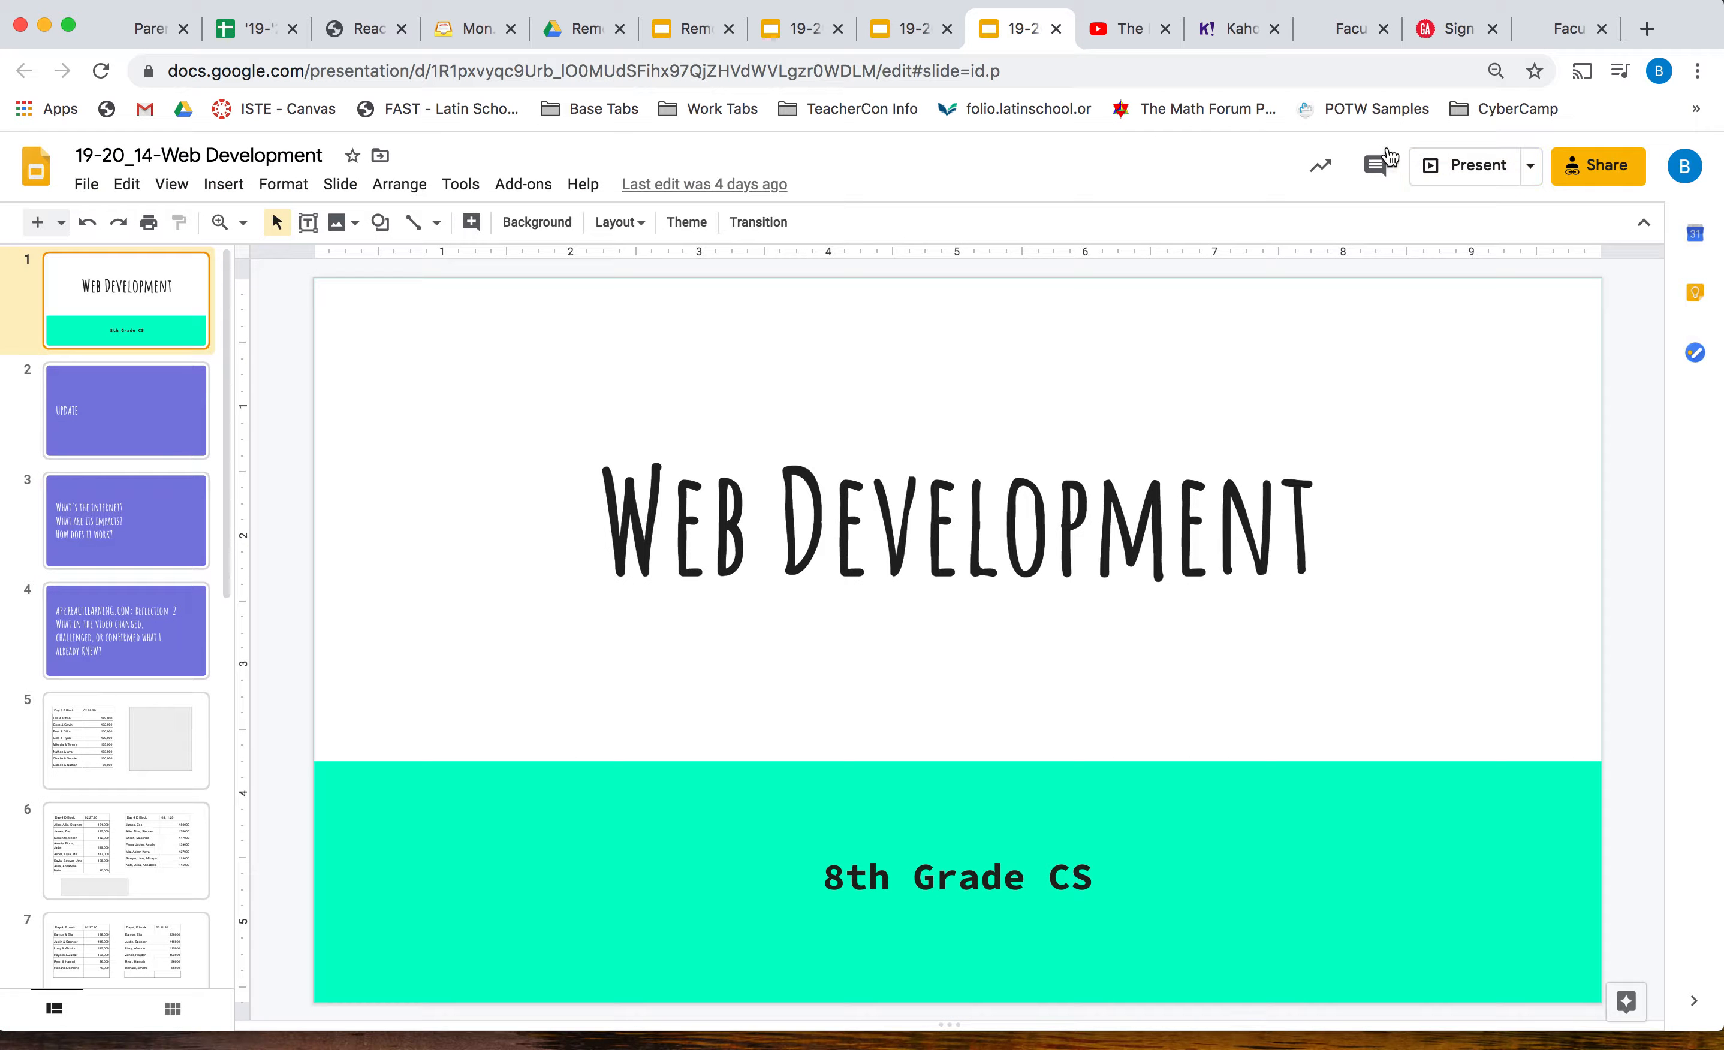
pyautogui.moveTo(1224, 93)
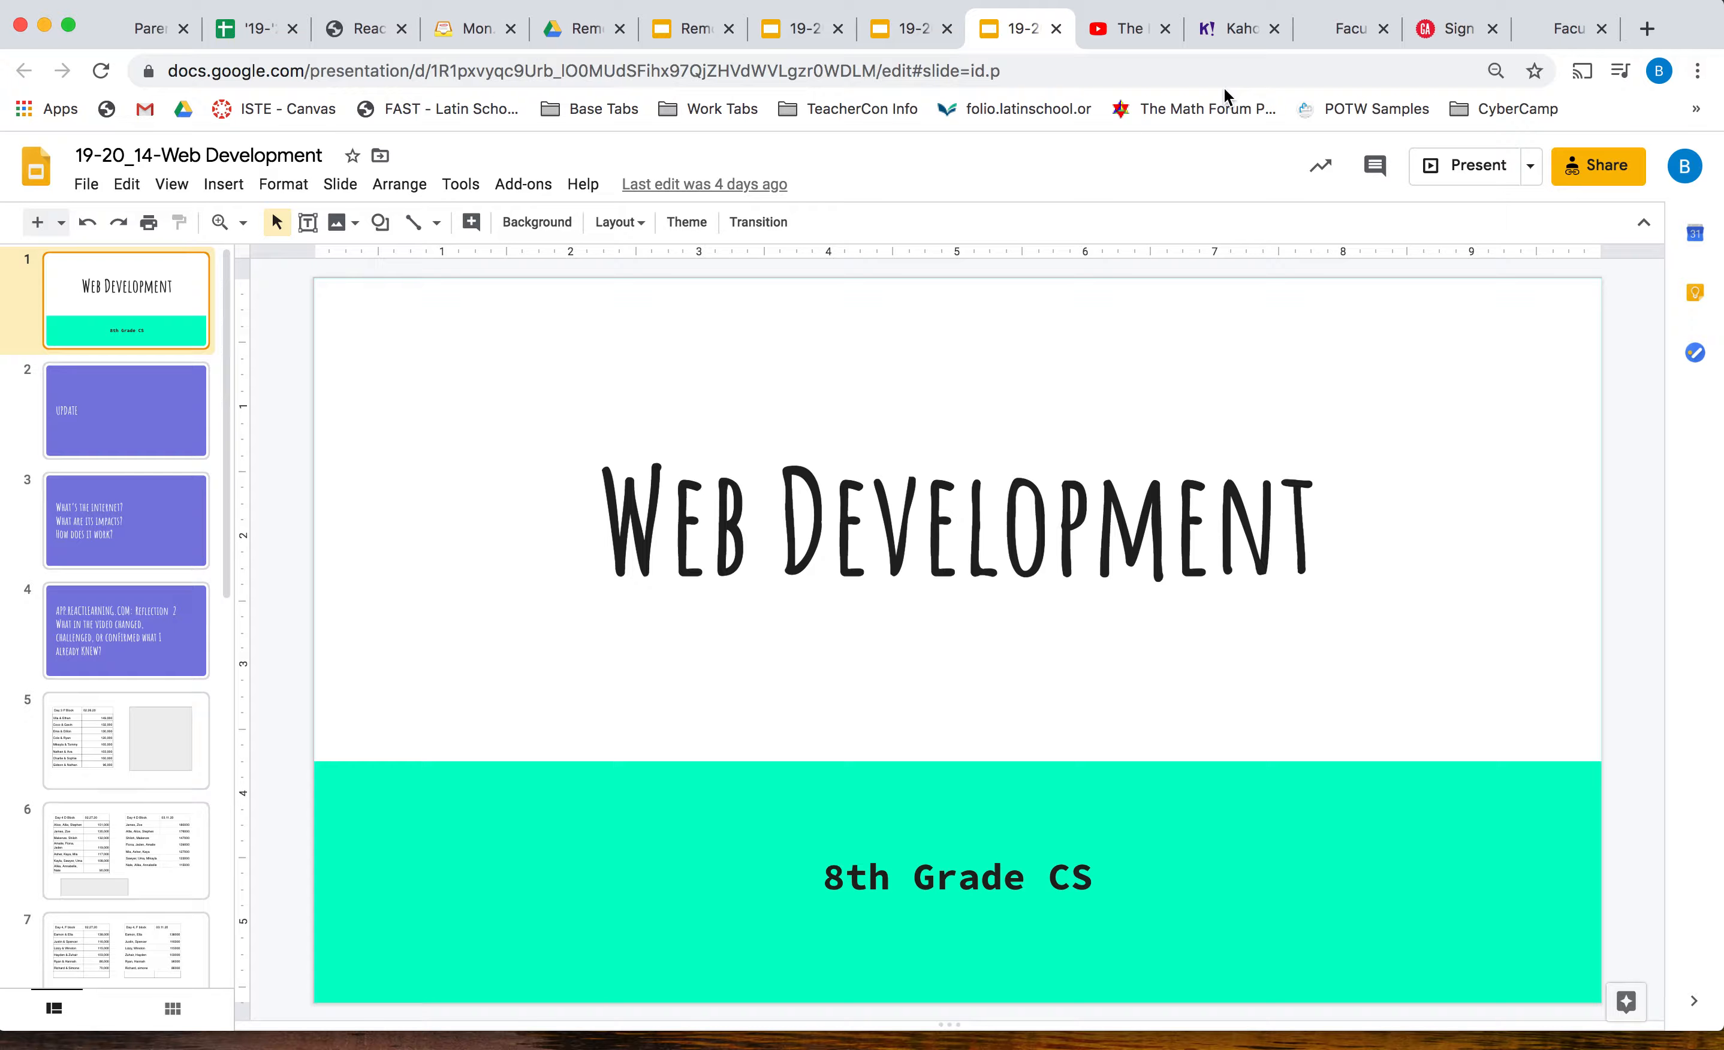
pyautogui.moveTo(472, 28)
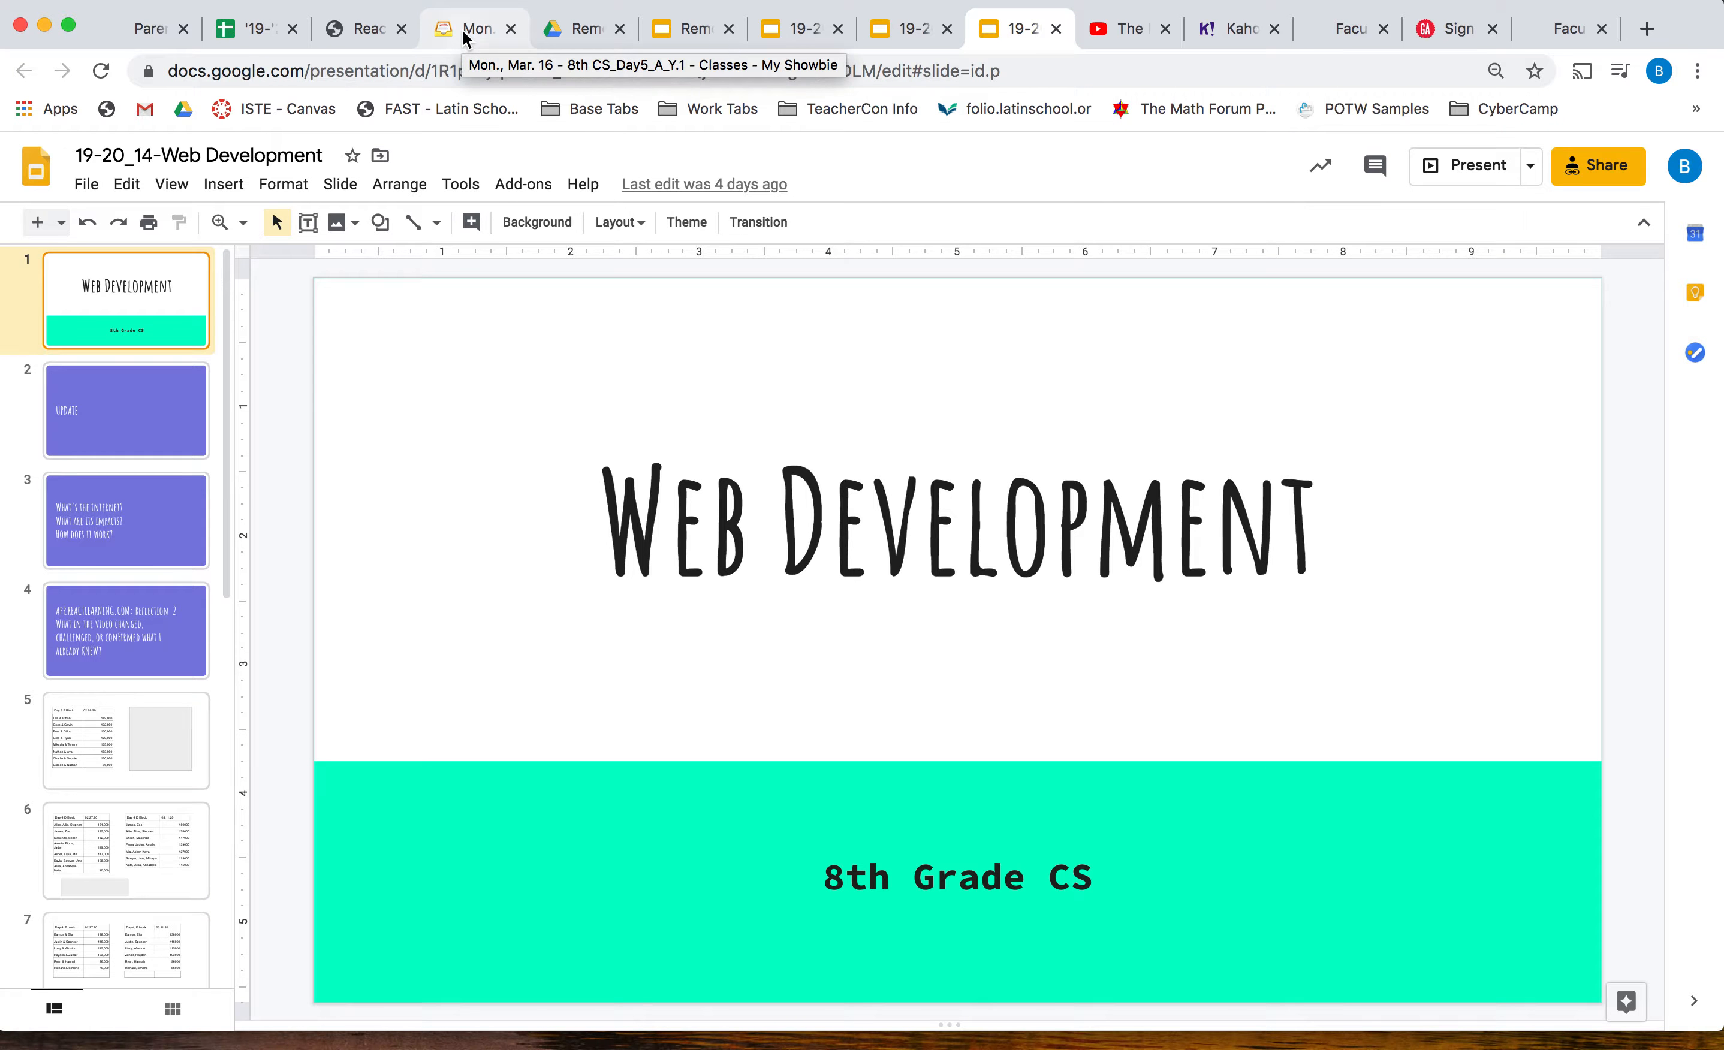
# - Switch to the Showbie tab showing the 8th CS_Day5_A_Y.1 class page
pyautogui.click(472, 28)
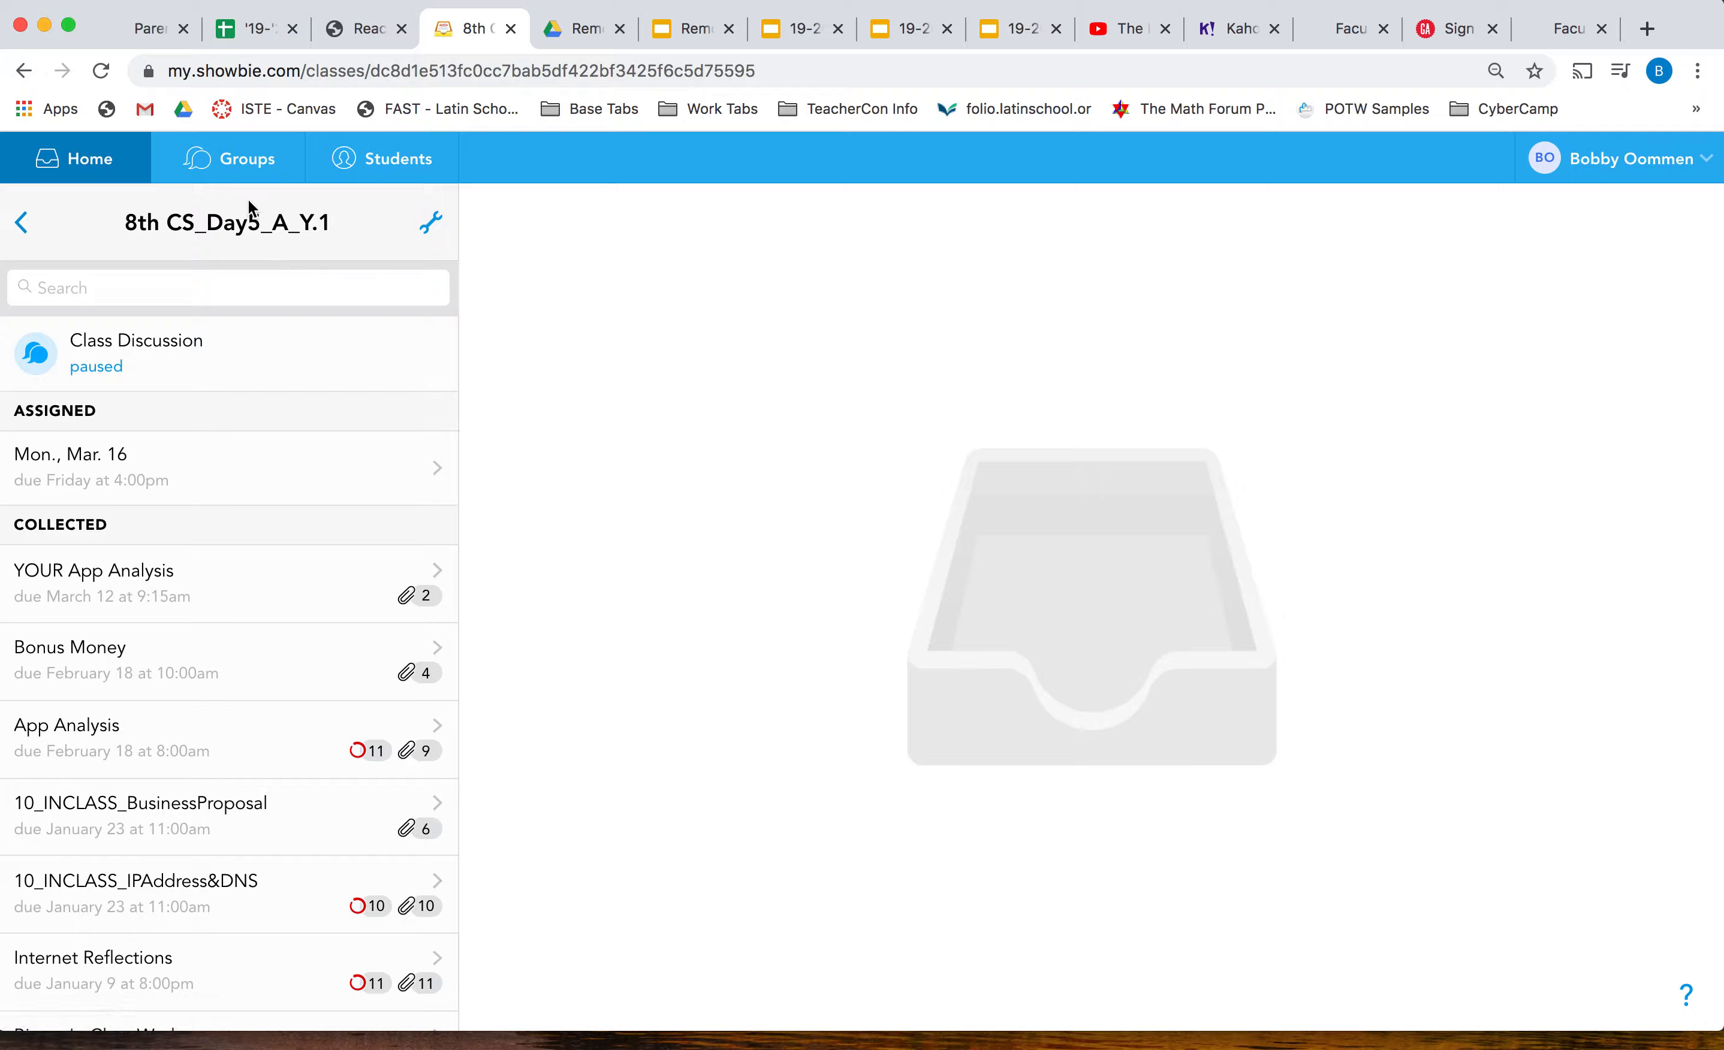
pyautogui.moveTo(292, 196)
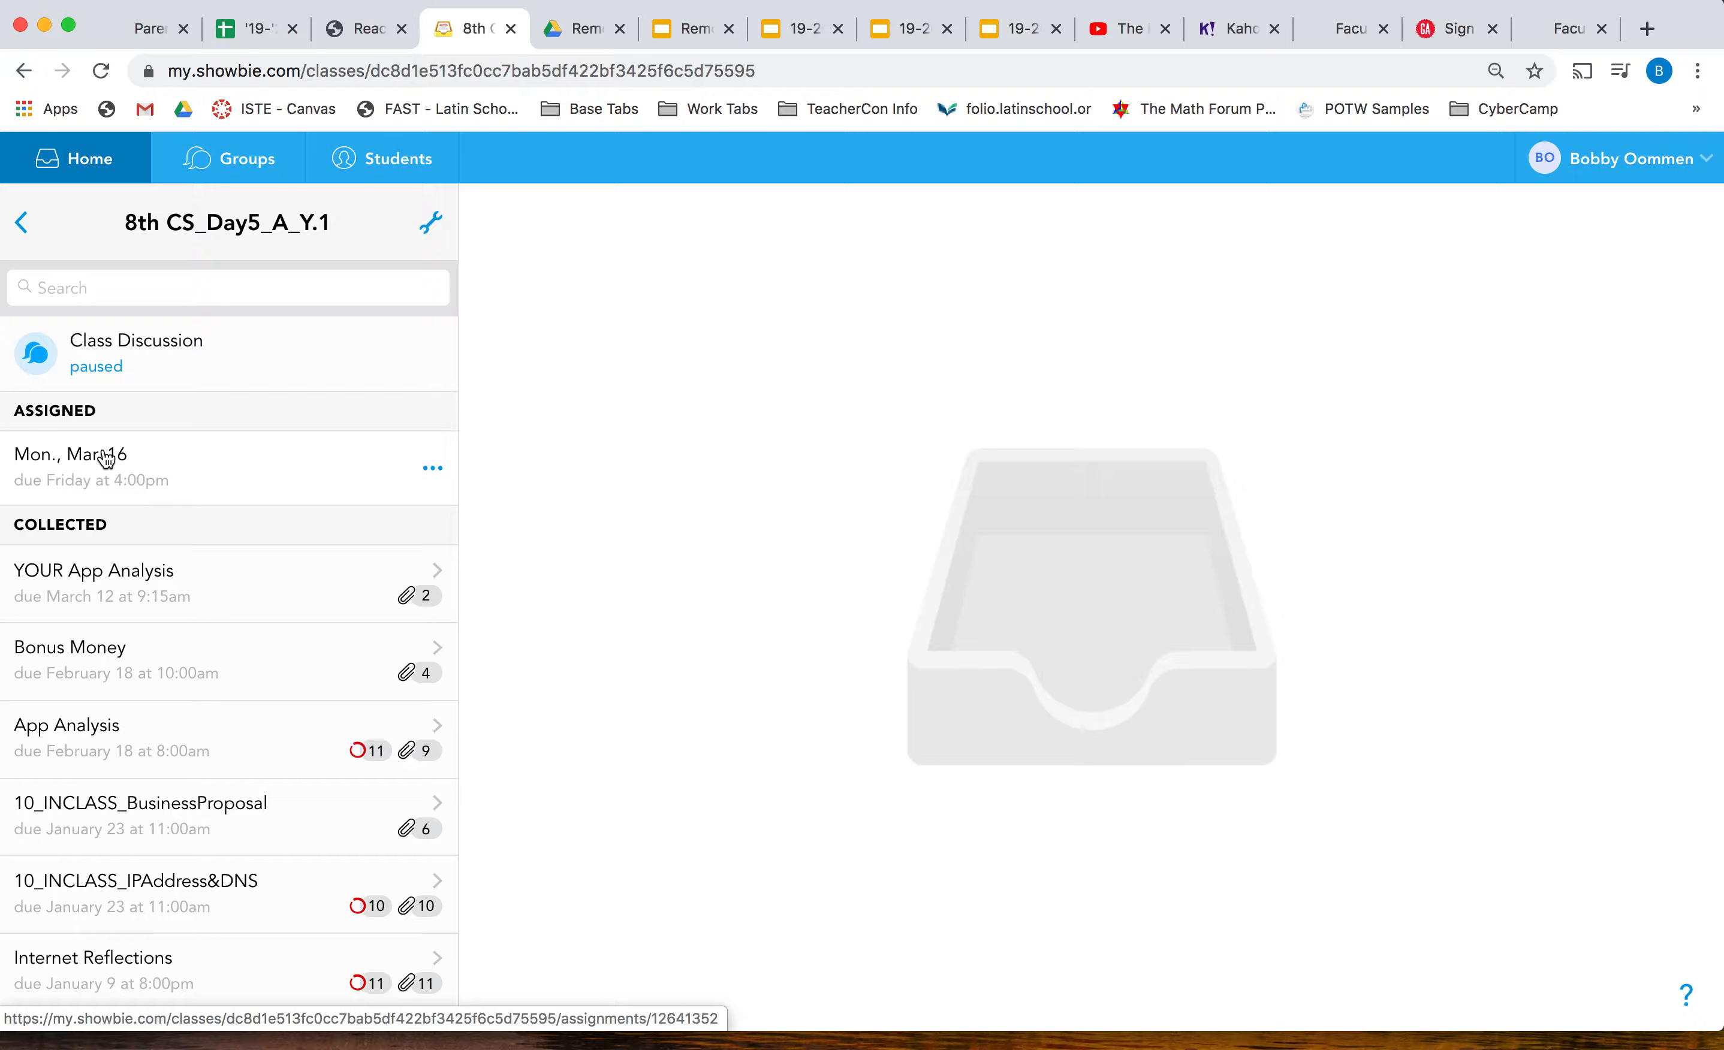
# - View the Mon., Mar. 16 shared post, highlighting the missed-class deadline and the Dash paragraph
pyautogui.click(71, 454)
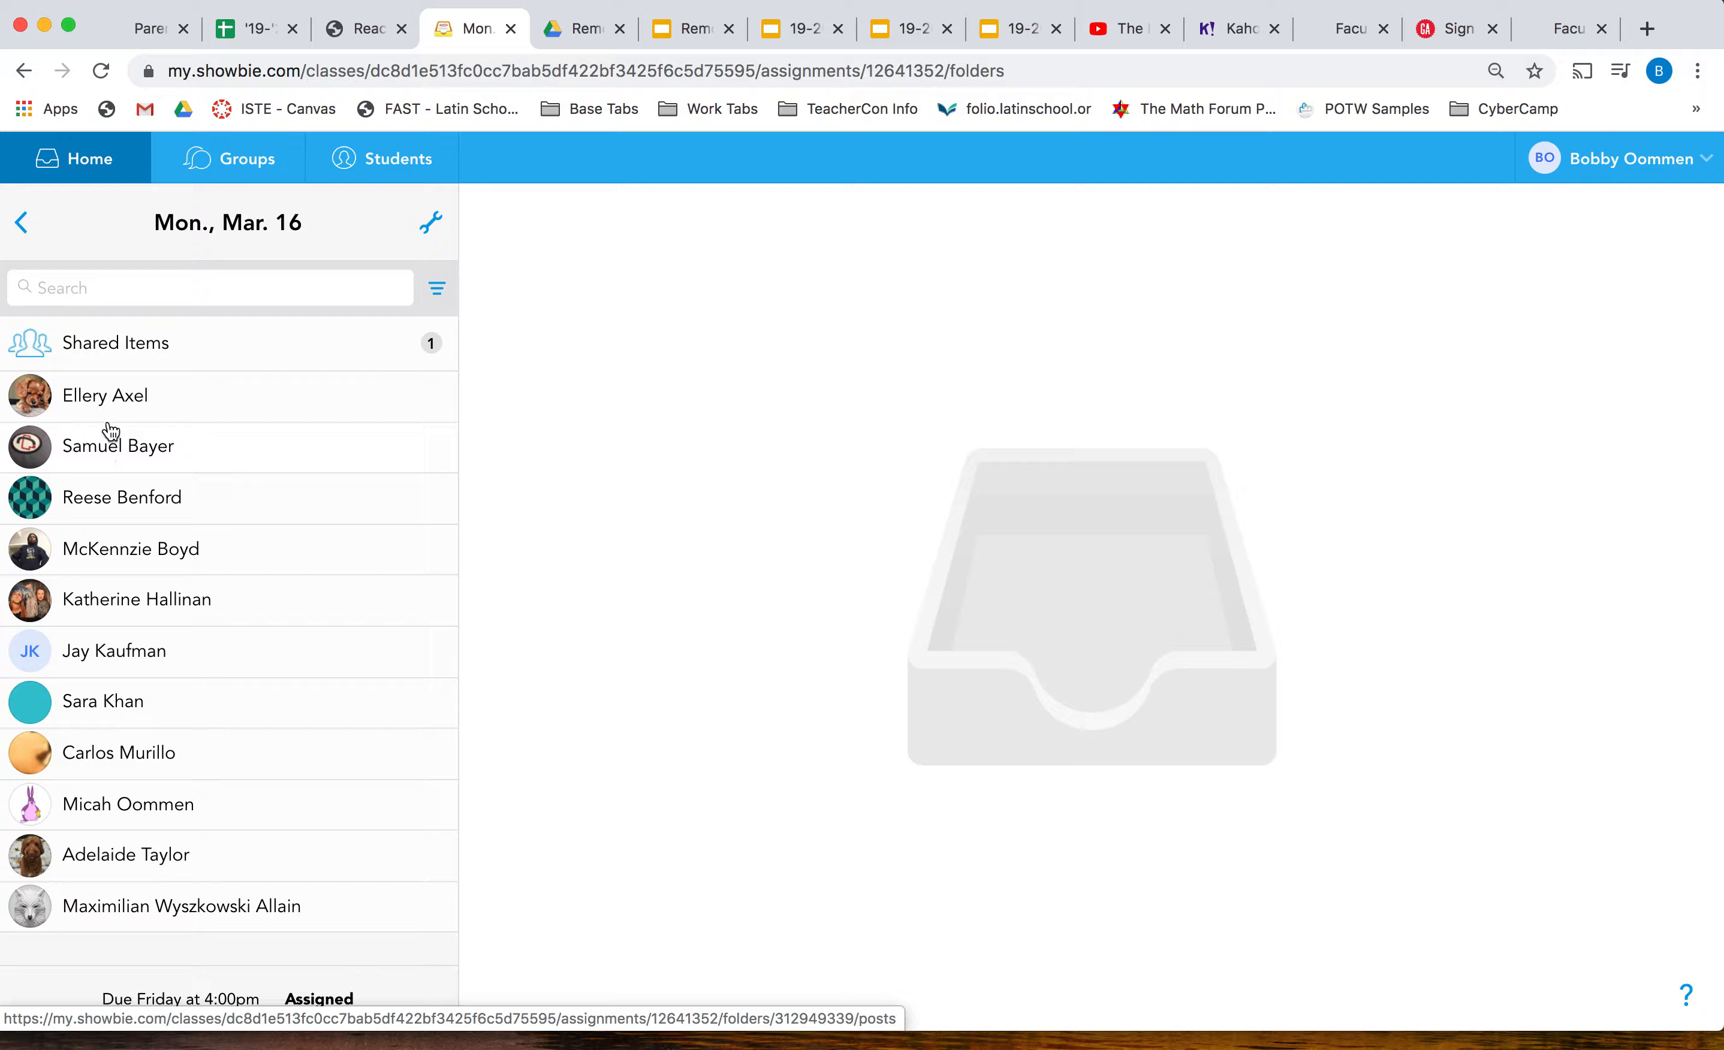
pyautogui.click(115, 343)
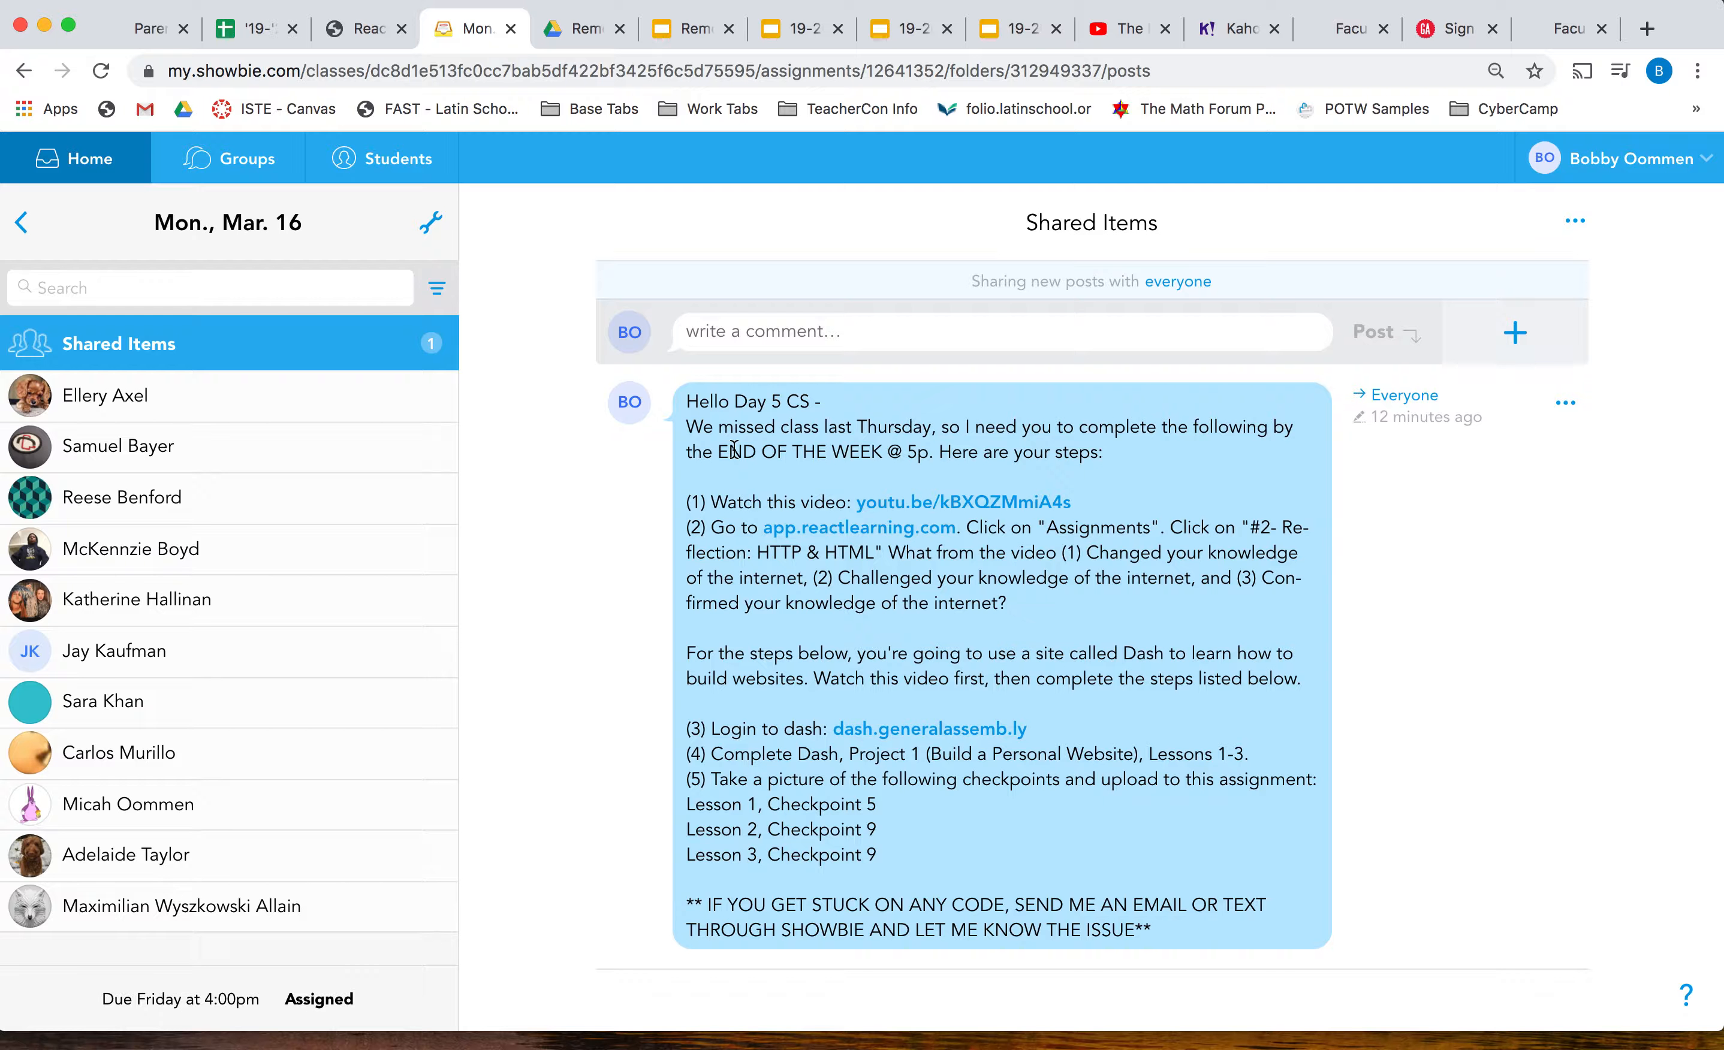
pyautogui.moveTo(686, 427); pyautogui.dragTo(1111, 452)
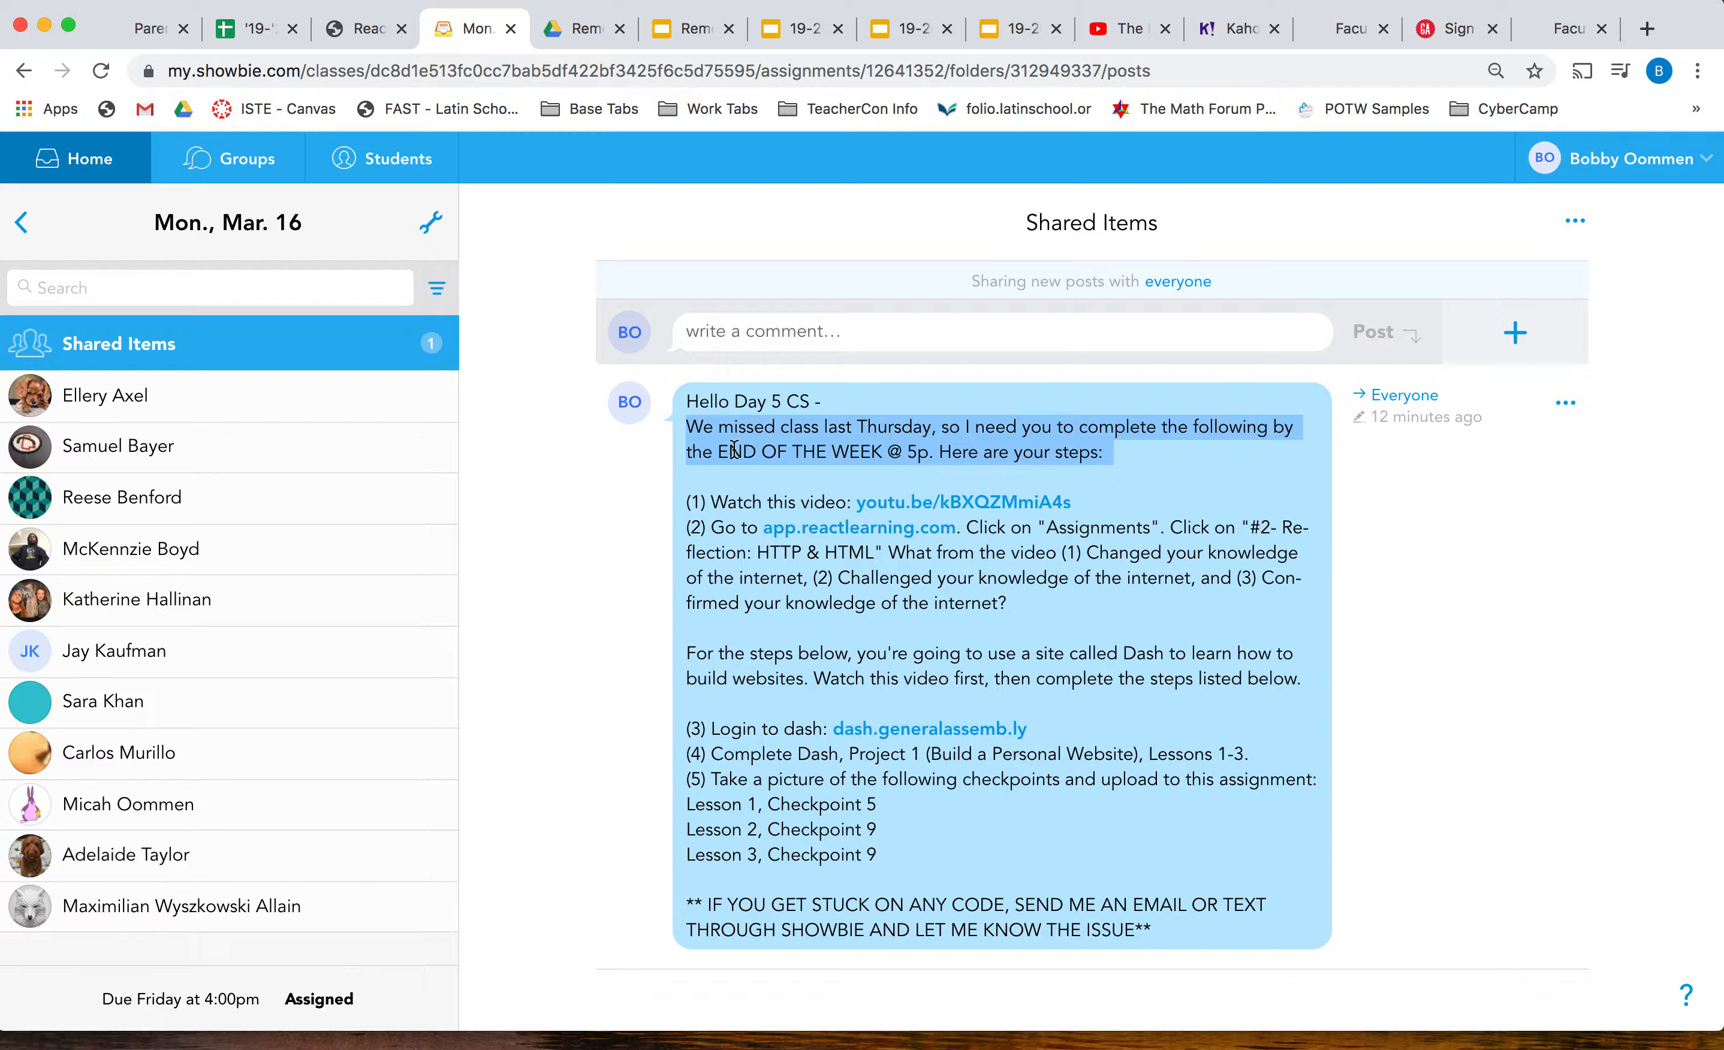
pyautogui.moveTo(696, 495)
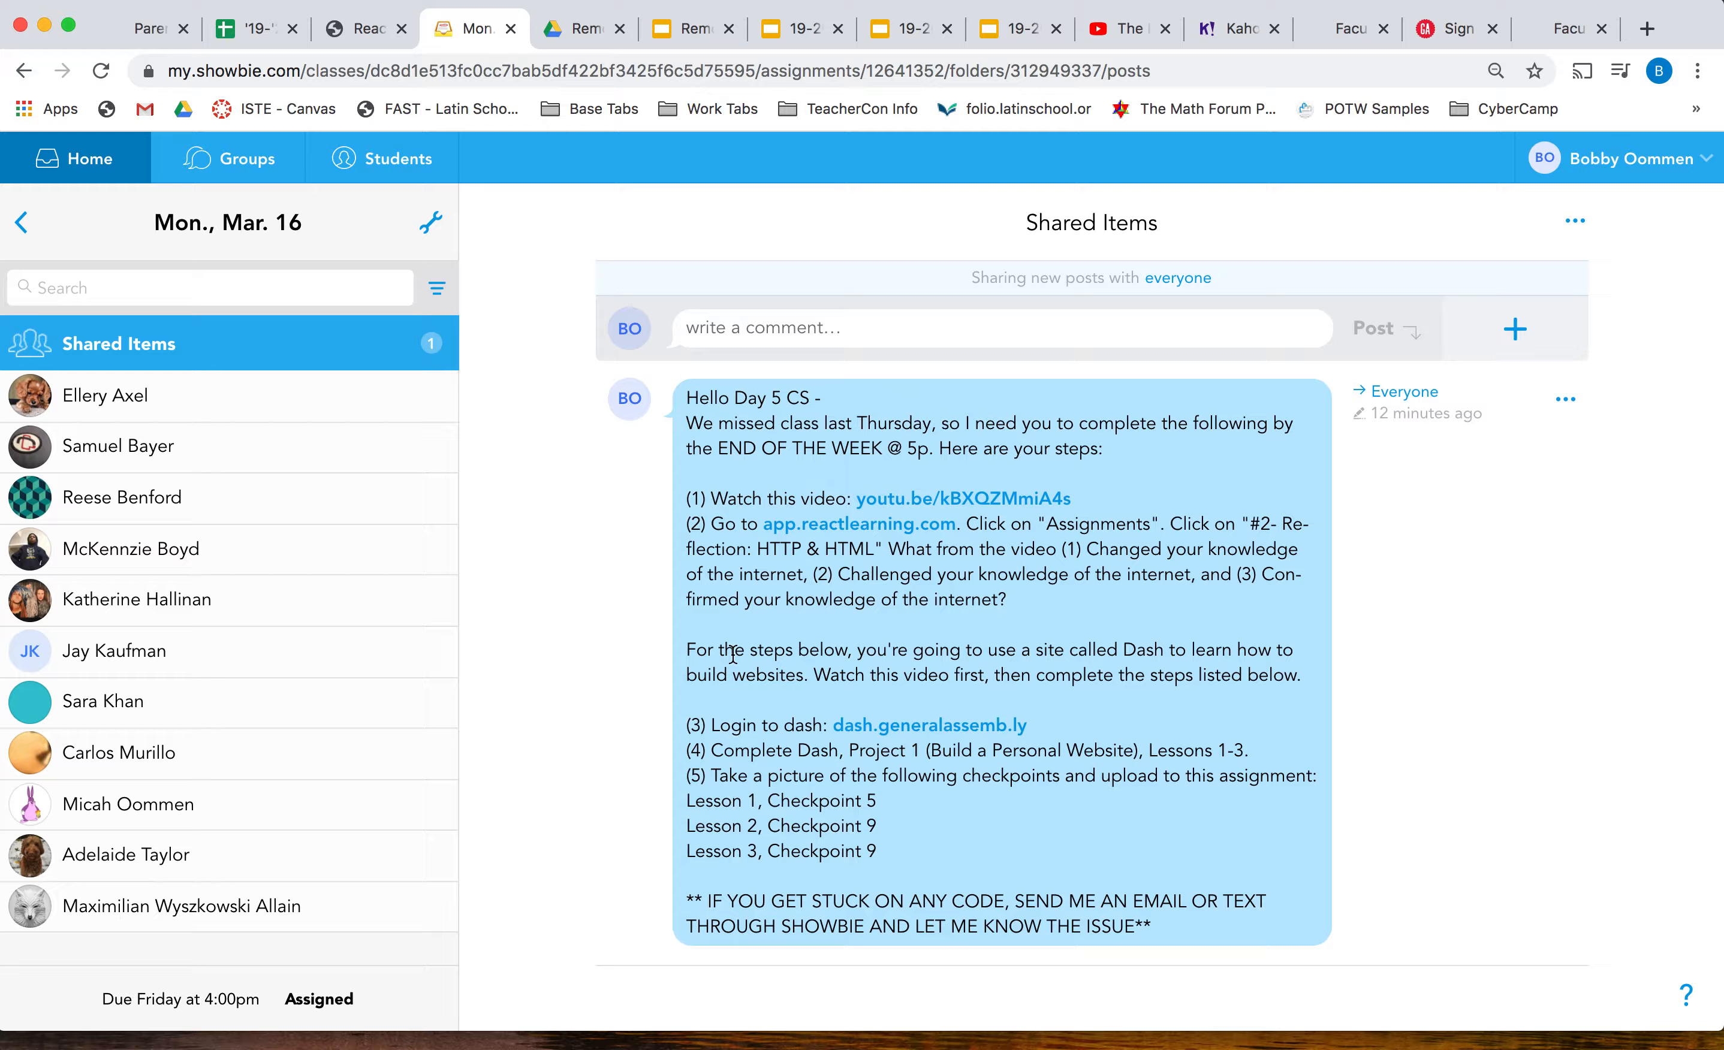
pyautogui.moveTo(686, 650); pyautogui.dragTo(1308, 675)
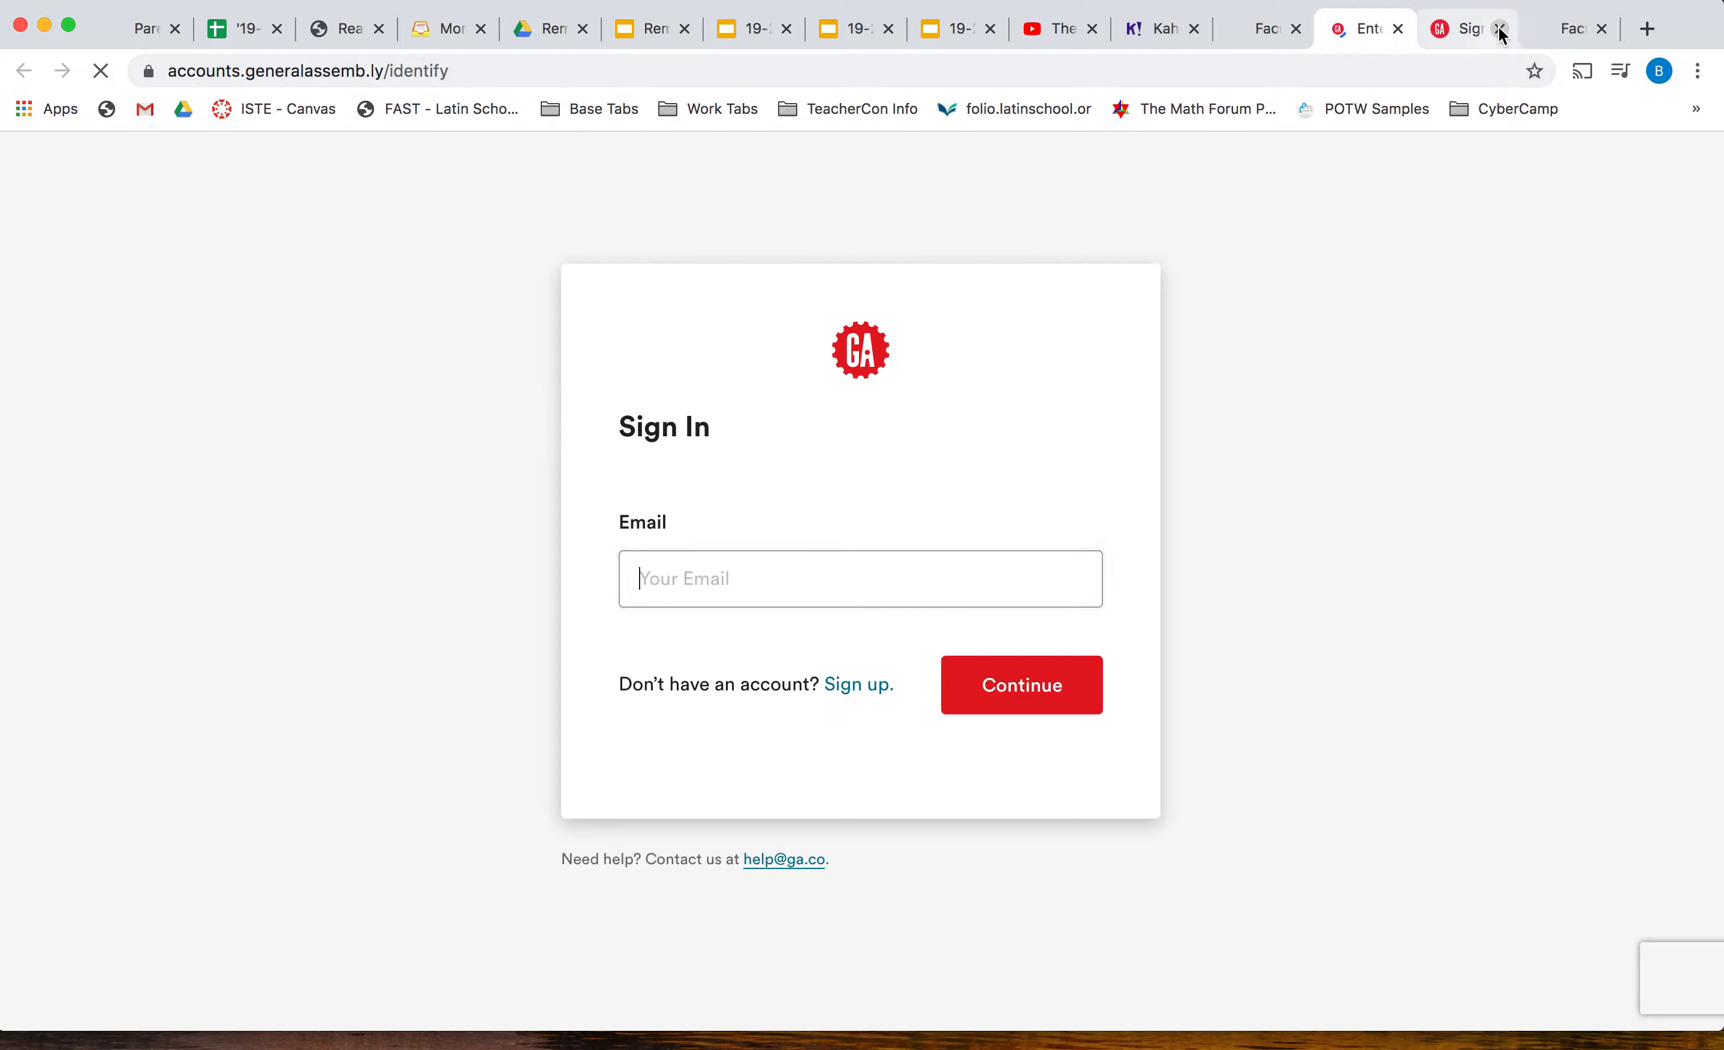
# - Close the duplicate sign-in tab and review the Create an Account form down to the Location field
pyautogui.click(1499, 27)
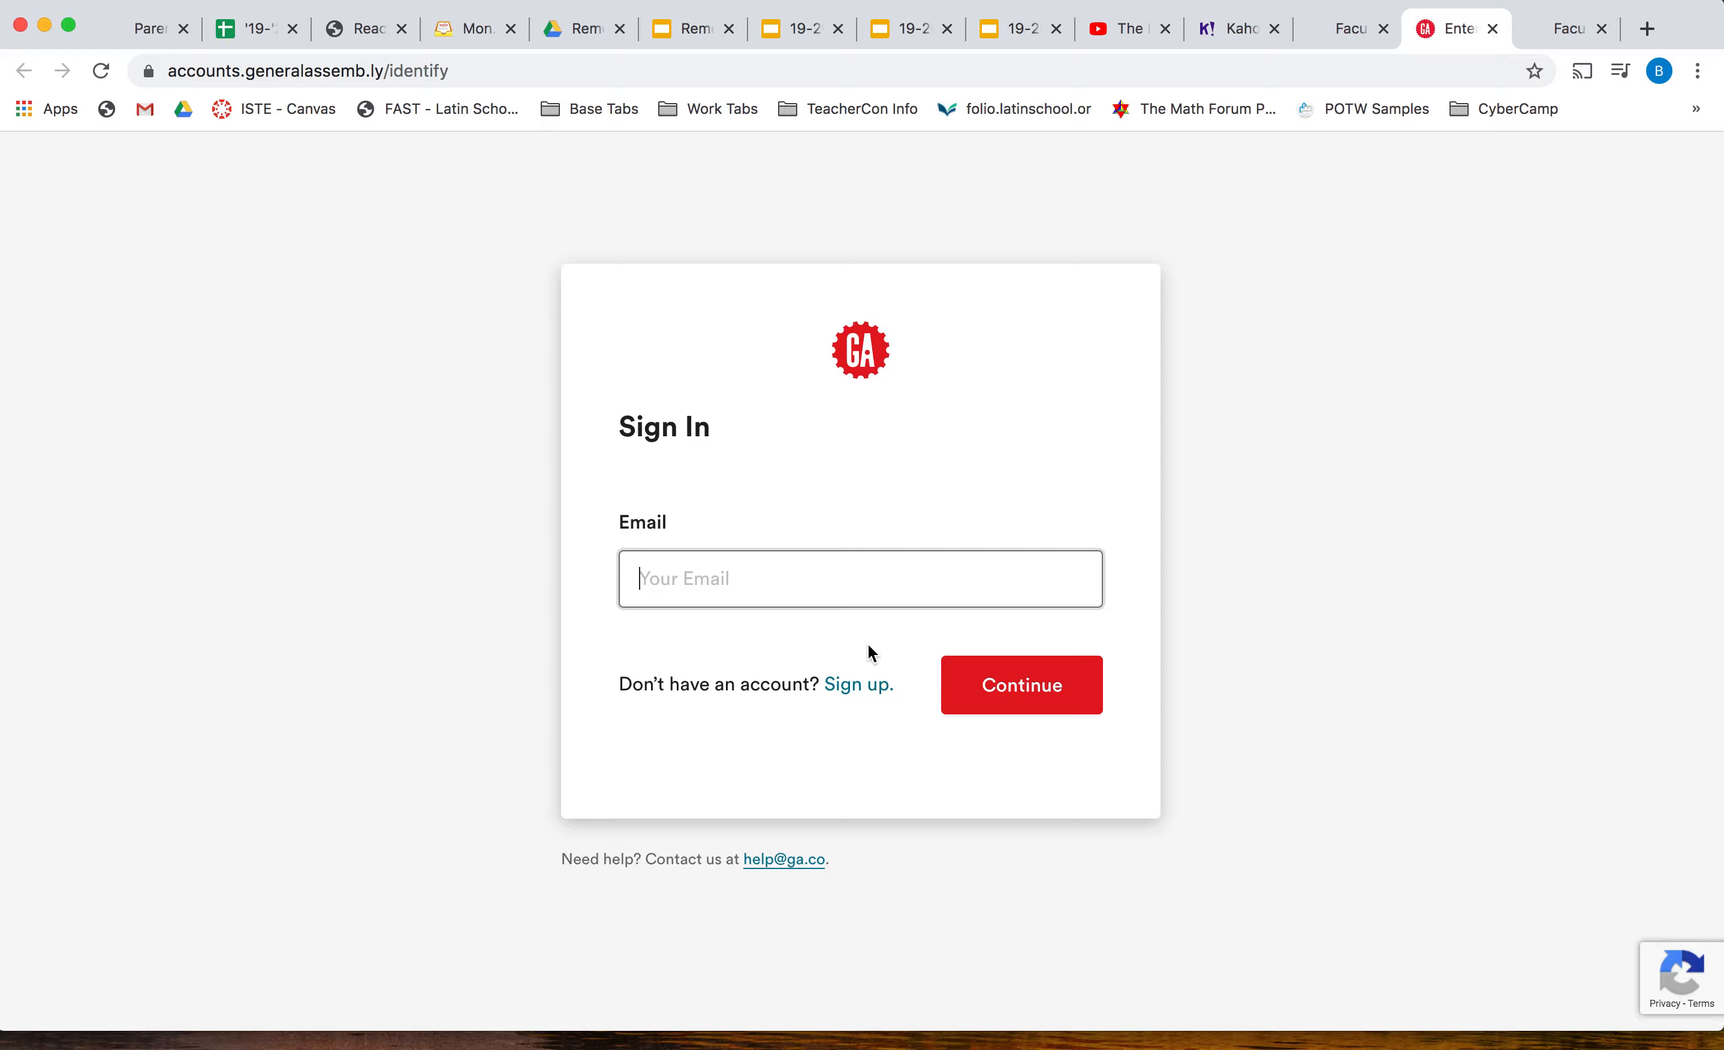
pyautogui.moveTo(858, 684)
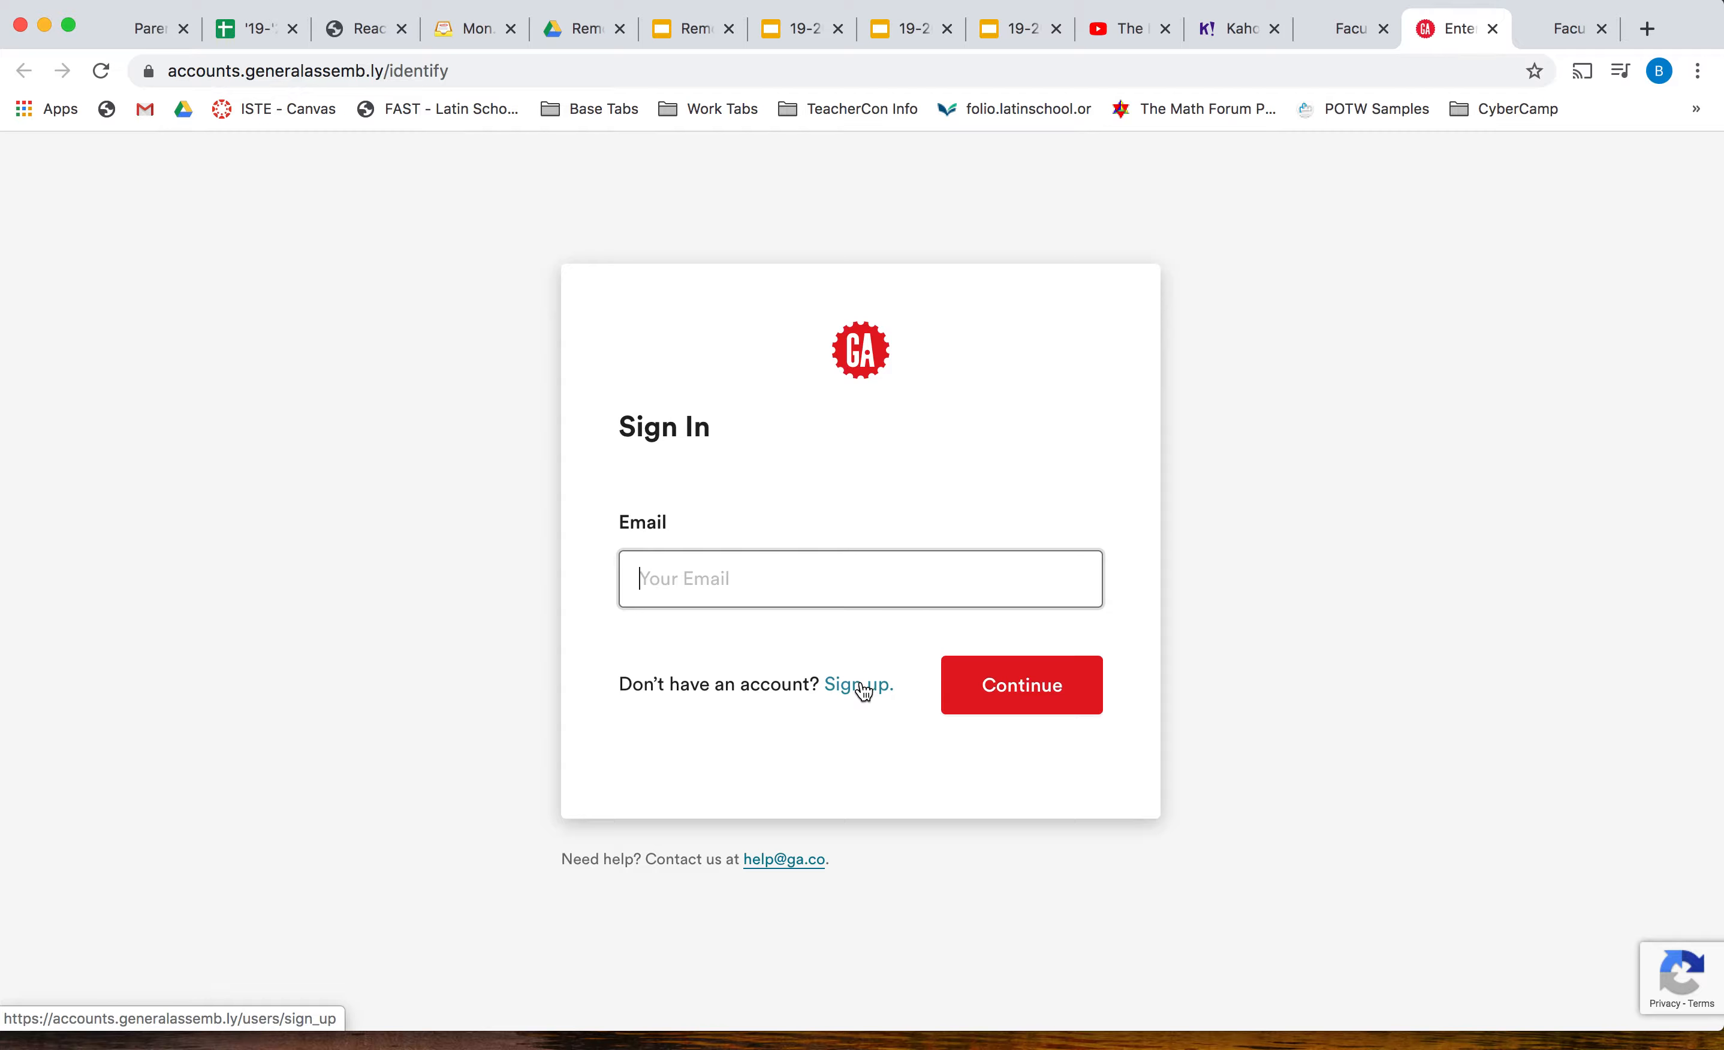
pyautogui.click(859, 685)
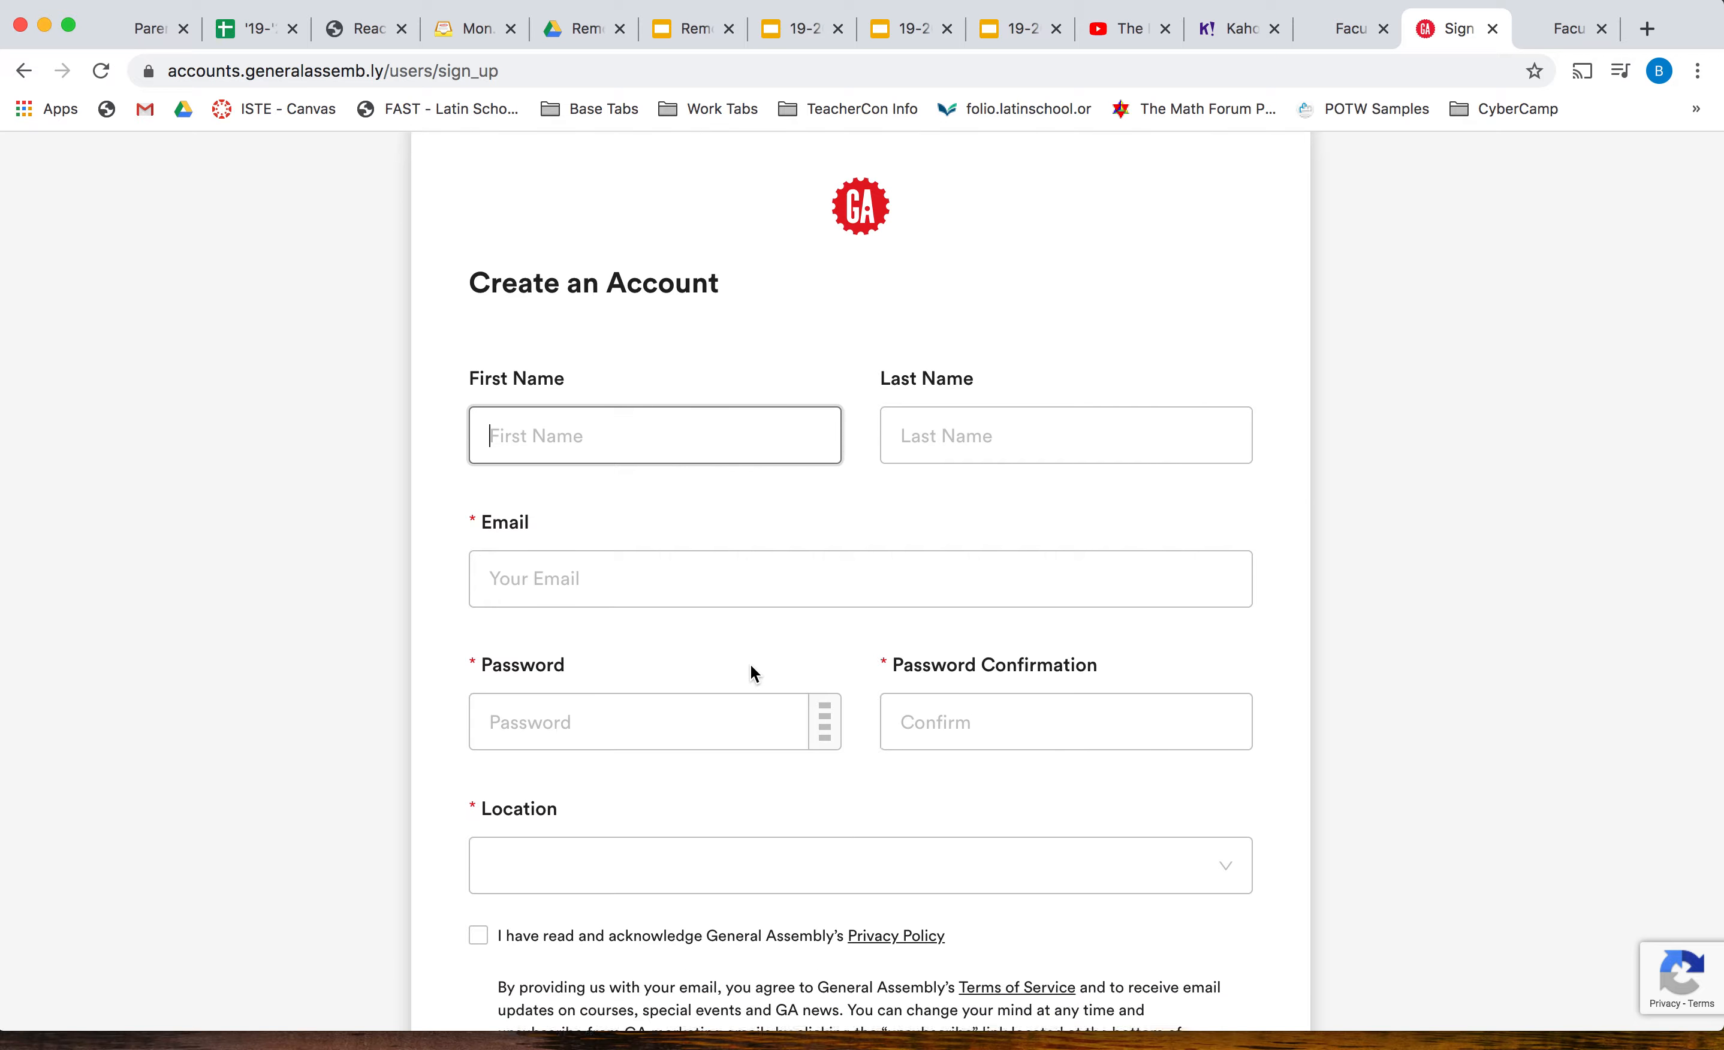
pyautogui.scroll(-3)
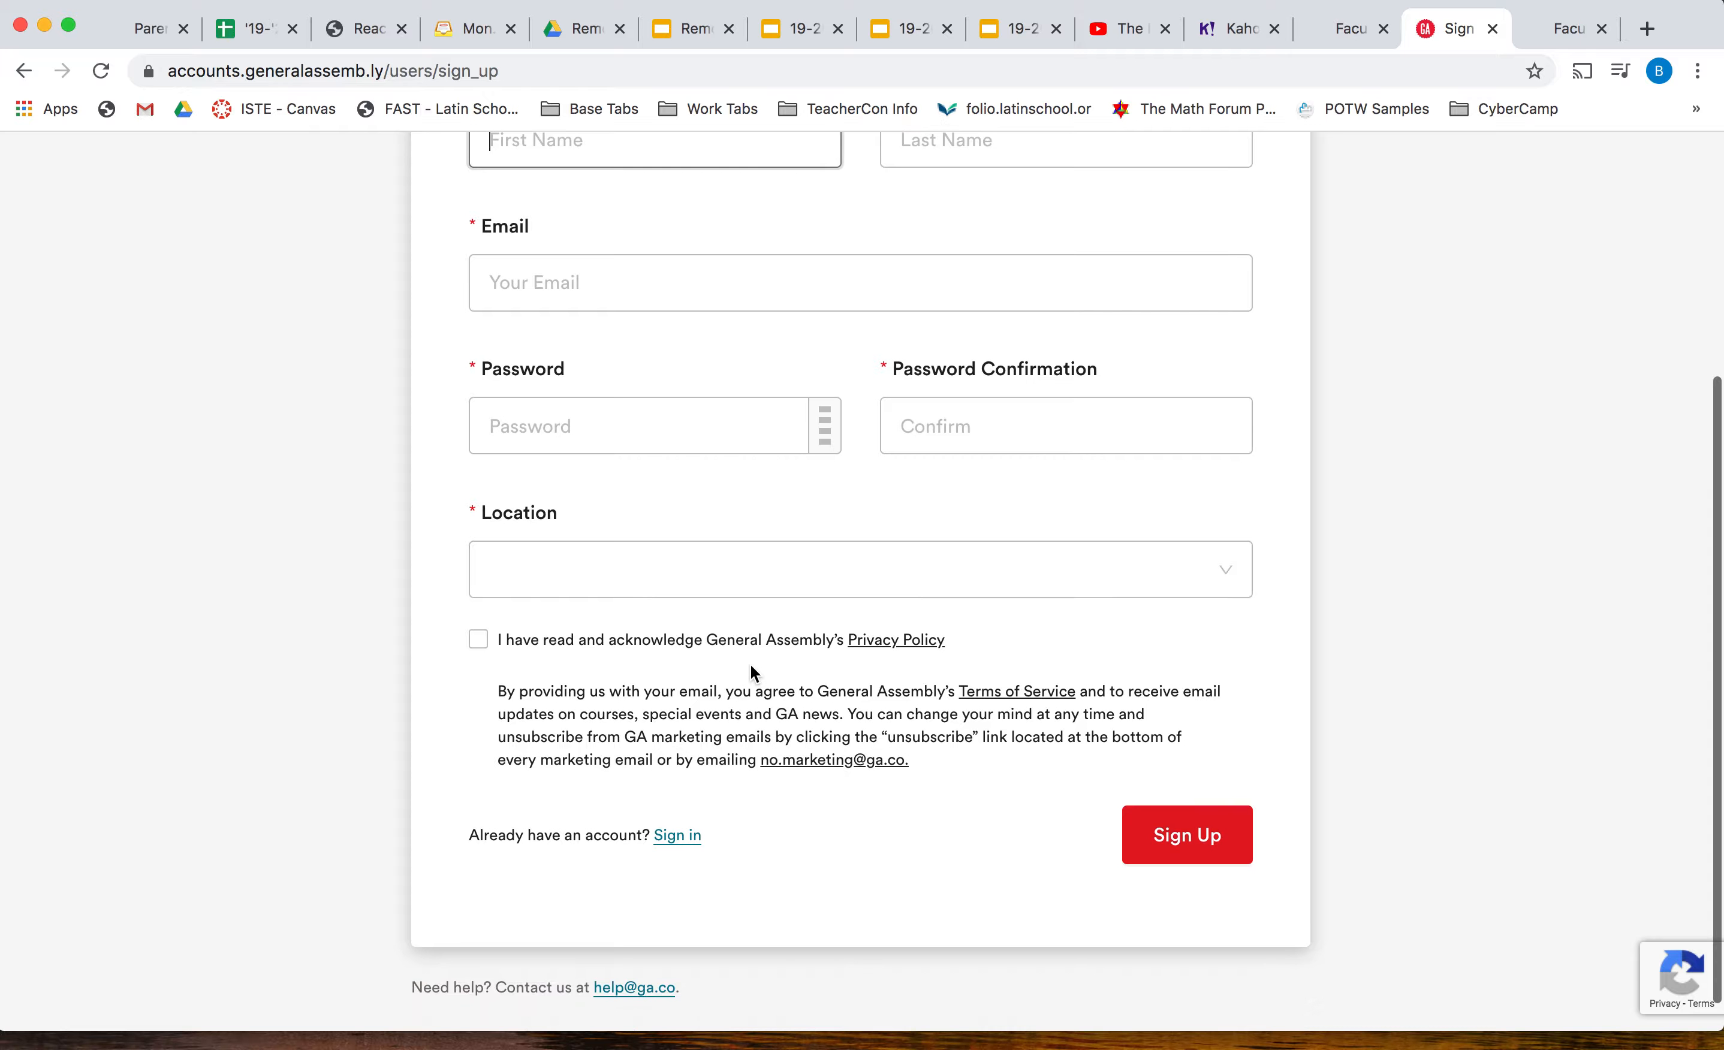
pyautogui.click(859, 283)
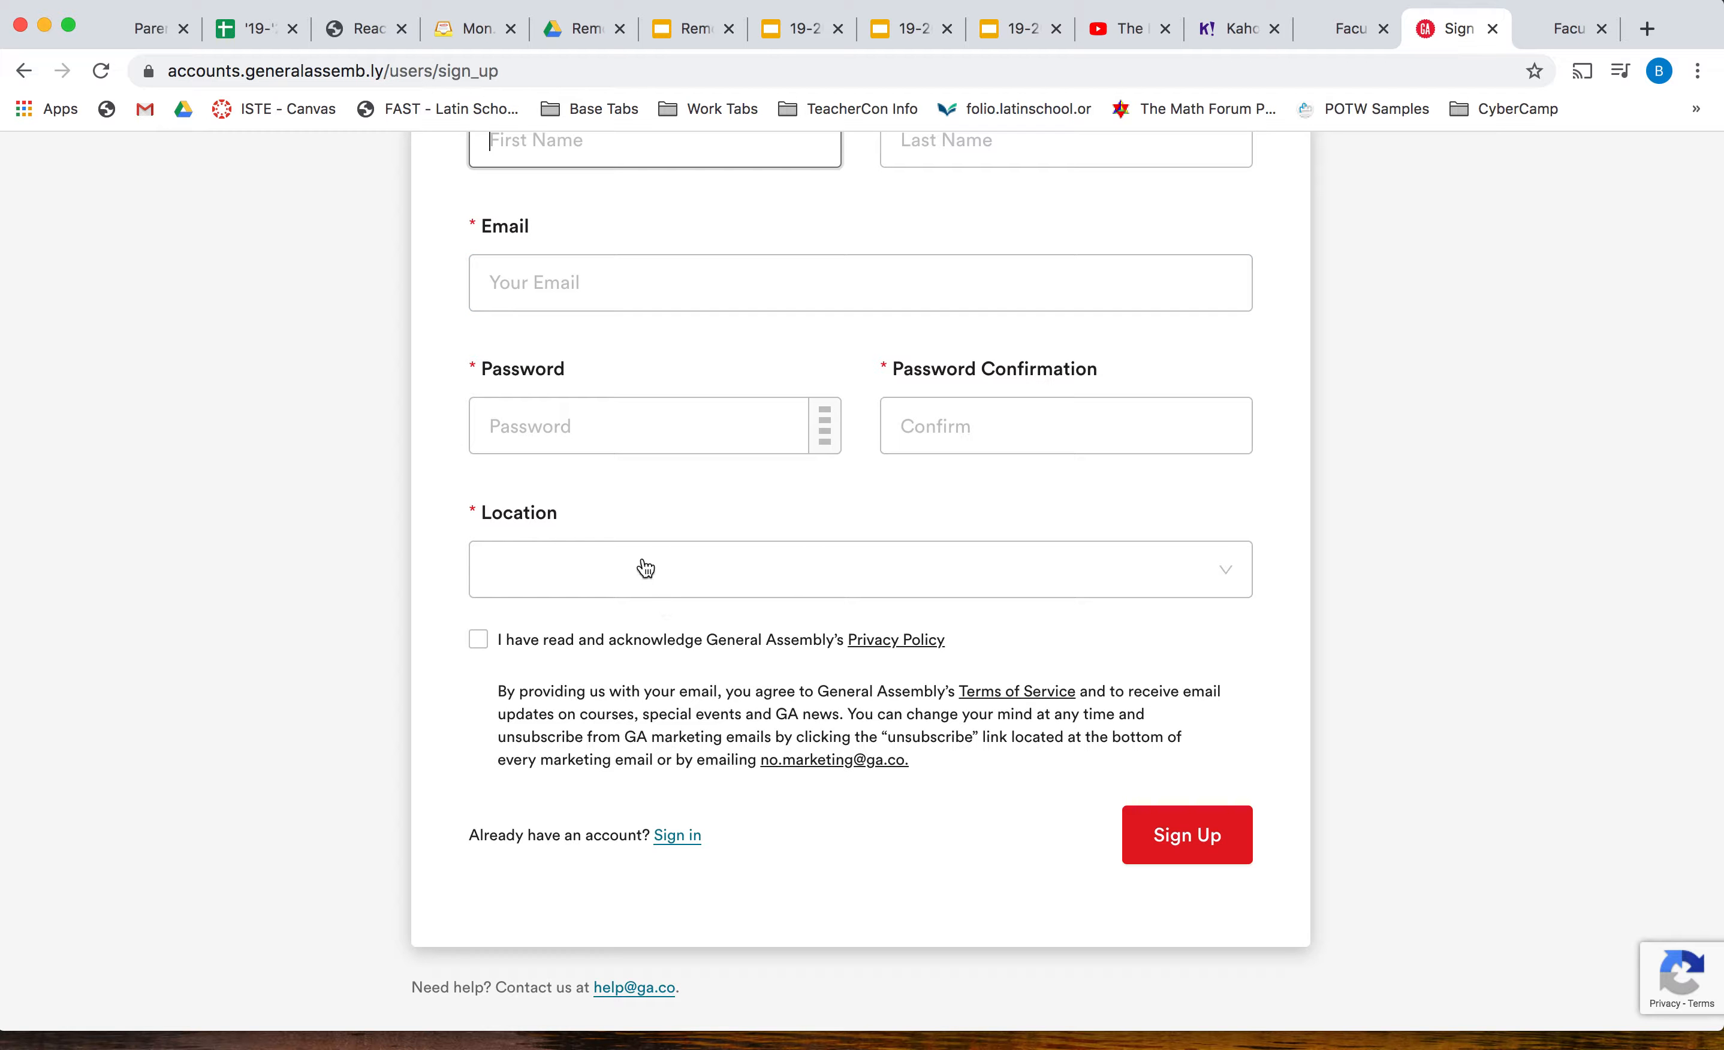
pyautogui.scroll(-3)
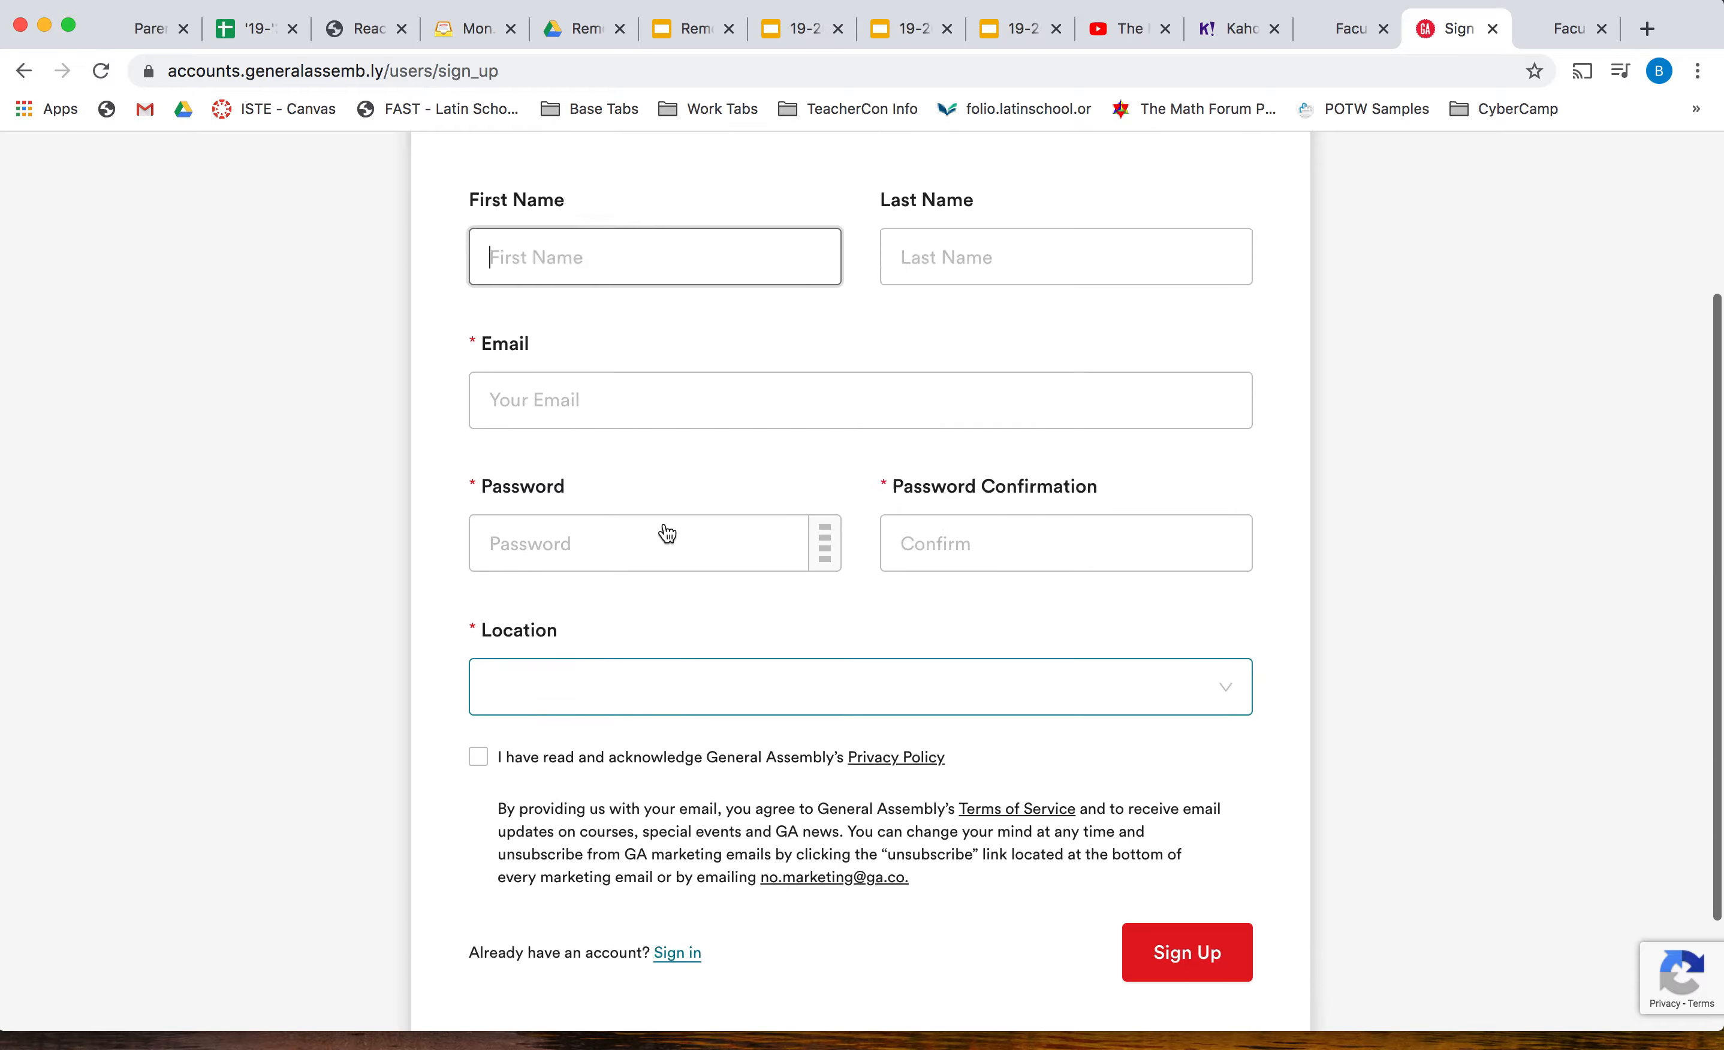
pyautogui.scroll(-3)
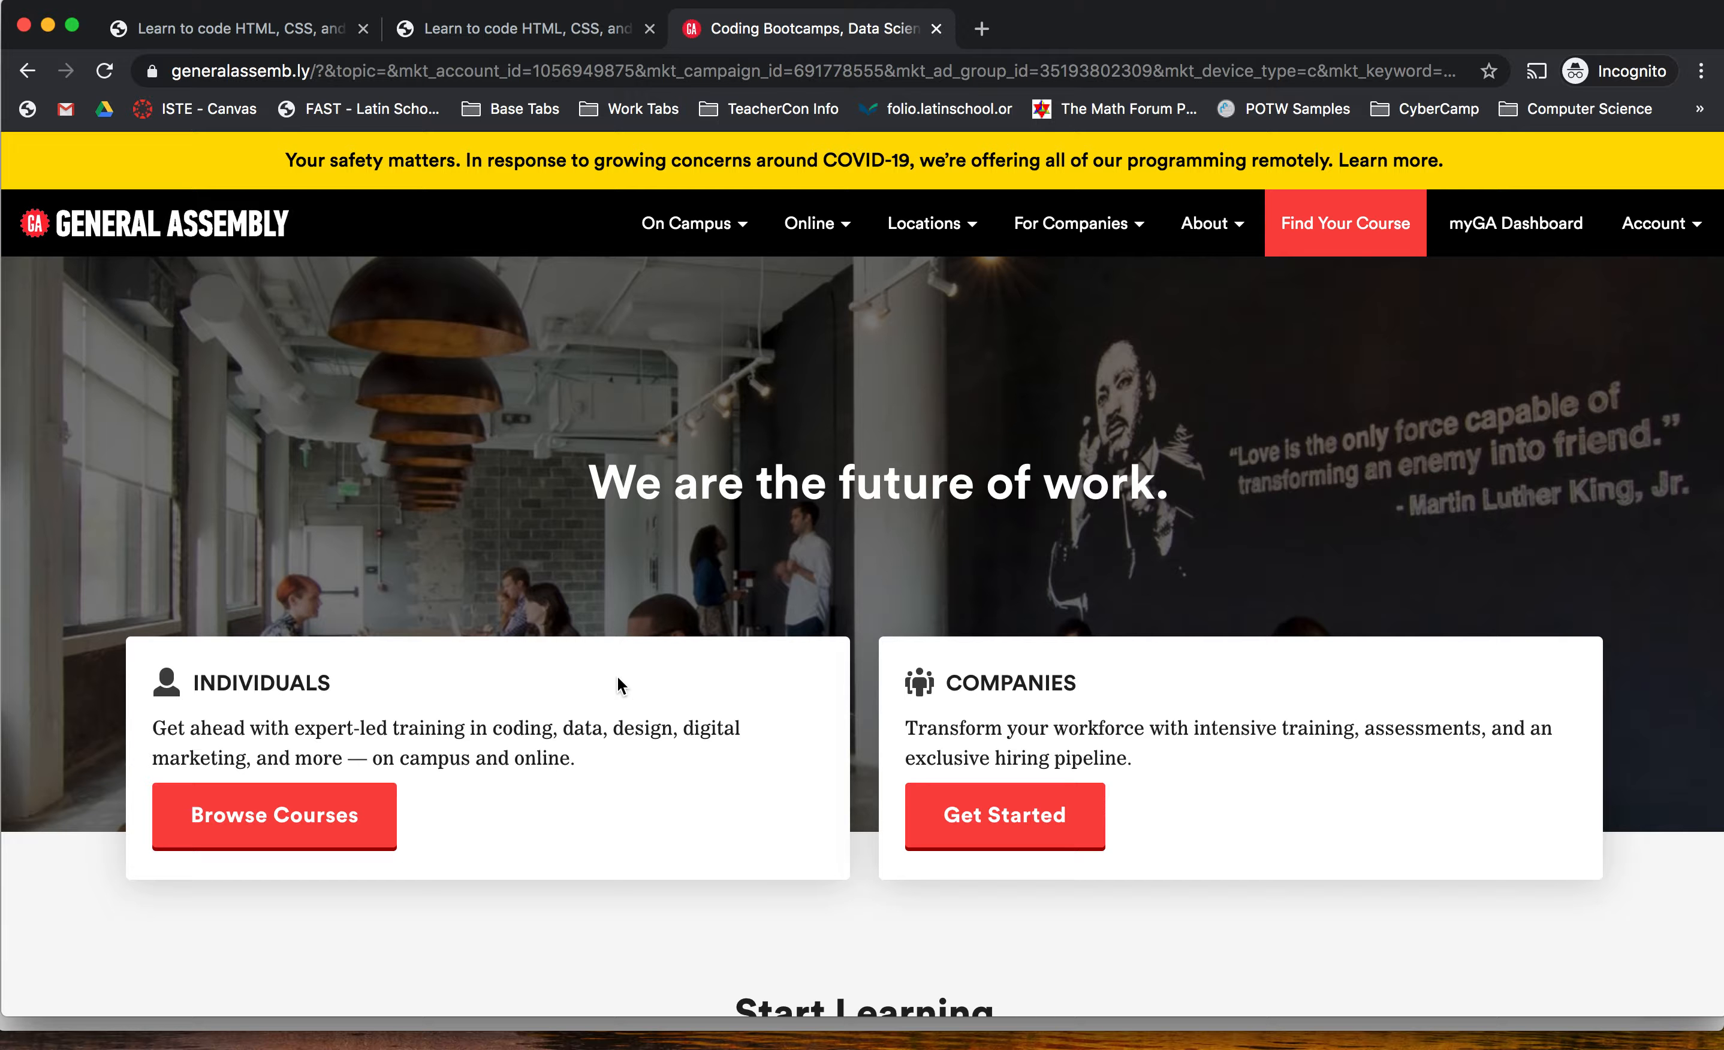
pyautogui.moveTo(847, 445)
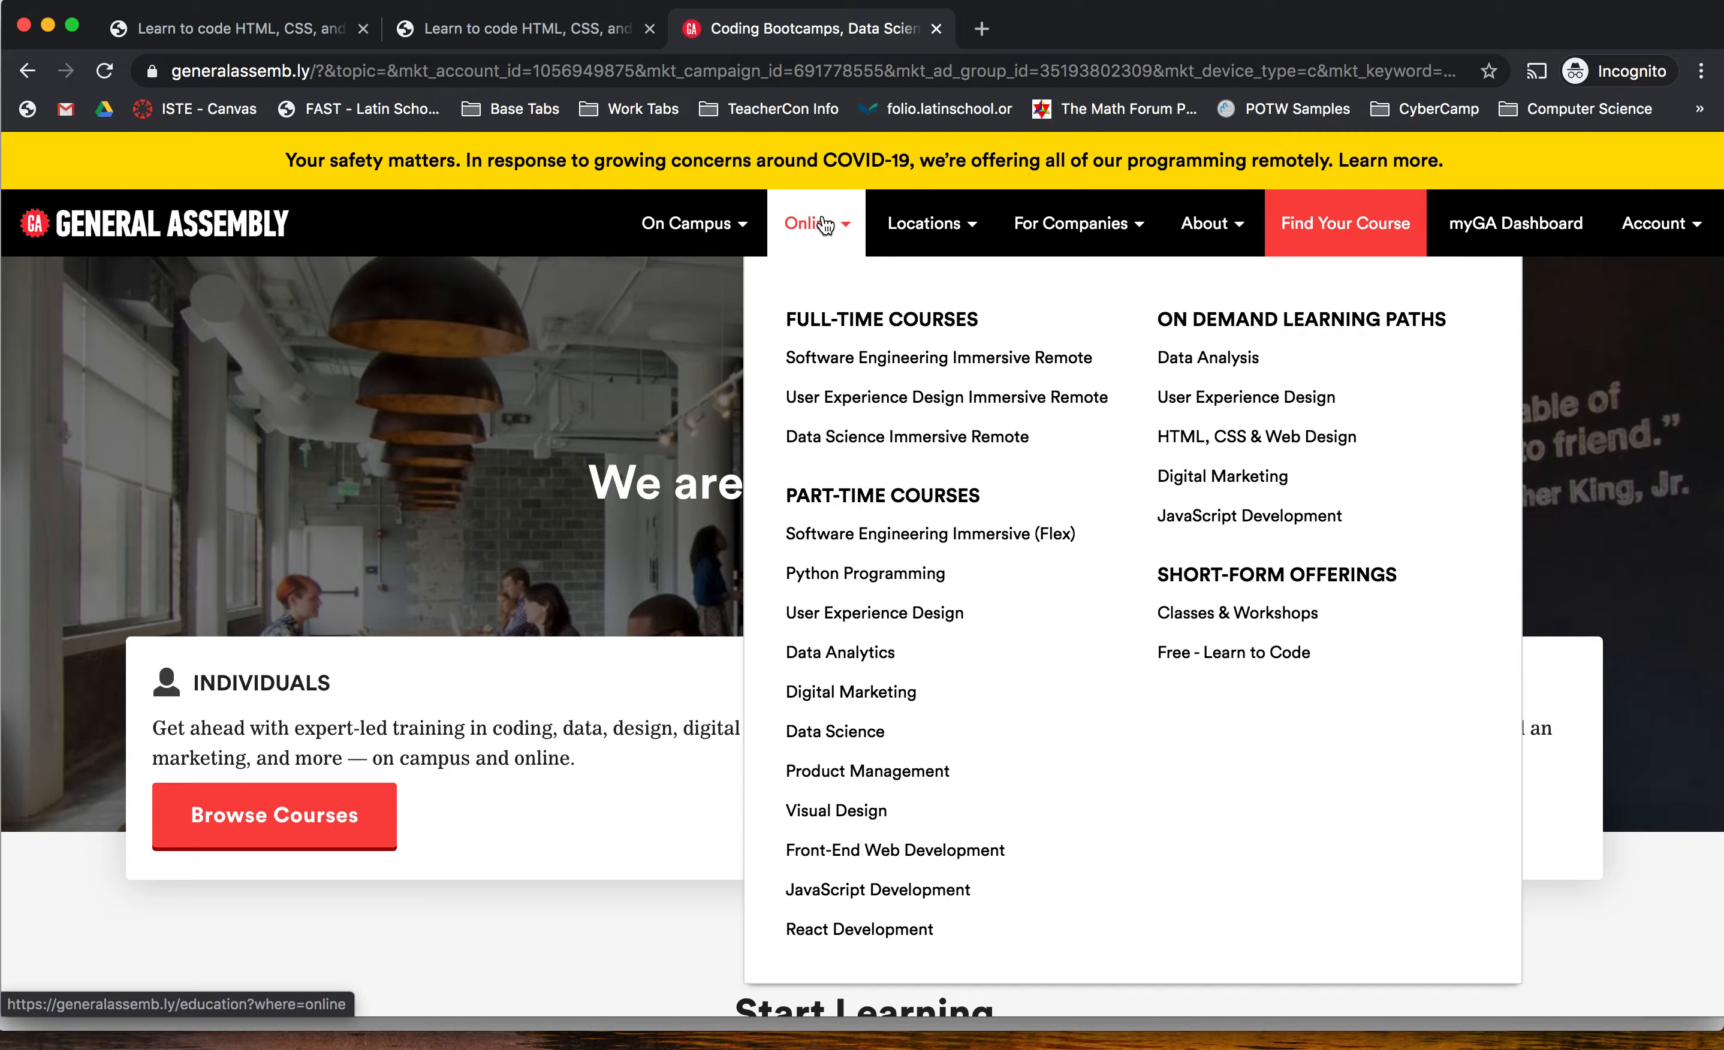
pyautogui.moveTo(1233, 652)
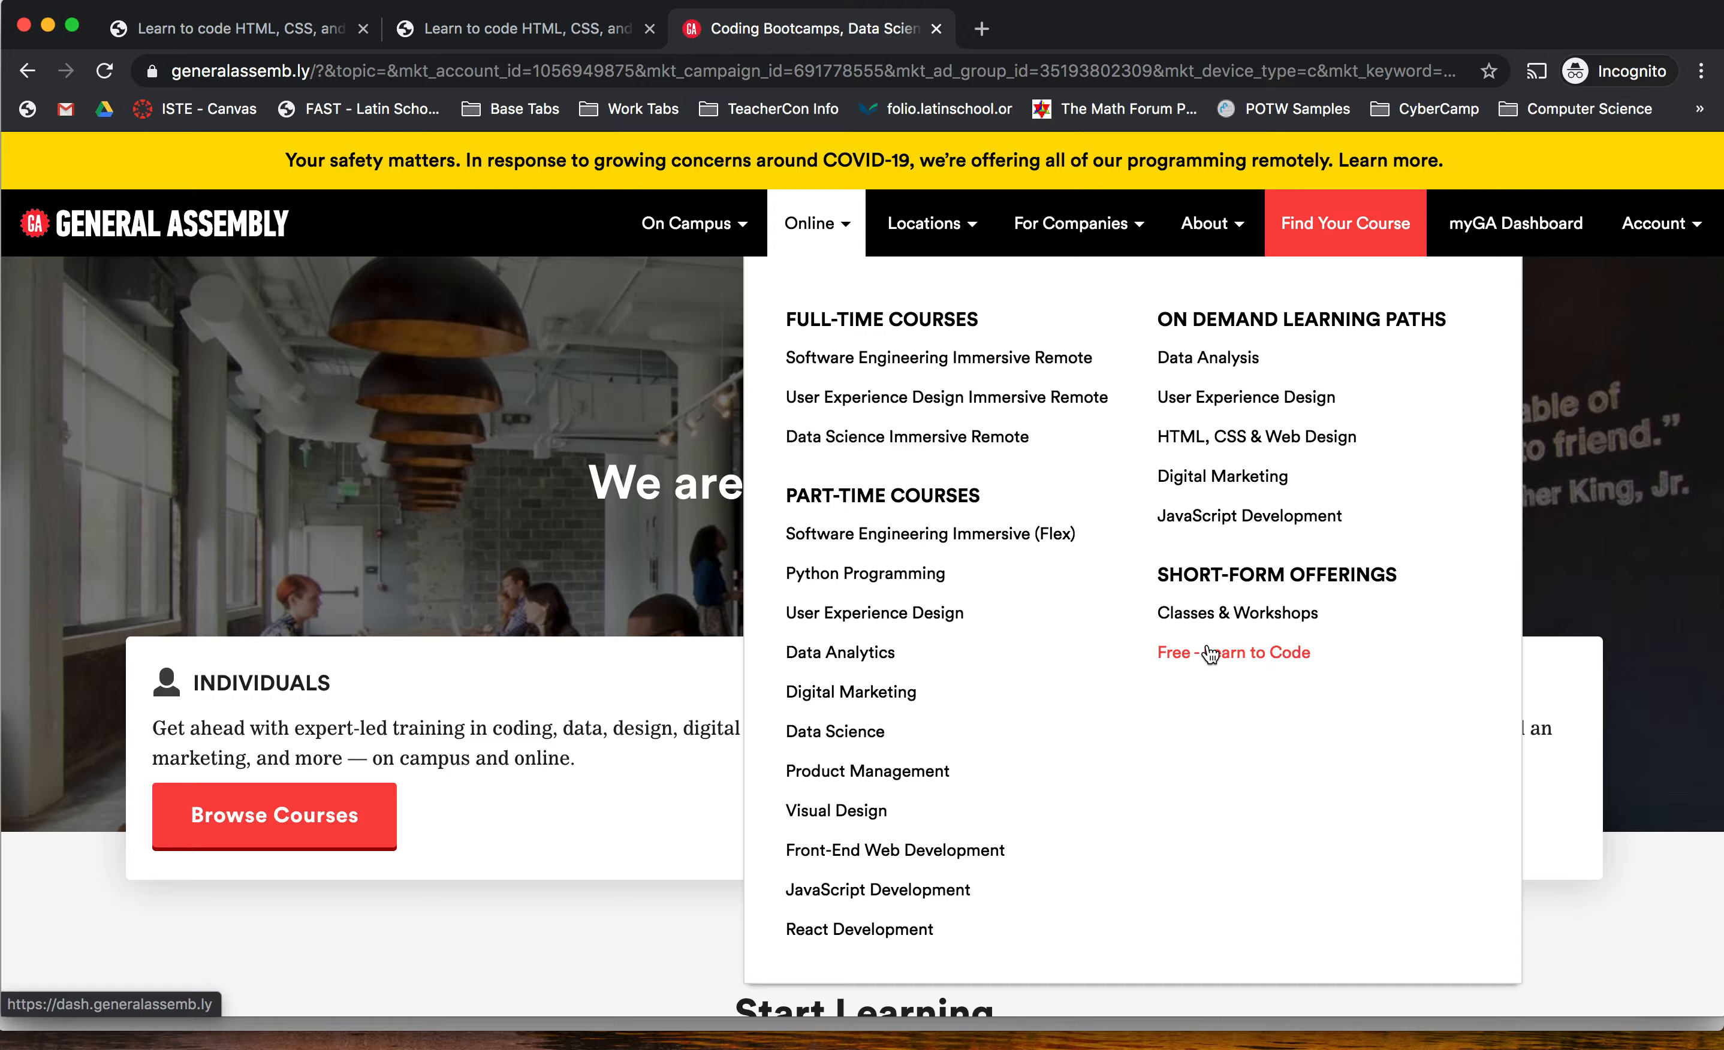
# - Reach the Dash projects dashboard listing Project 1's four personal-website checkpoints
pyautogui.click(1232, 652)
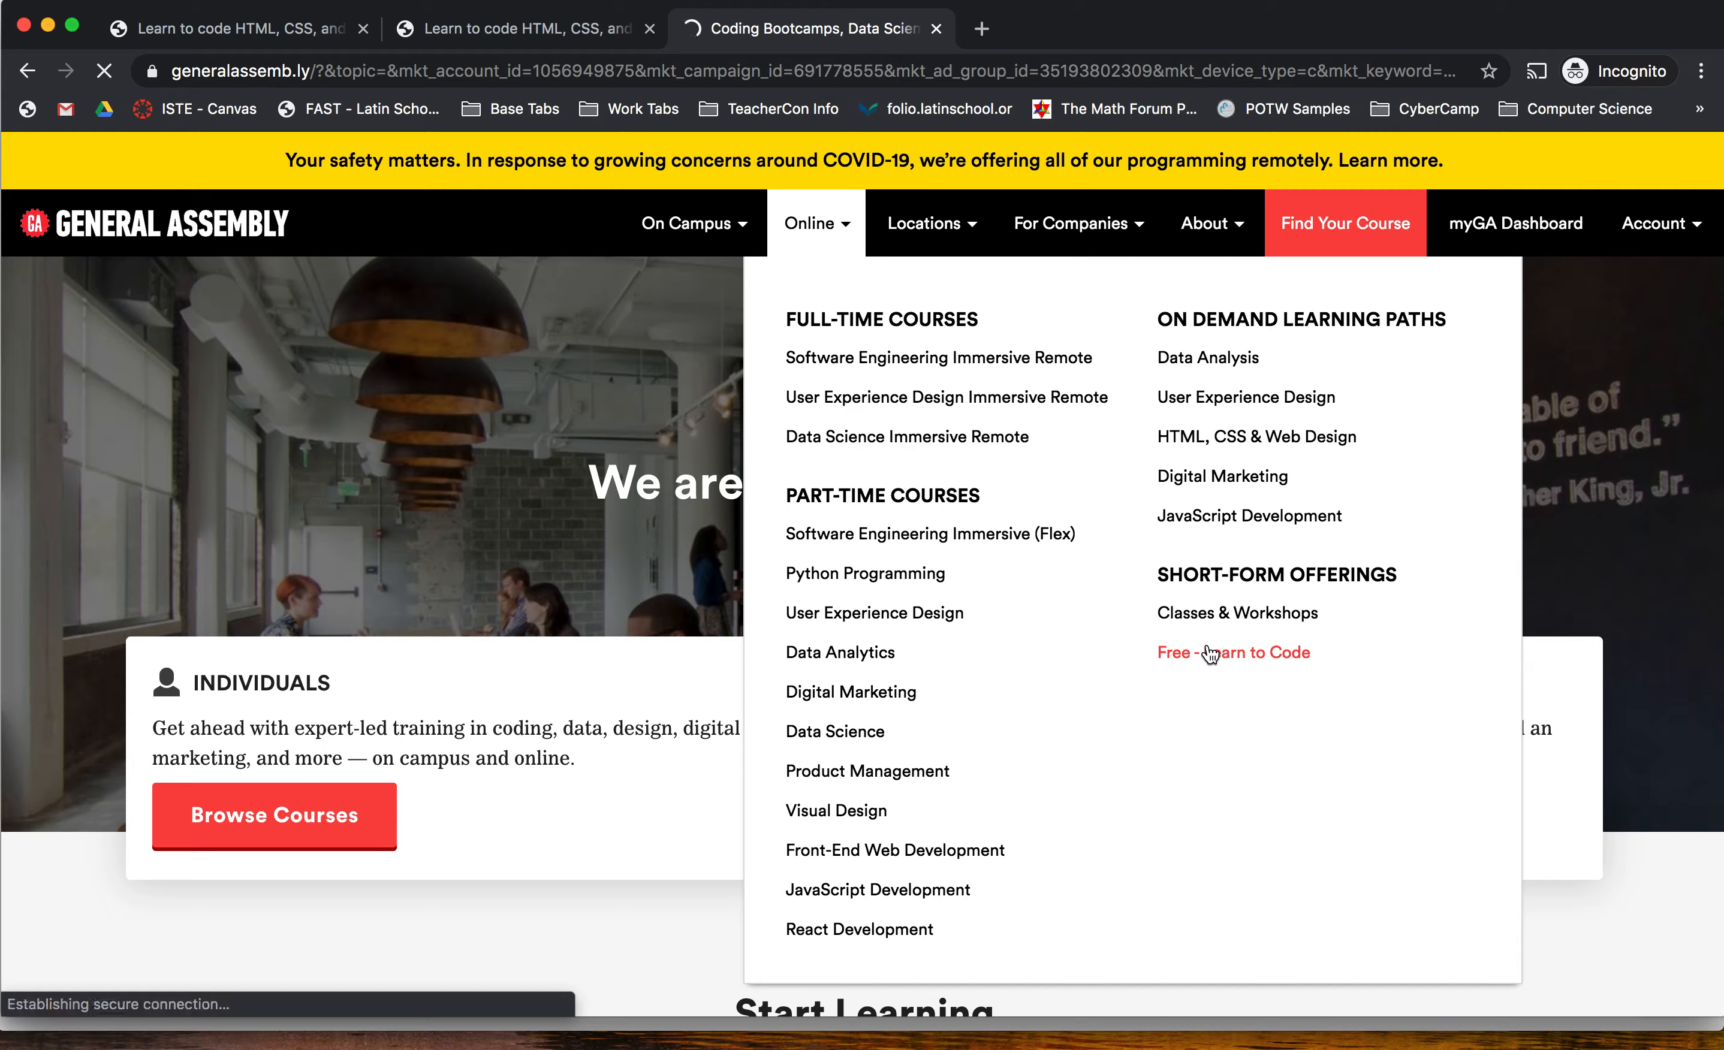
pyautogui.click(1233, 652)
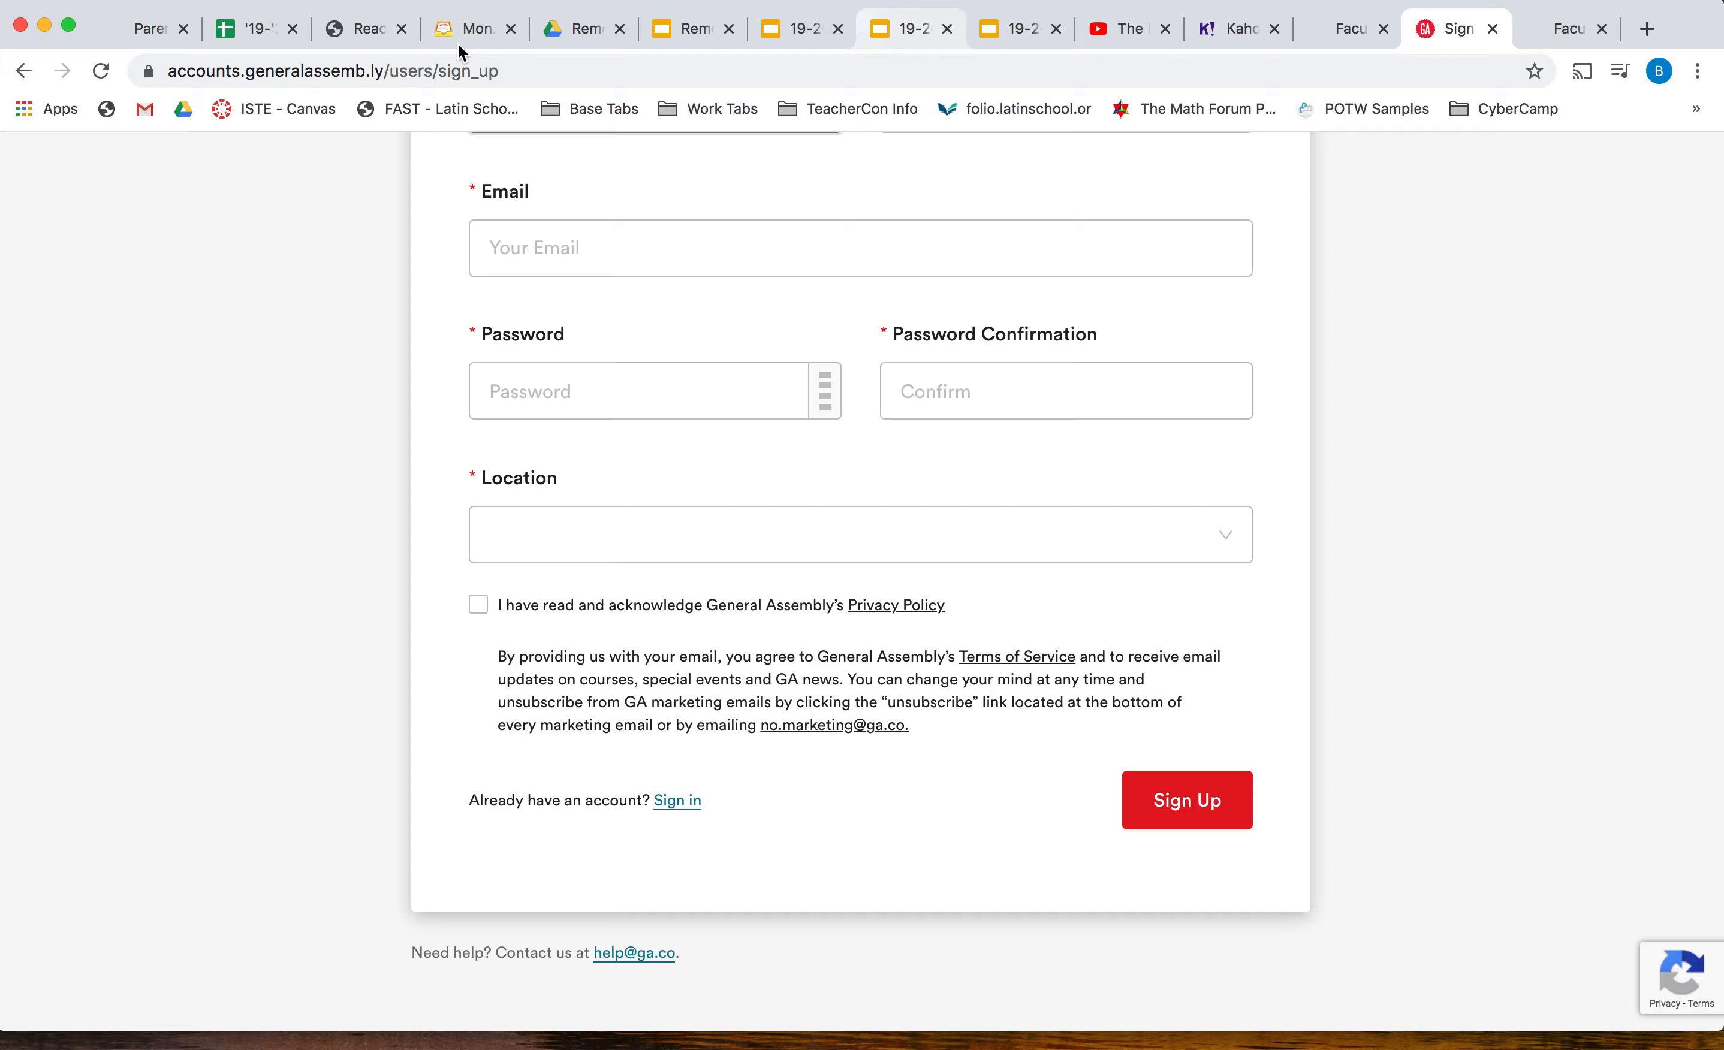
pyautogui.click(466, 28)
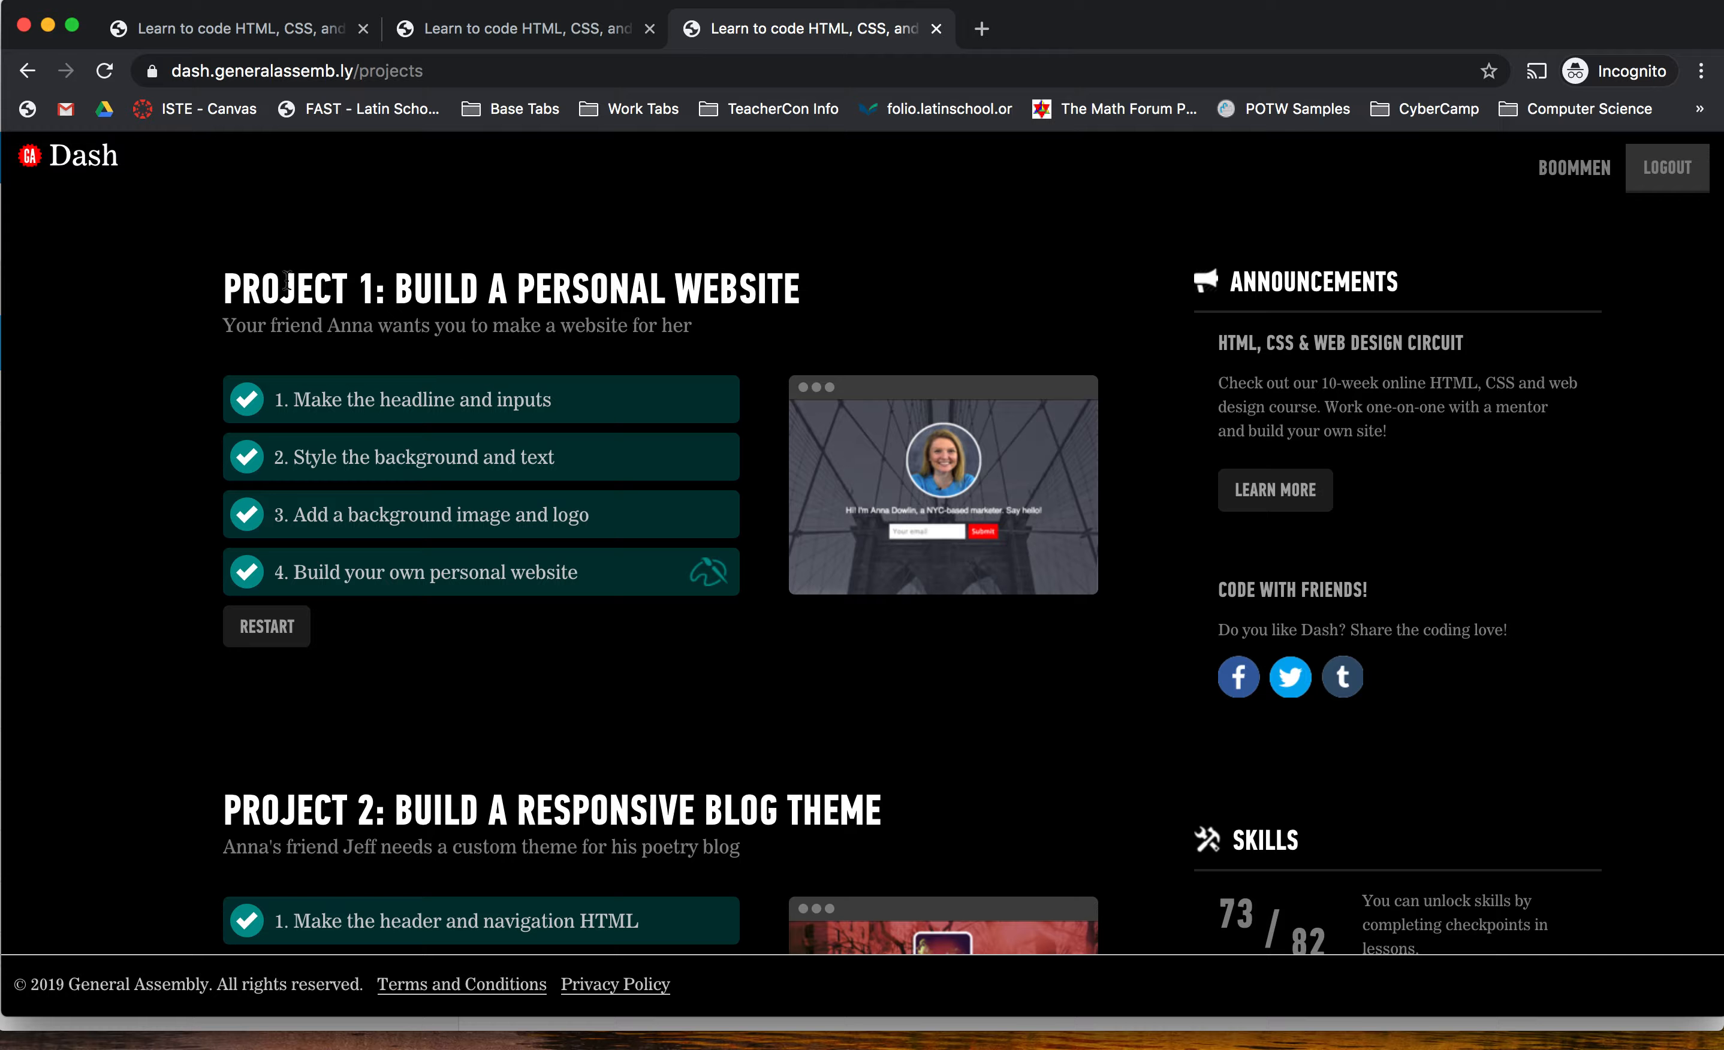
pyautogui.moveTo(295, 399)
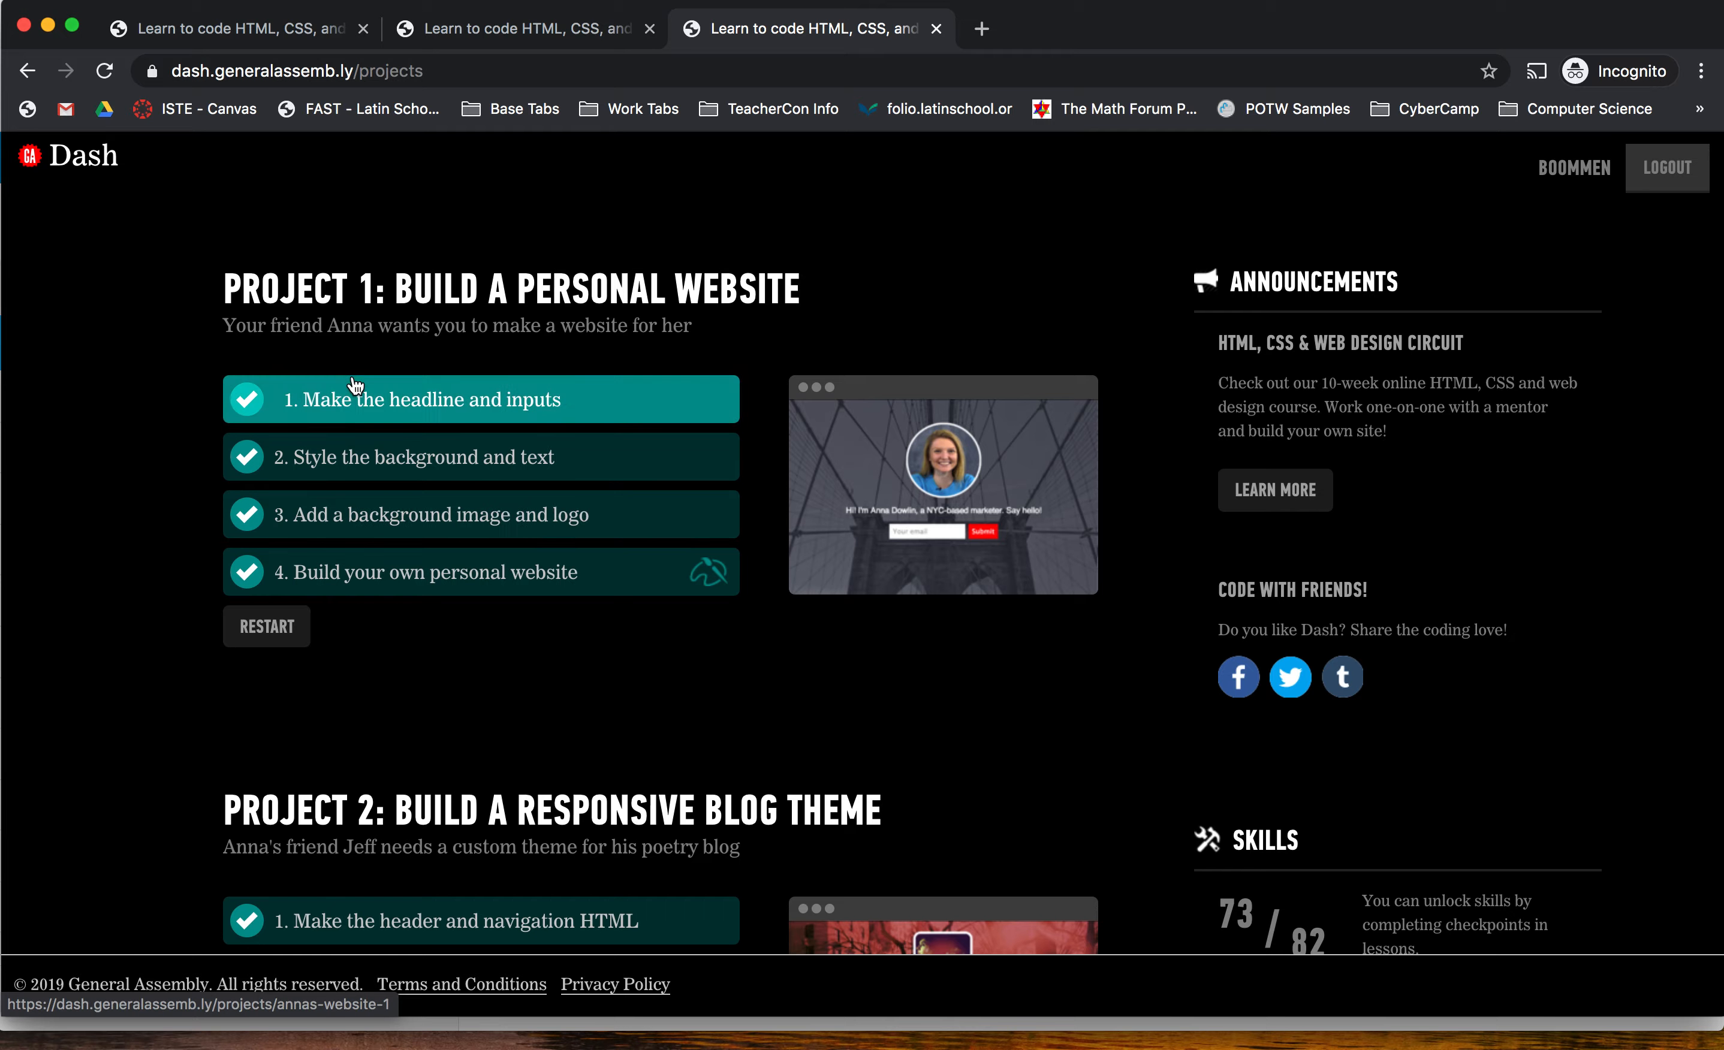
# - Open the '1. Make the headline and inputs' lesson for Anna's Website
pyautogui.click(430, 399)
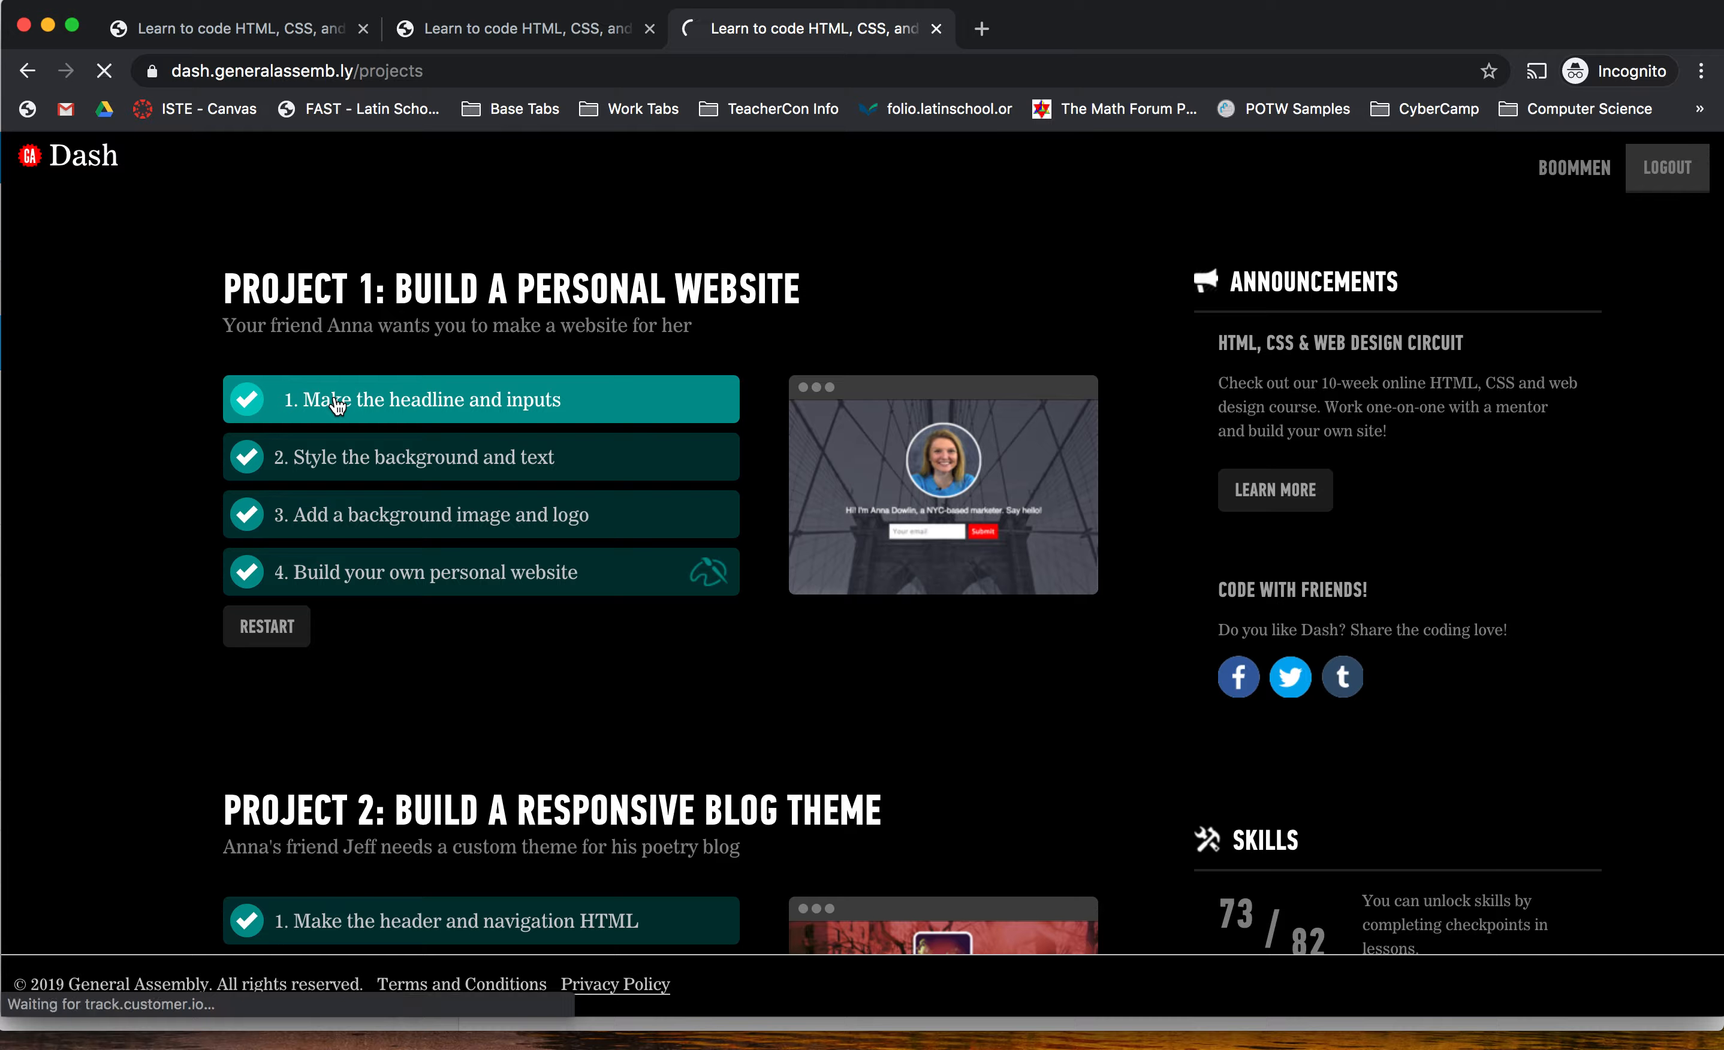
pyautogui.click(431, 399)
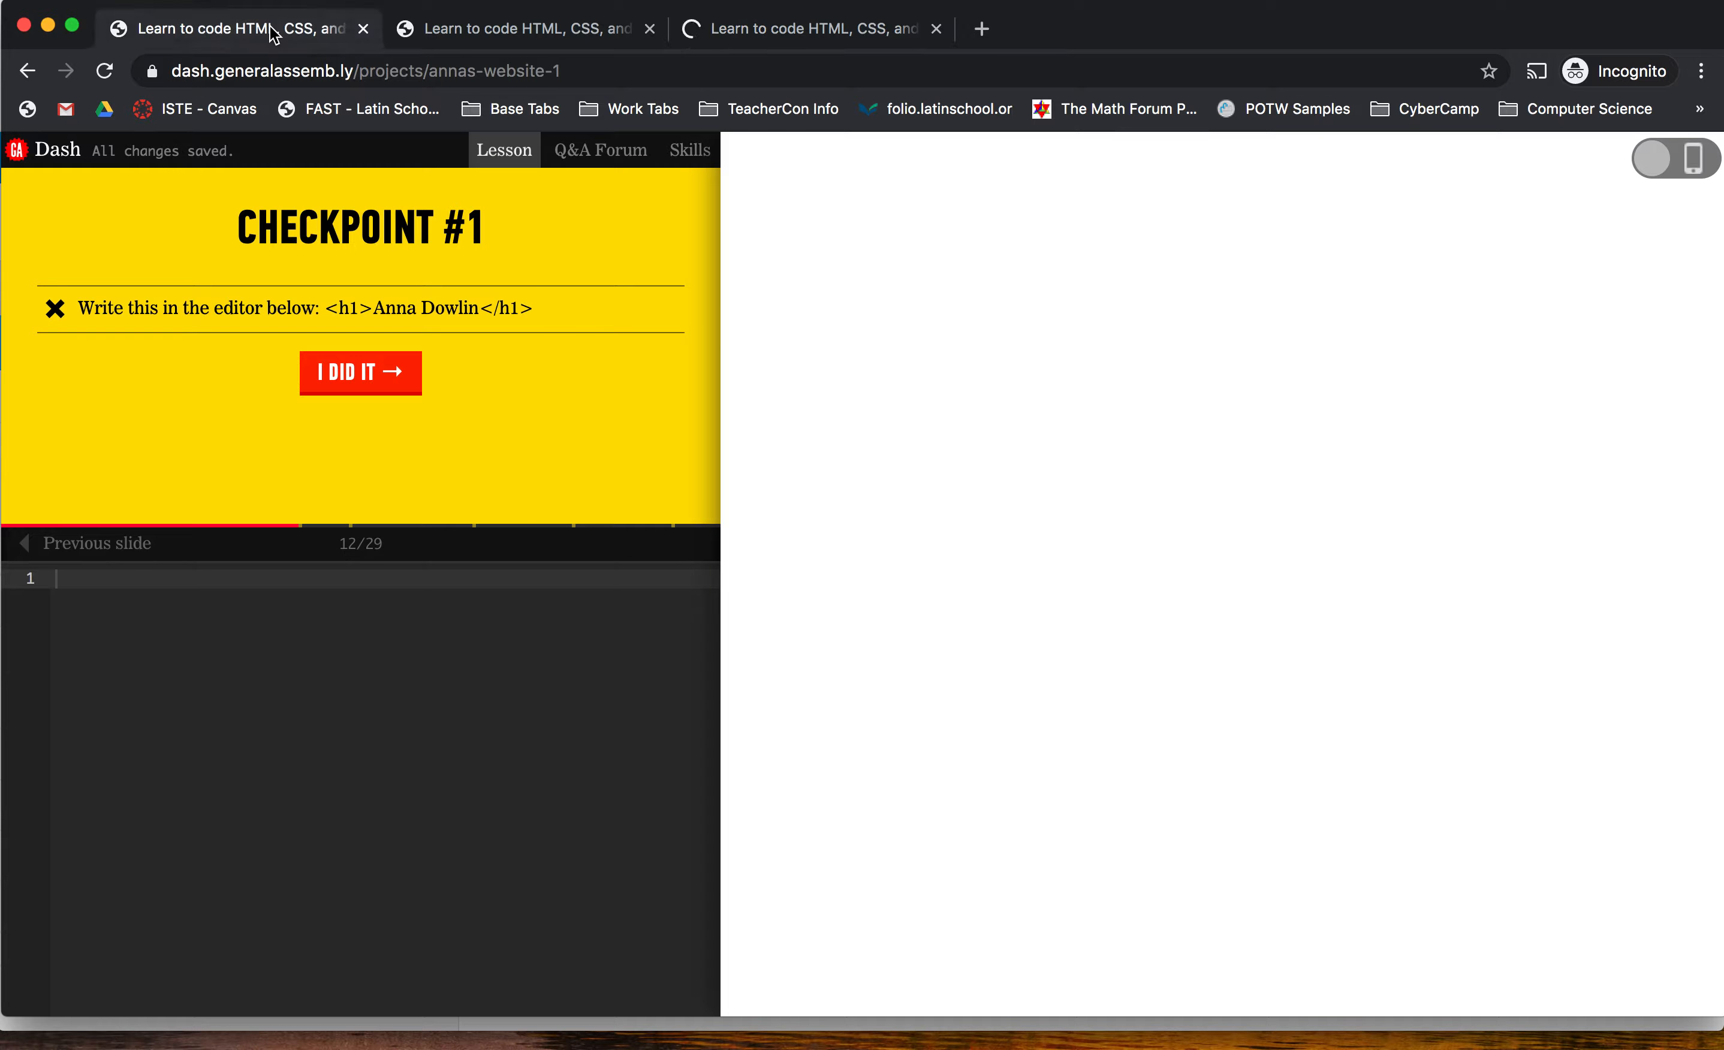
pyautogui.click(17, 524)
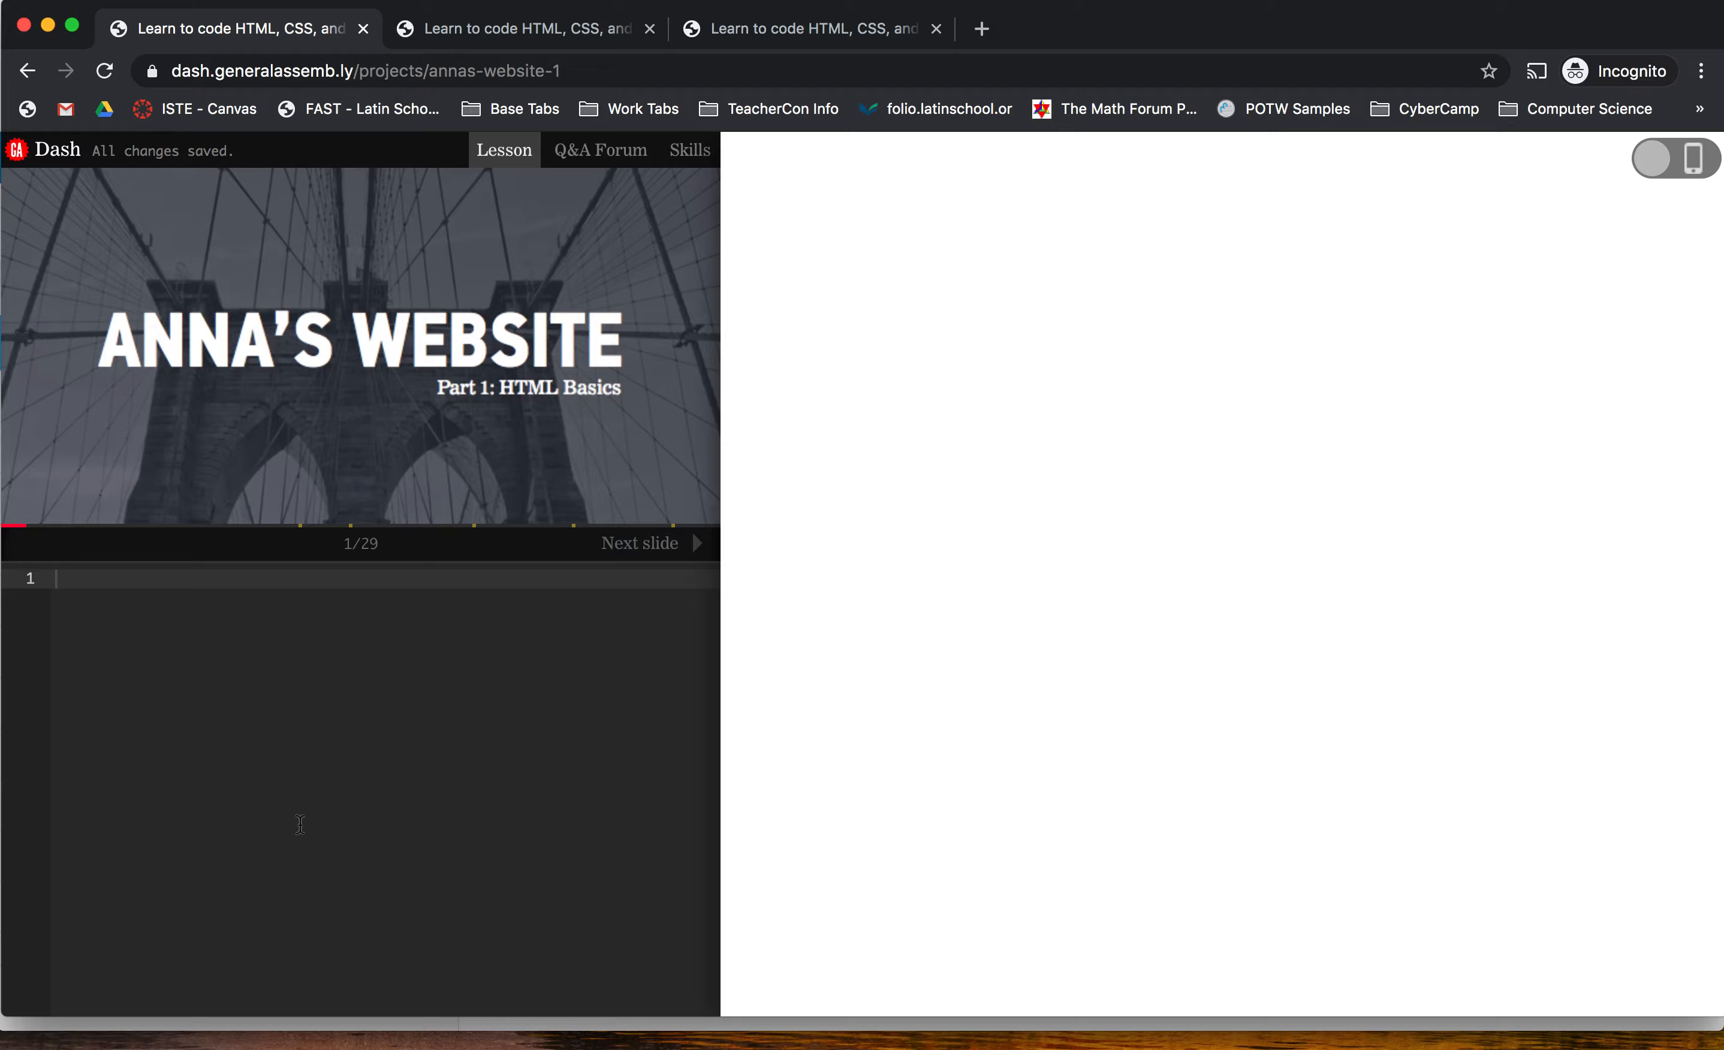
pyautogui.moveTo(764, 427)
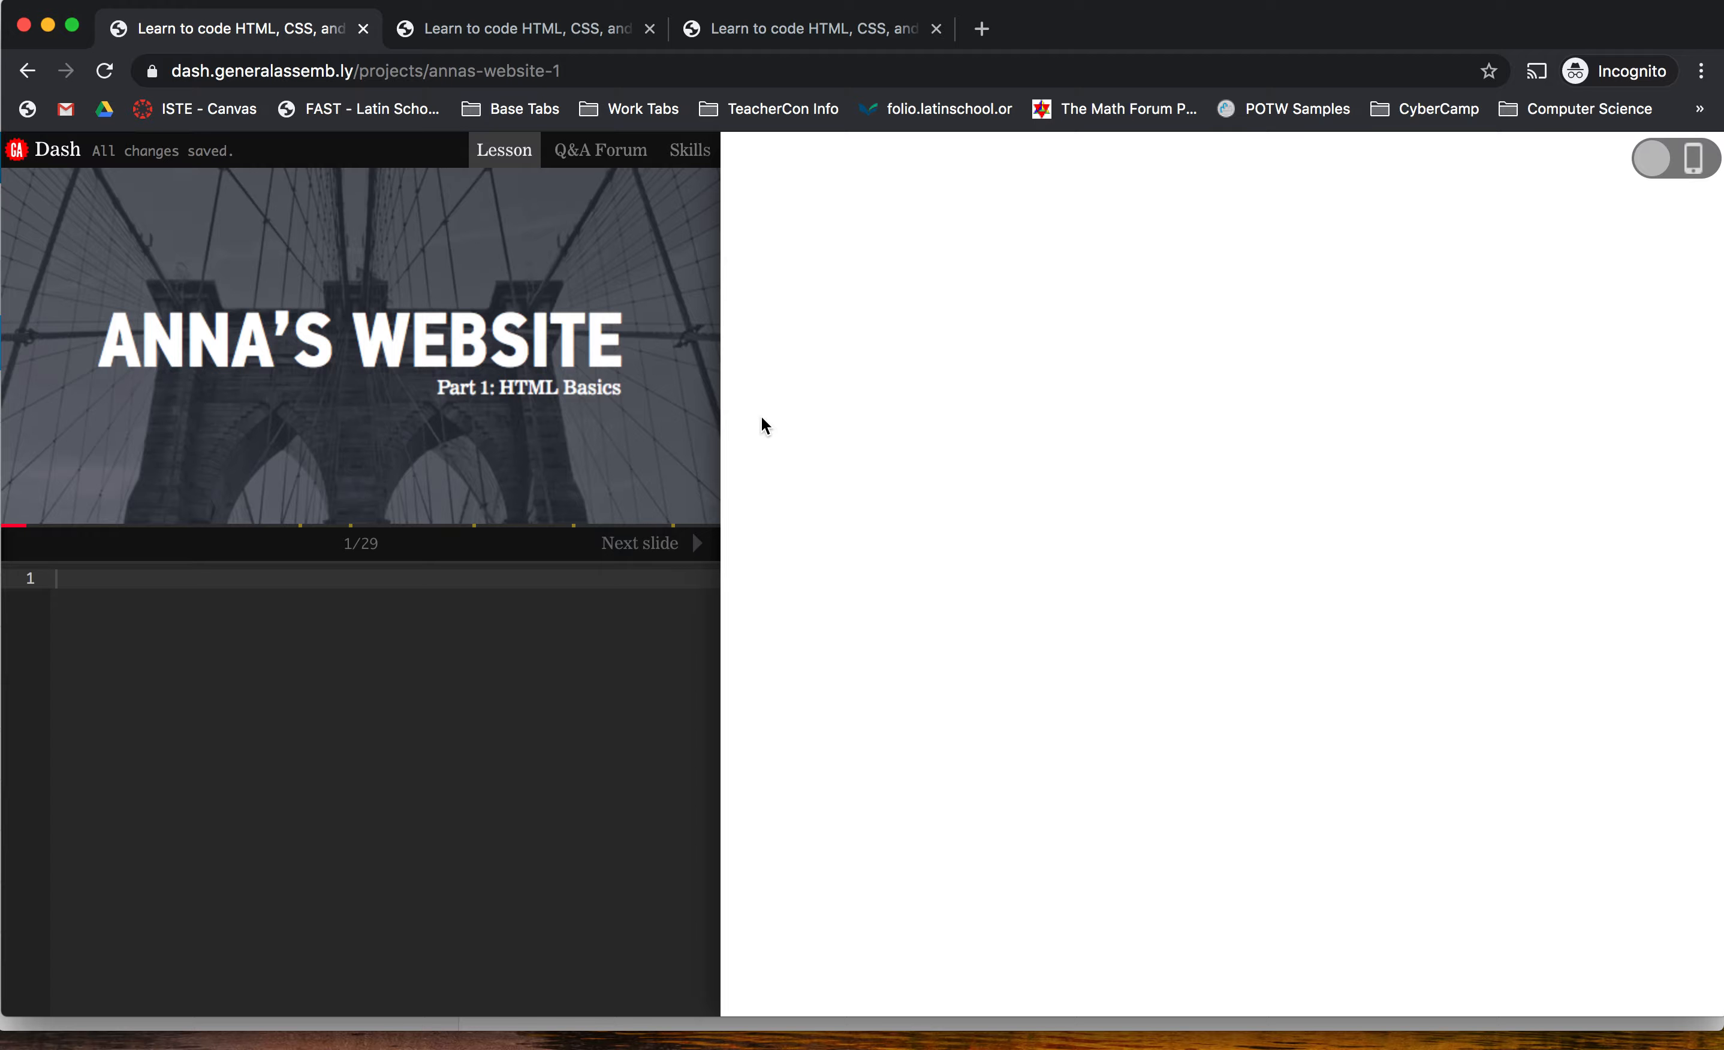
# - Advance through the intro slides to the one explaining lesson, editor and preview layout
pyautogui.click(637, 543)
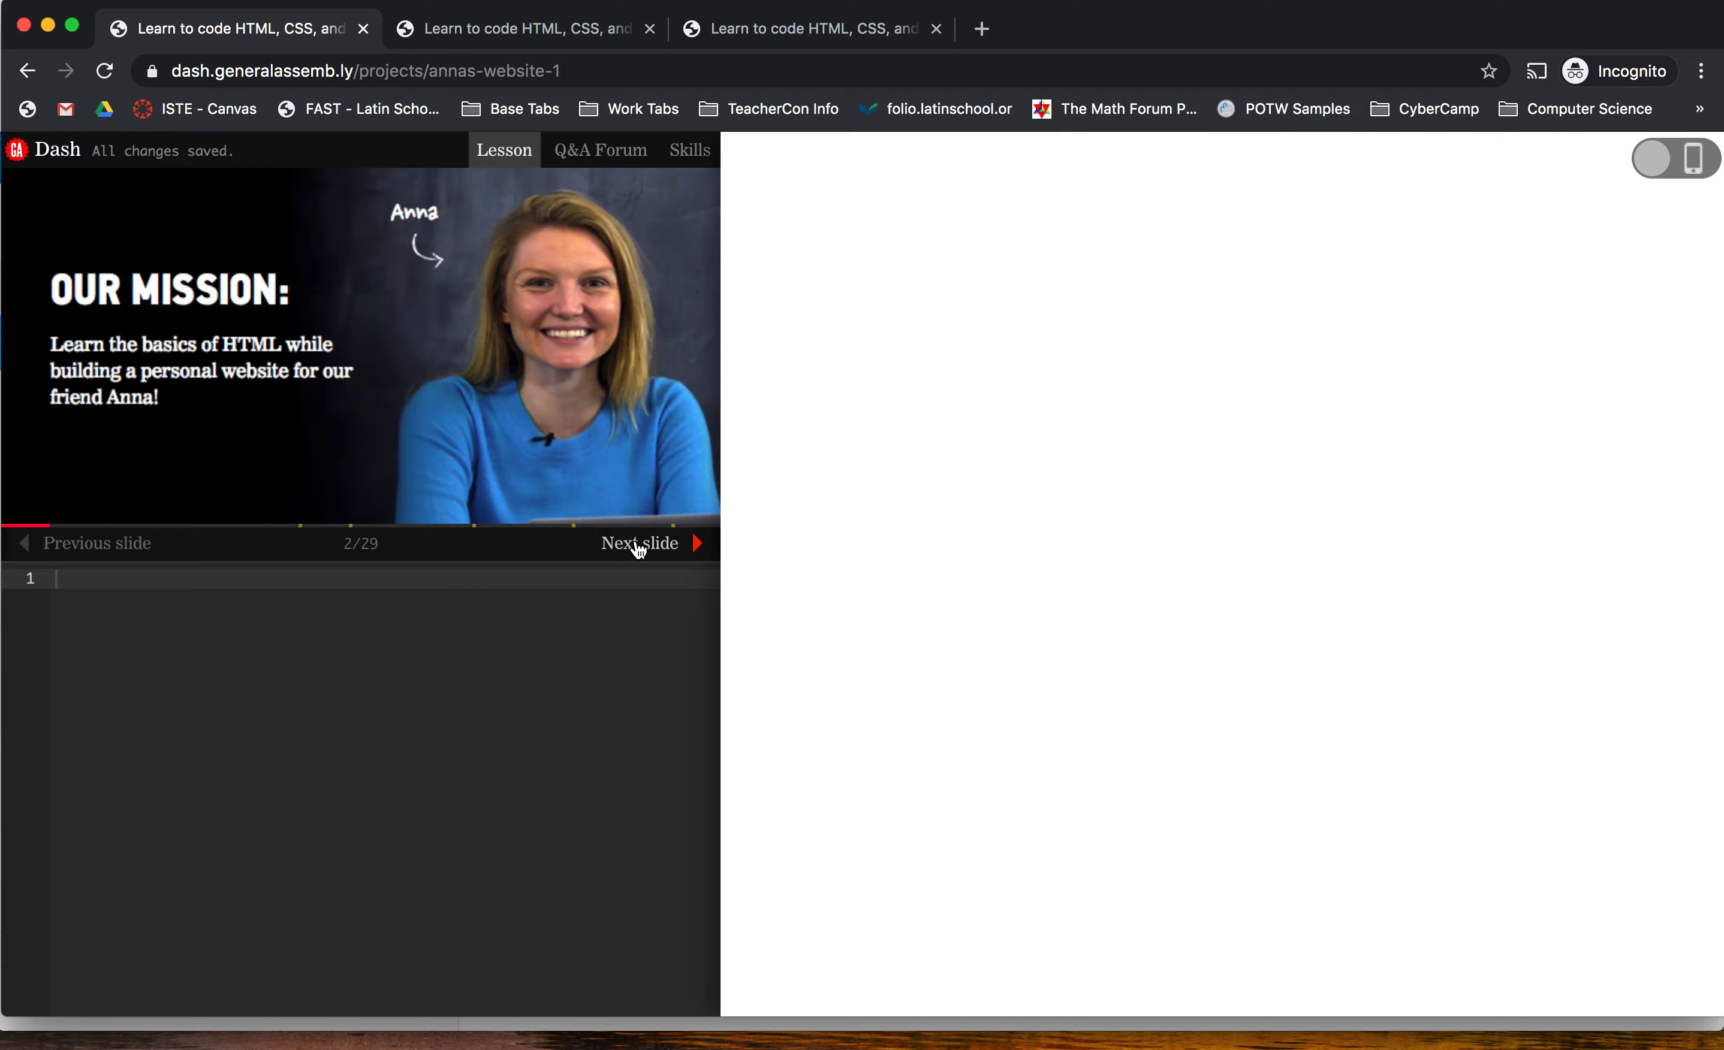
pyautogui.click(639, 543)
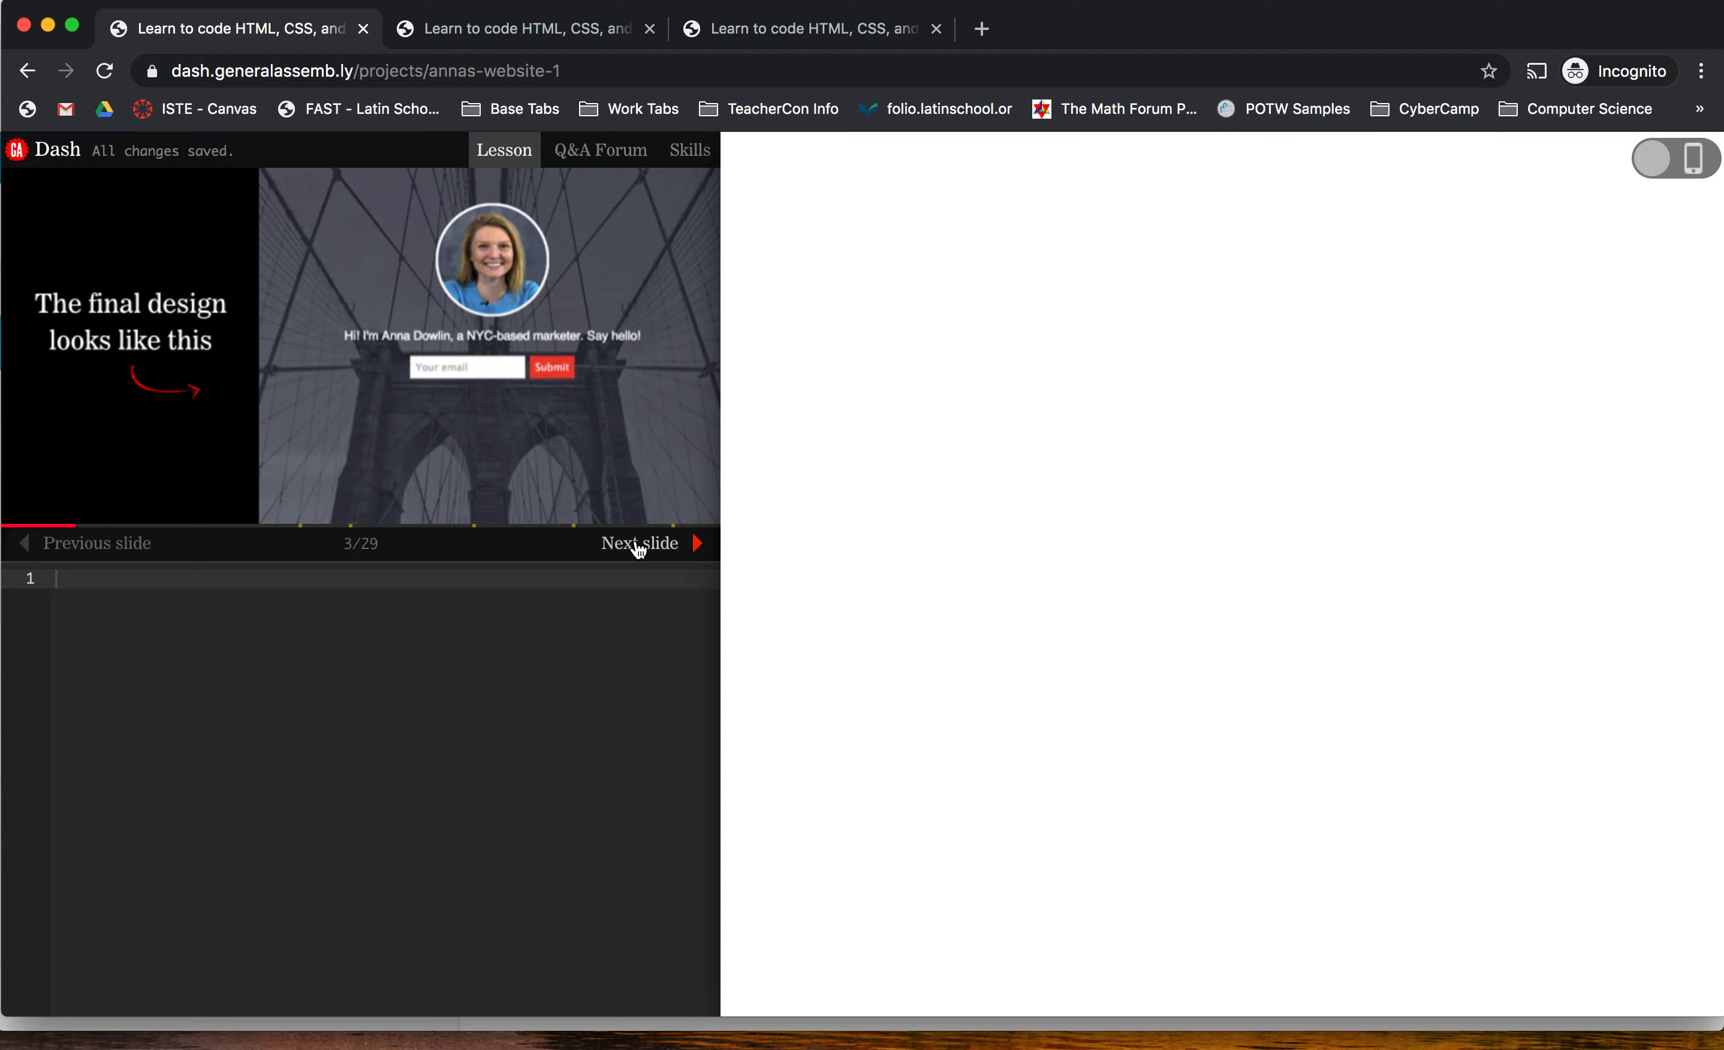
pyautogui.moveTo(452, 401)
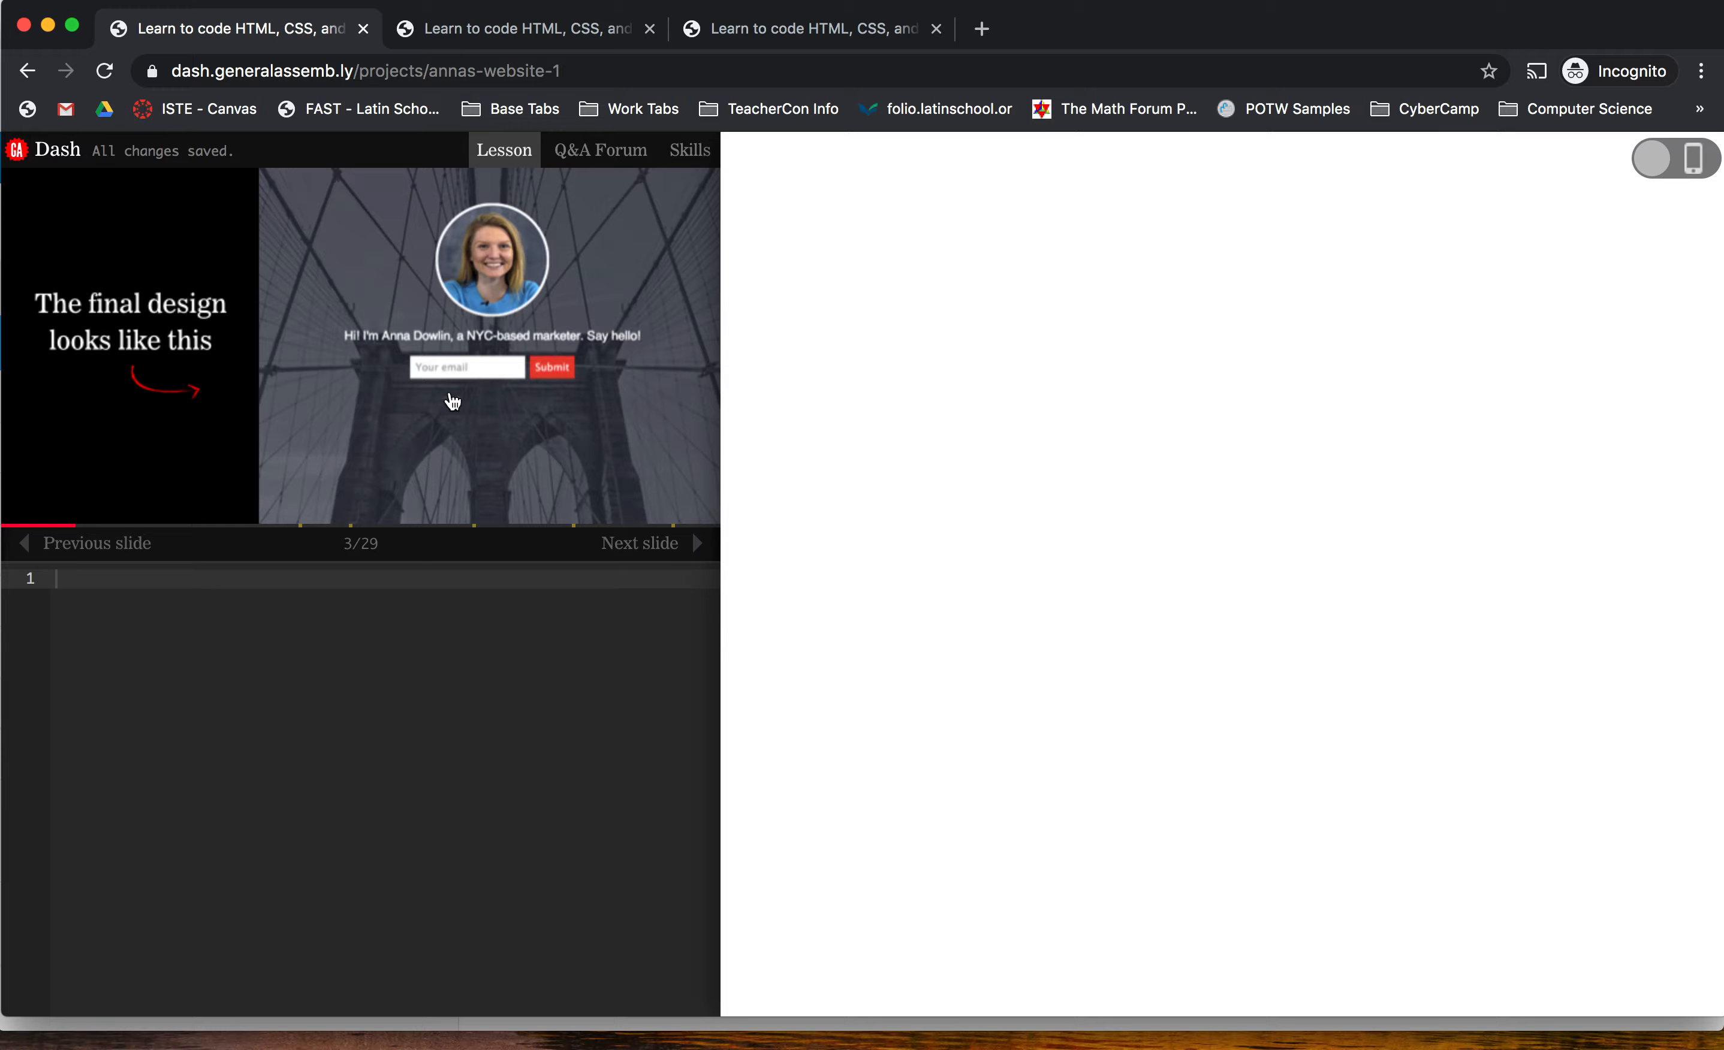
pyautogui.moveTo(639, 543)
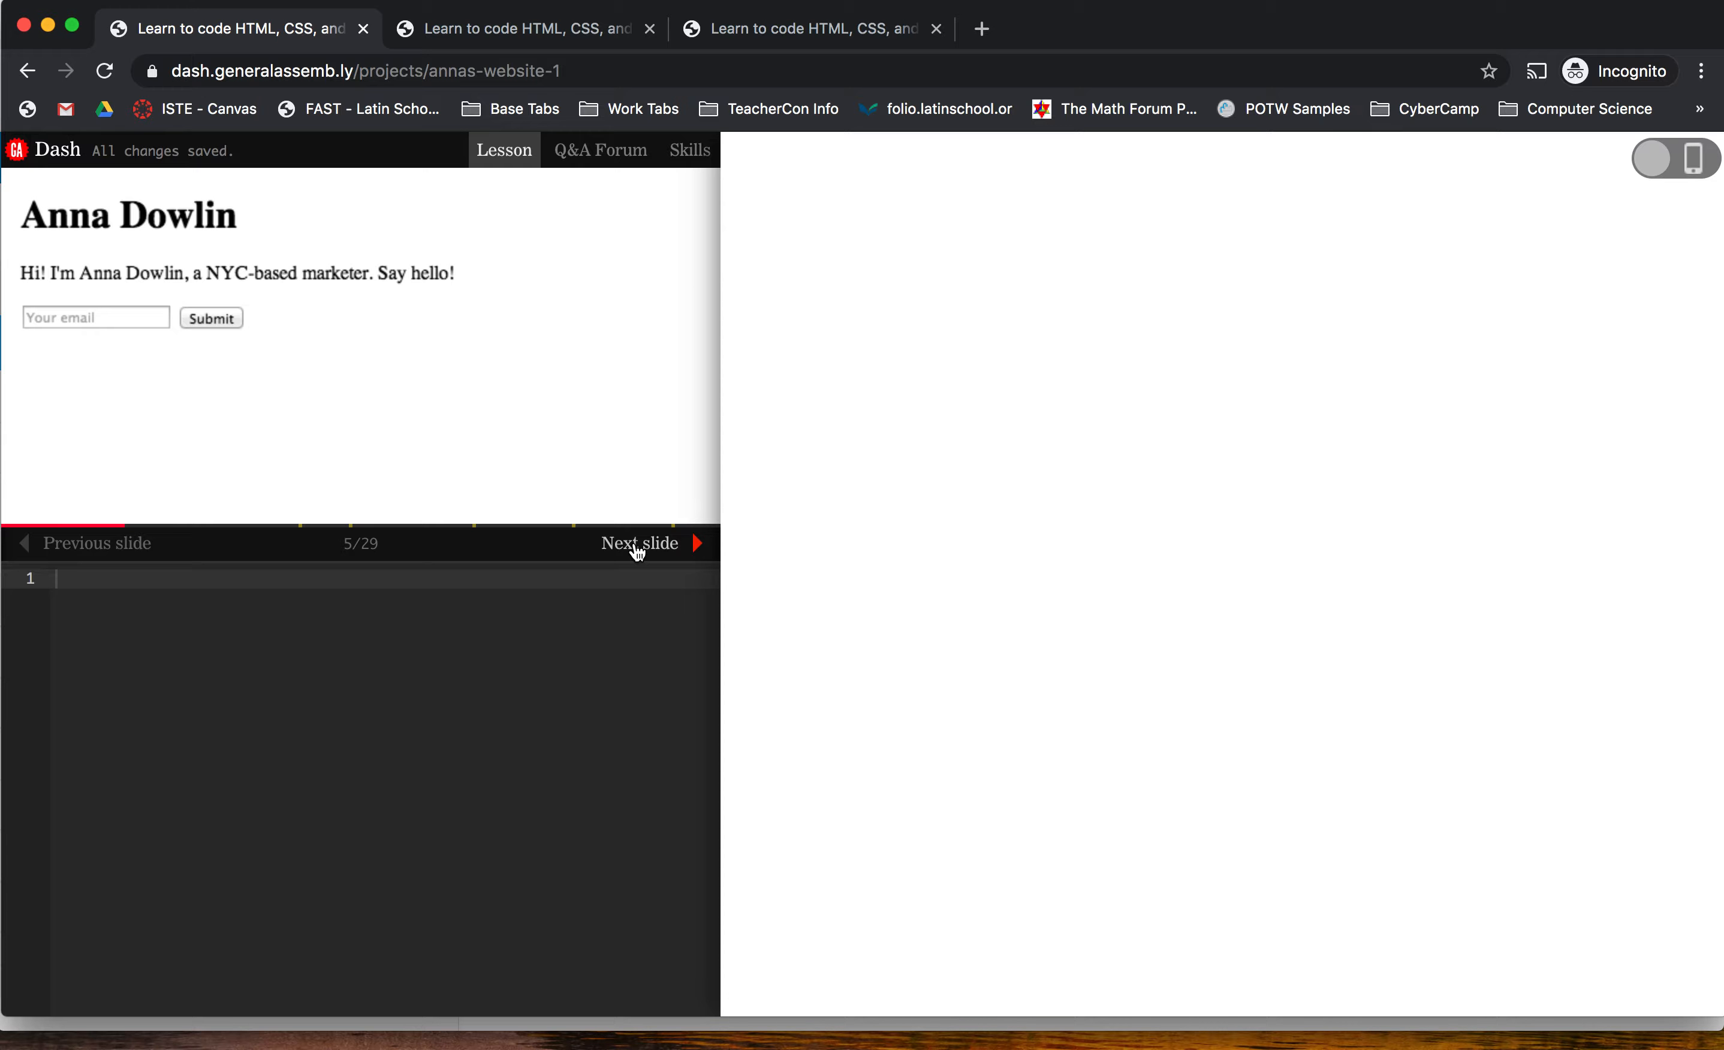
pyautogui.click(639, 543)
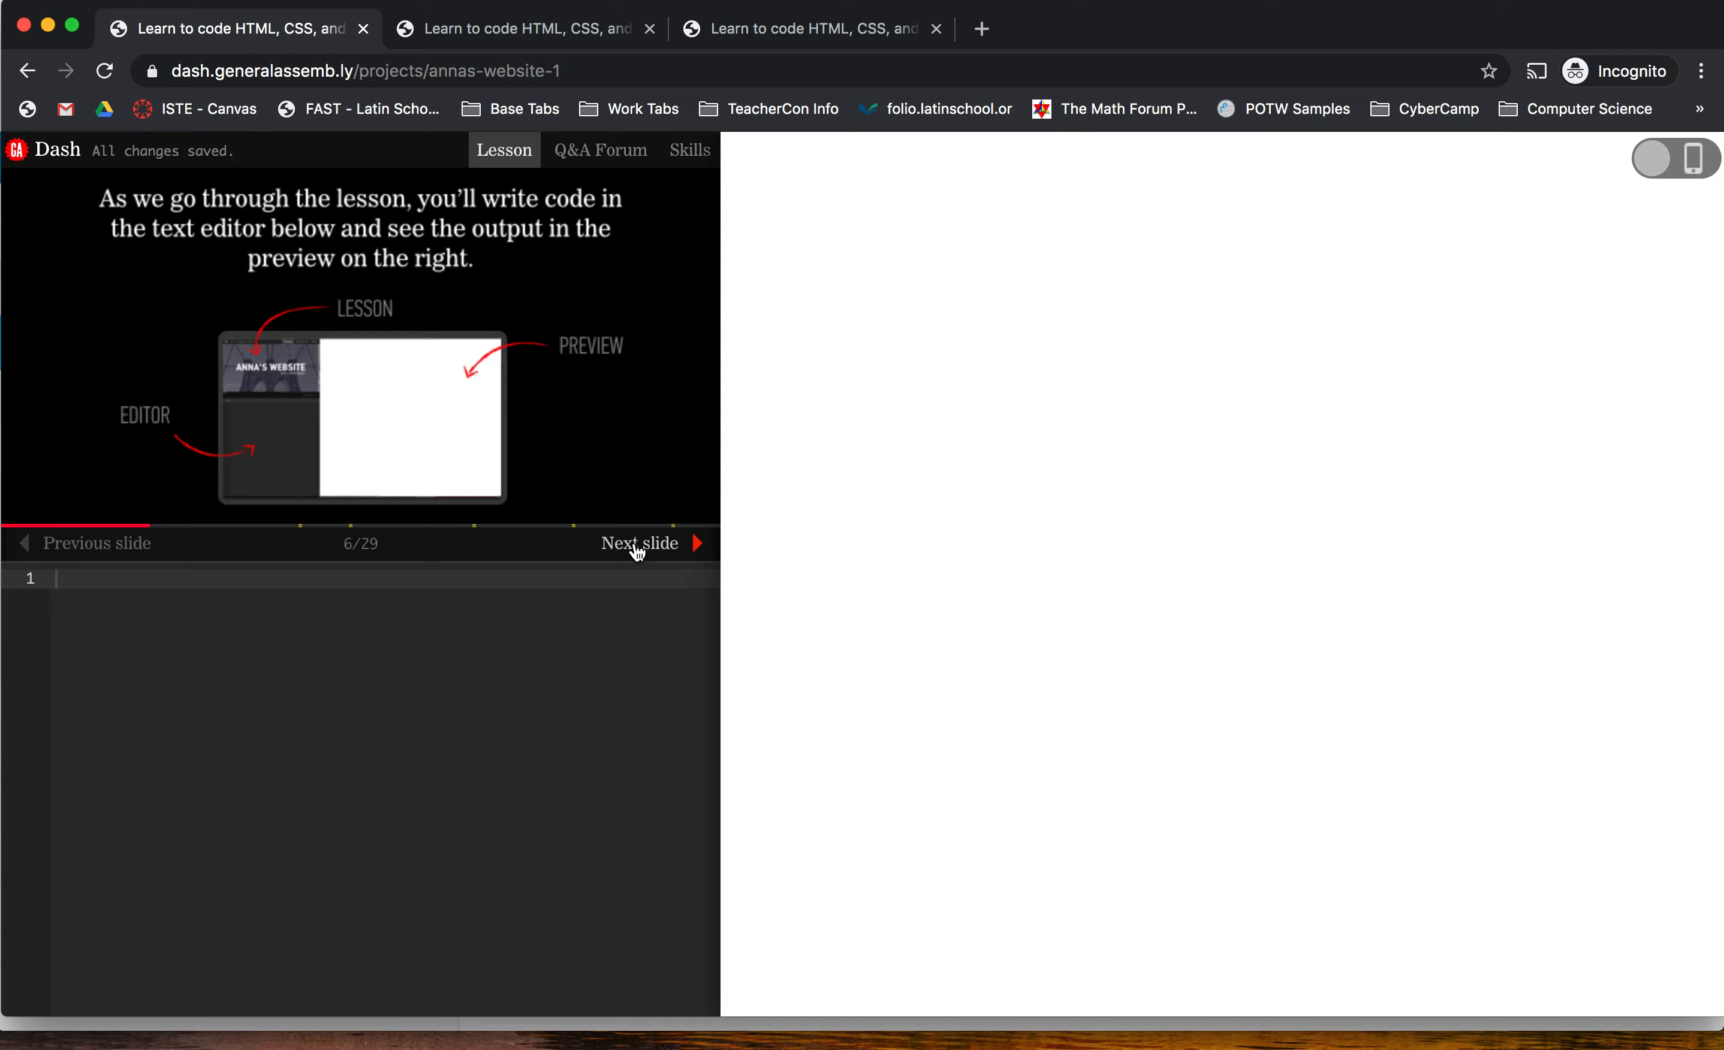
pyautogui.moveTo(663, 557)
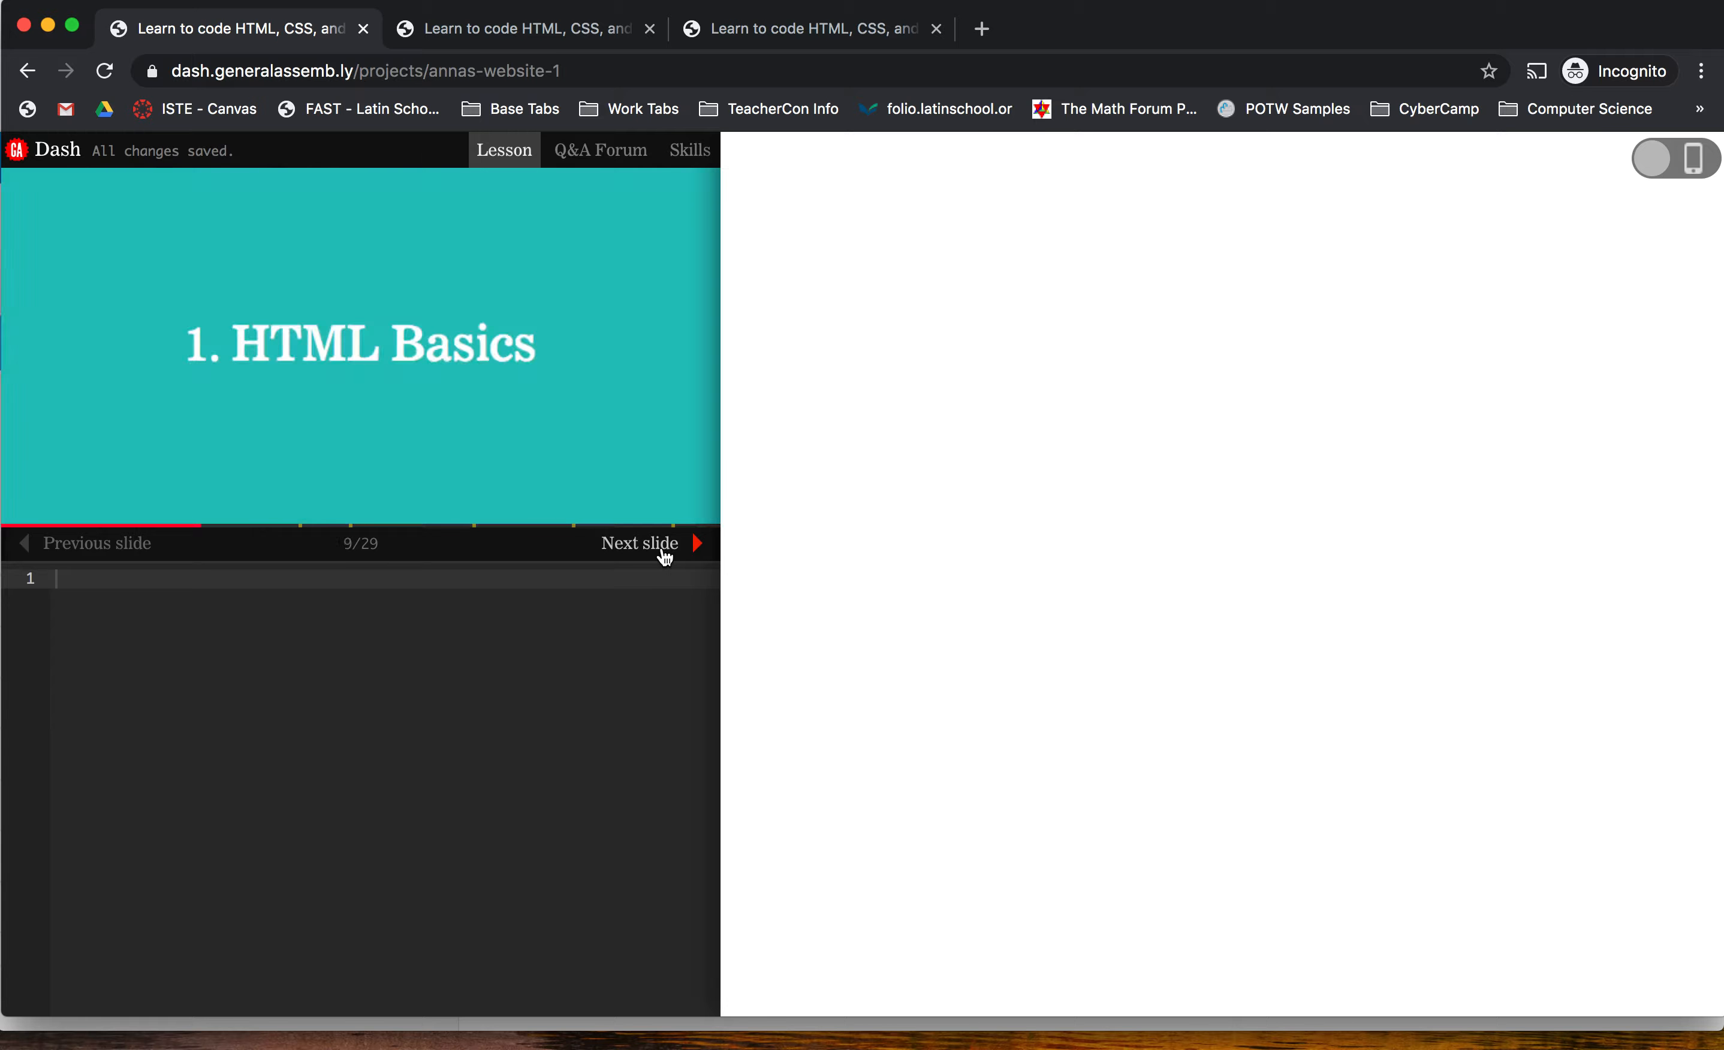
# - Enter <h1>Anna Dowlin</h1> in the editor and mark Checkpoint #1 as done
pyautogui.click(639, 542)
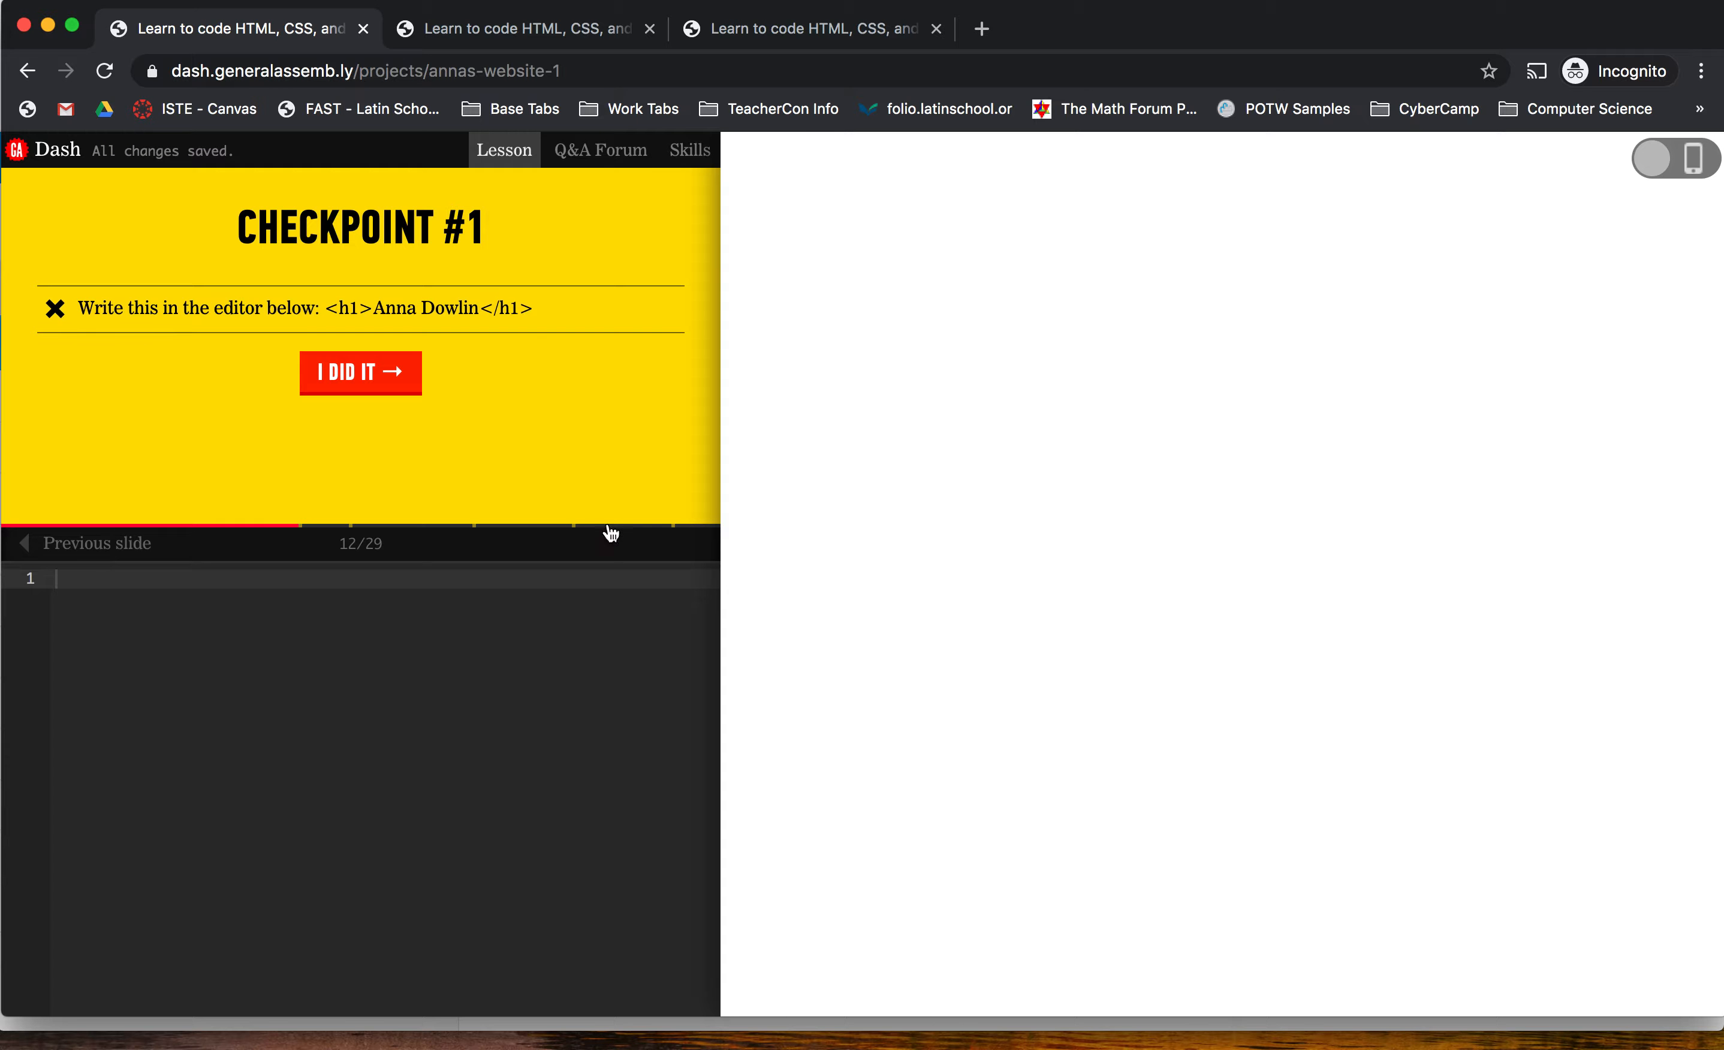
pyautogui.moveTo(286, 356)
pyautogui.write('<h1>')
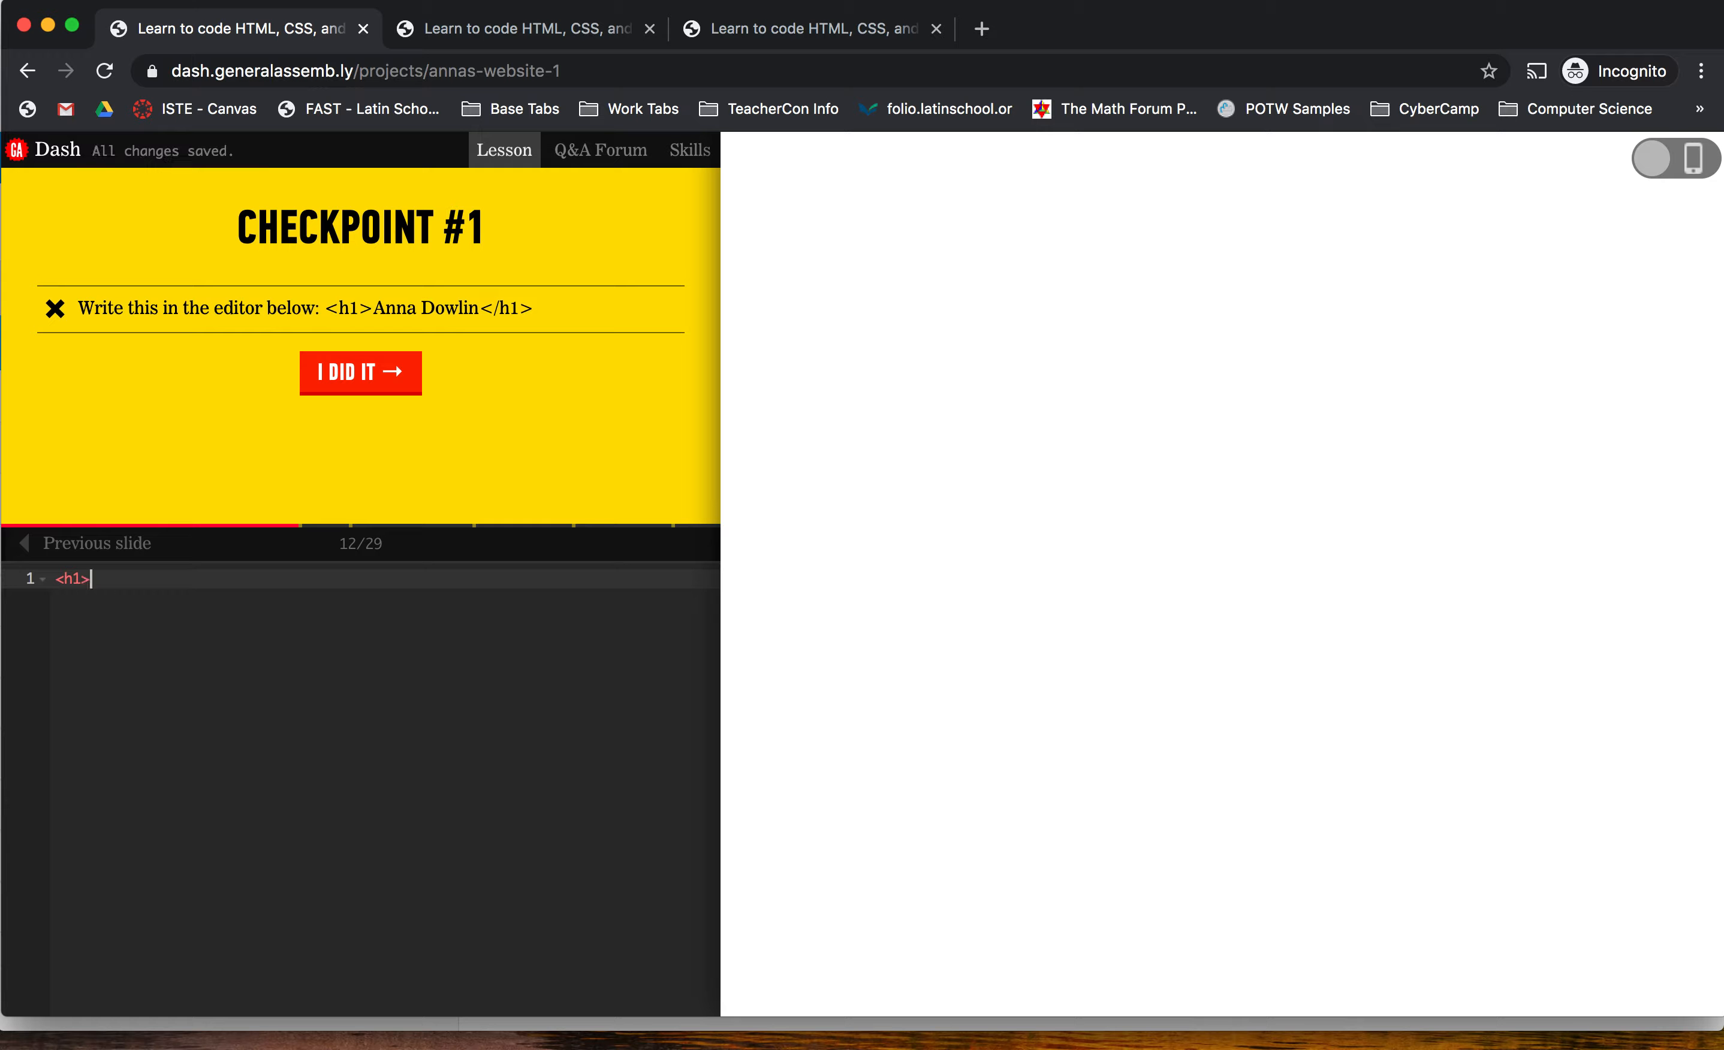
pyautogui.write('Anna D')
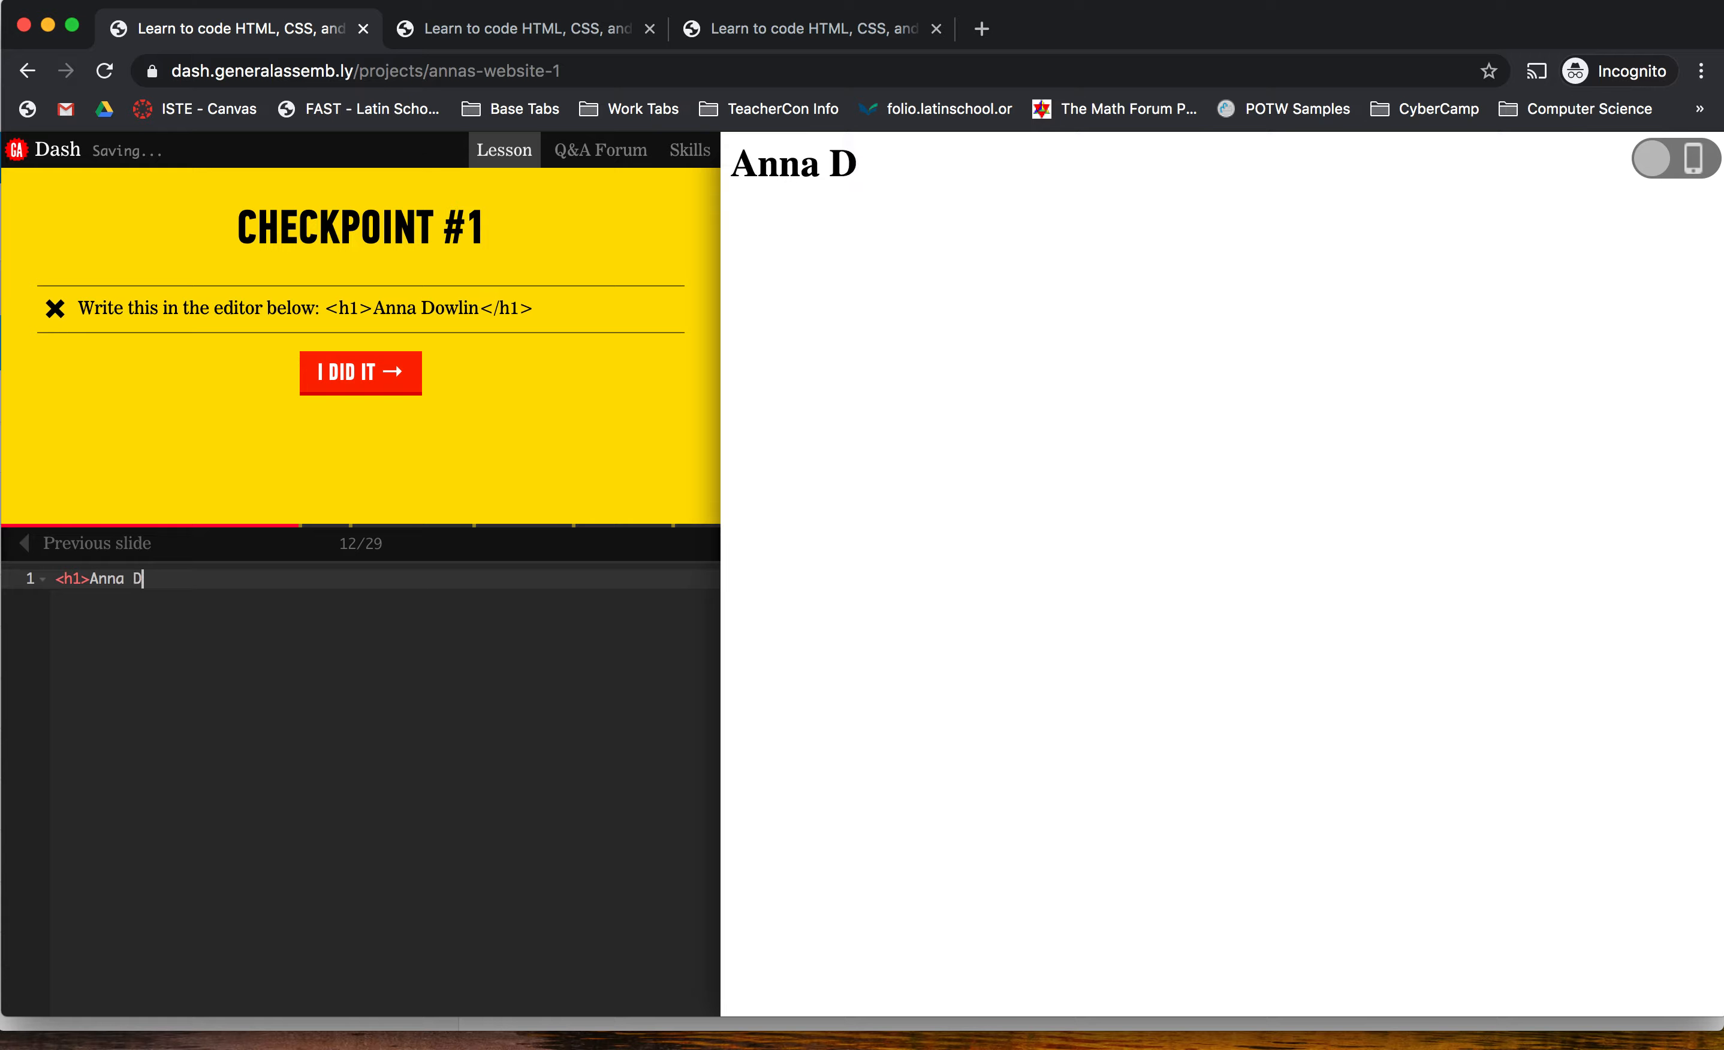
pyautogui.write('owlin</h1>')
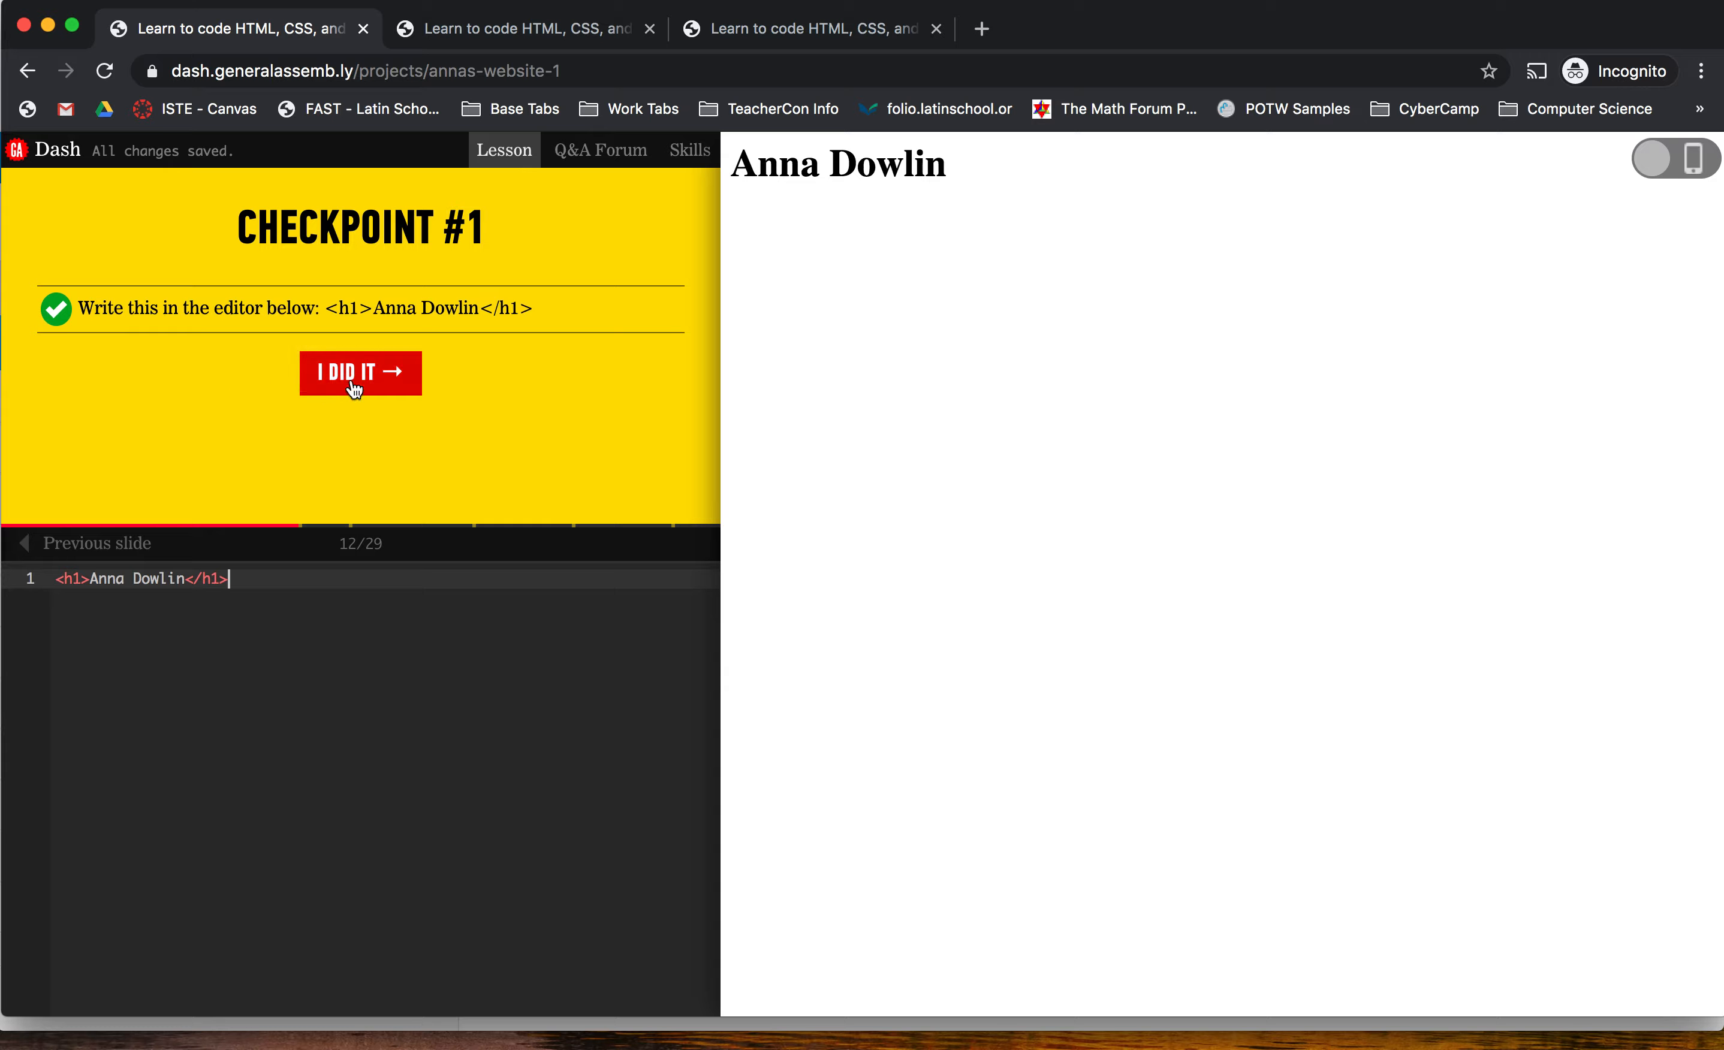
pyautogui.click(360, 373)
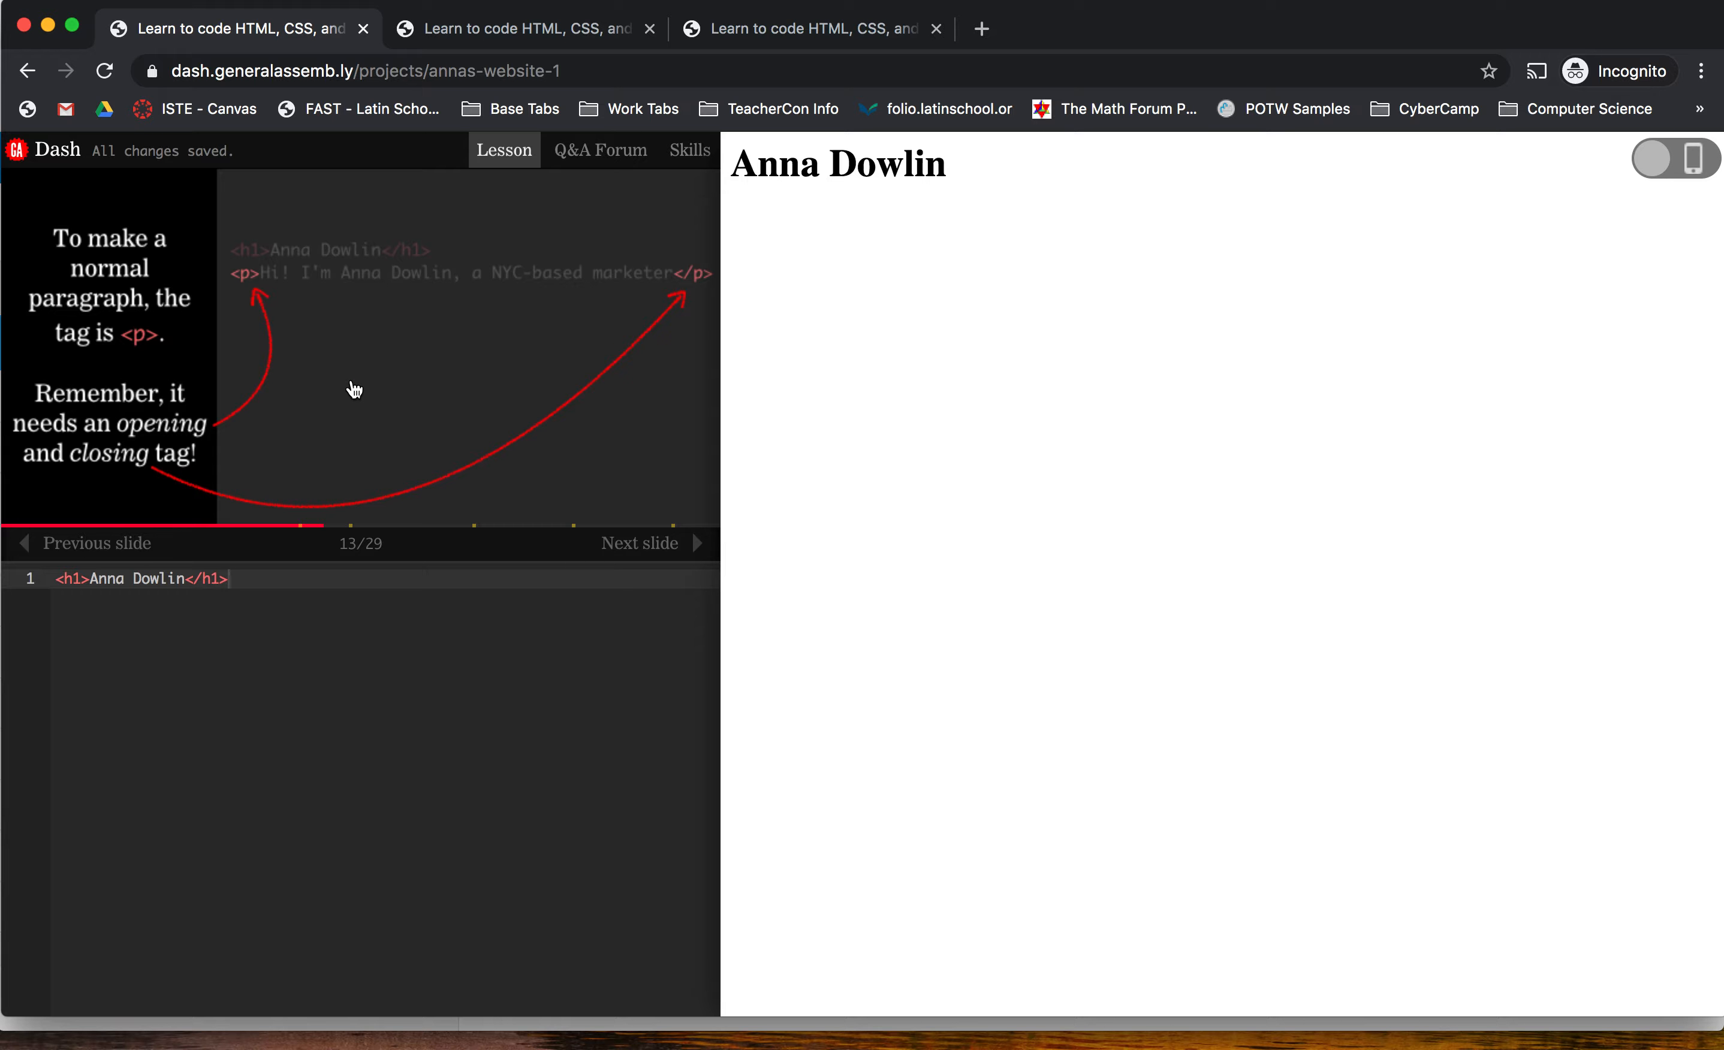
pyautogui.moveTo(422, 549)
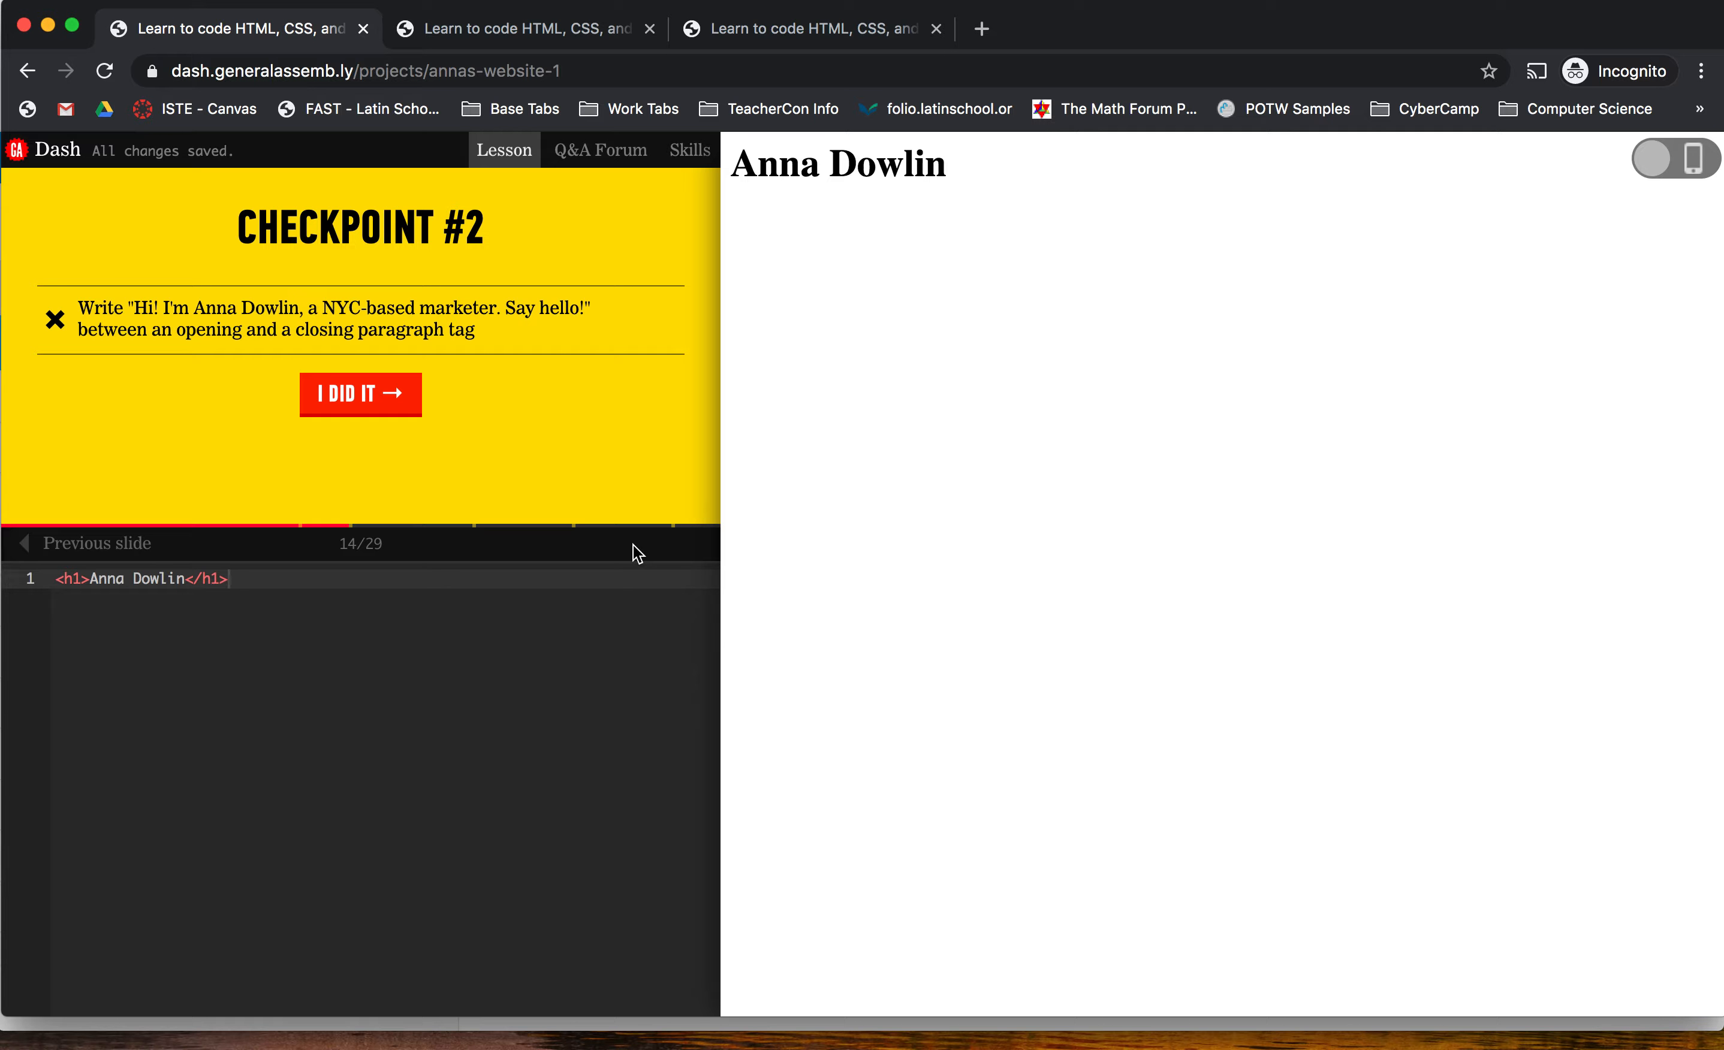
pyautogui.moveTo(379, 283)
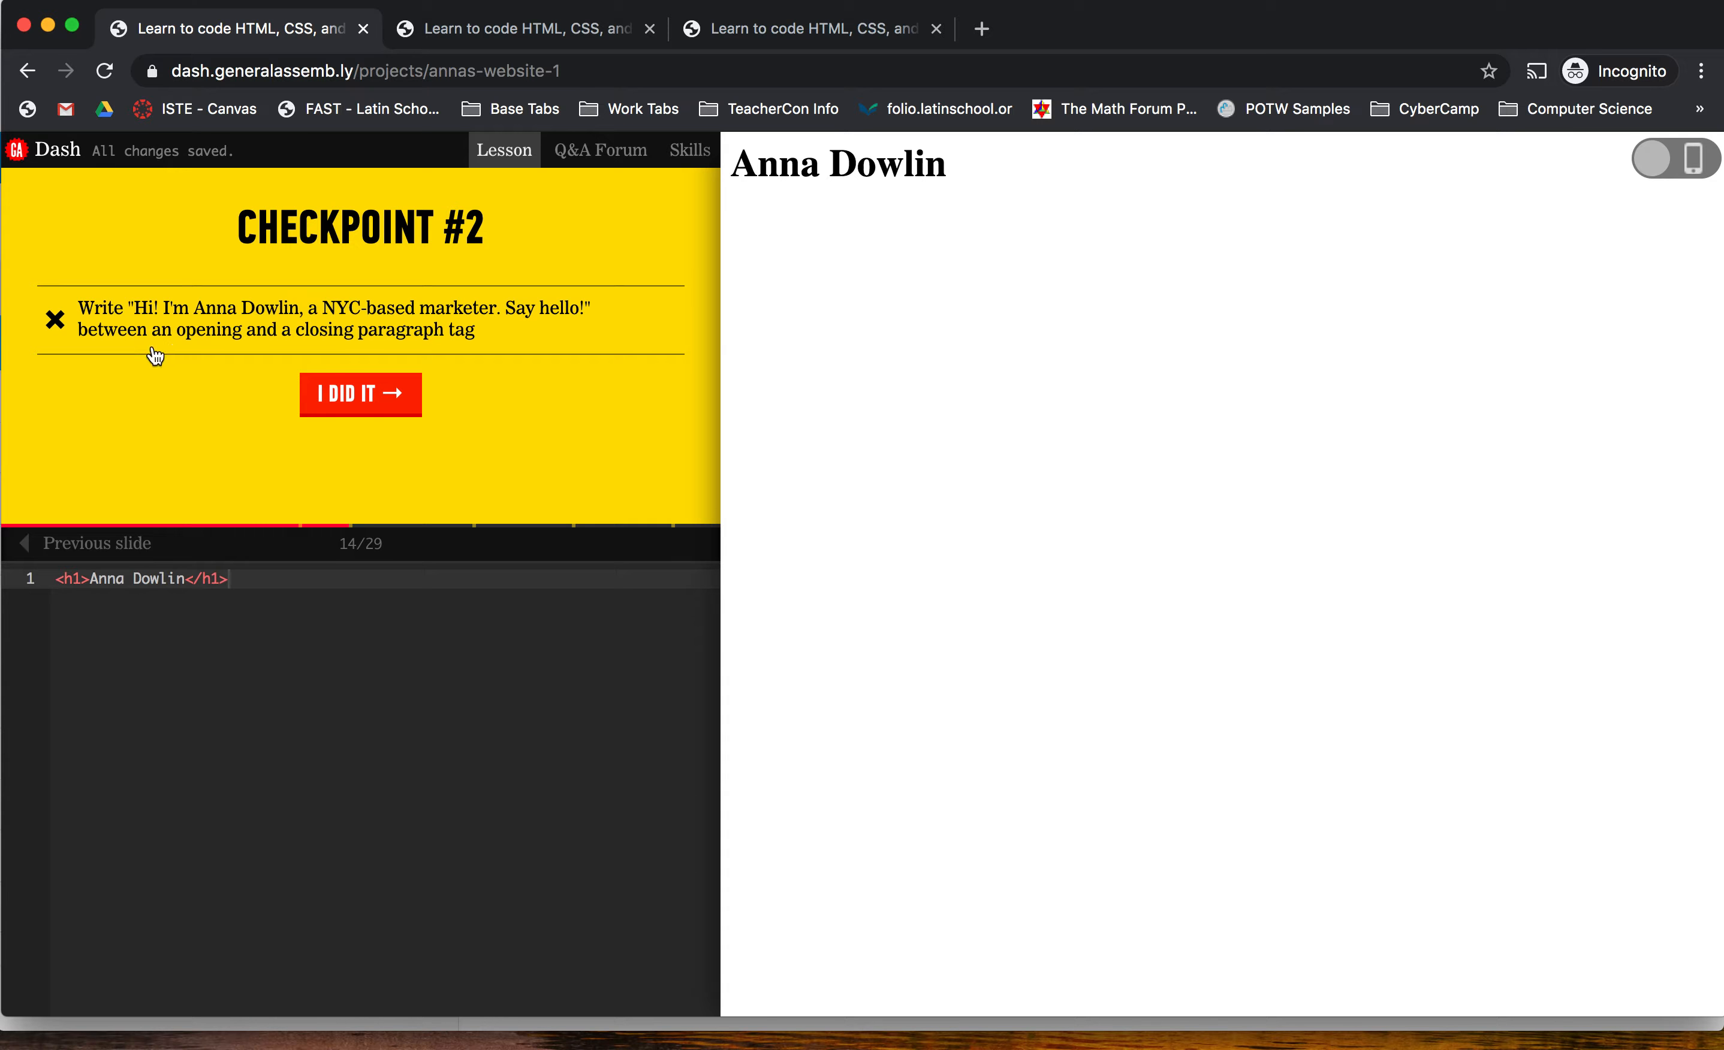
pyautogui.moveTo(429, 346)
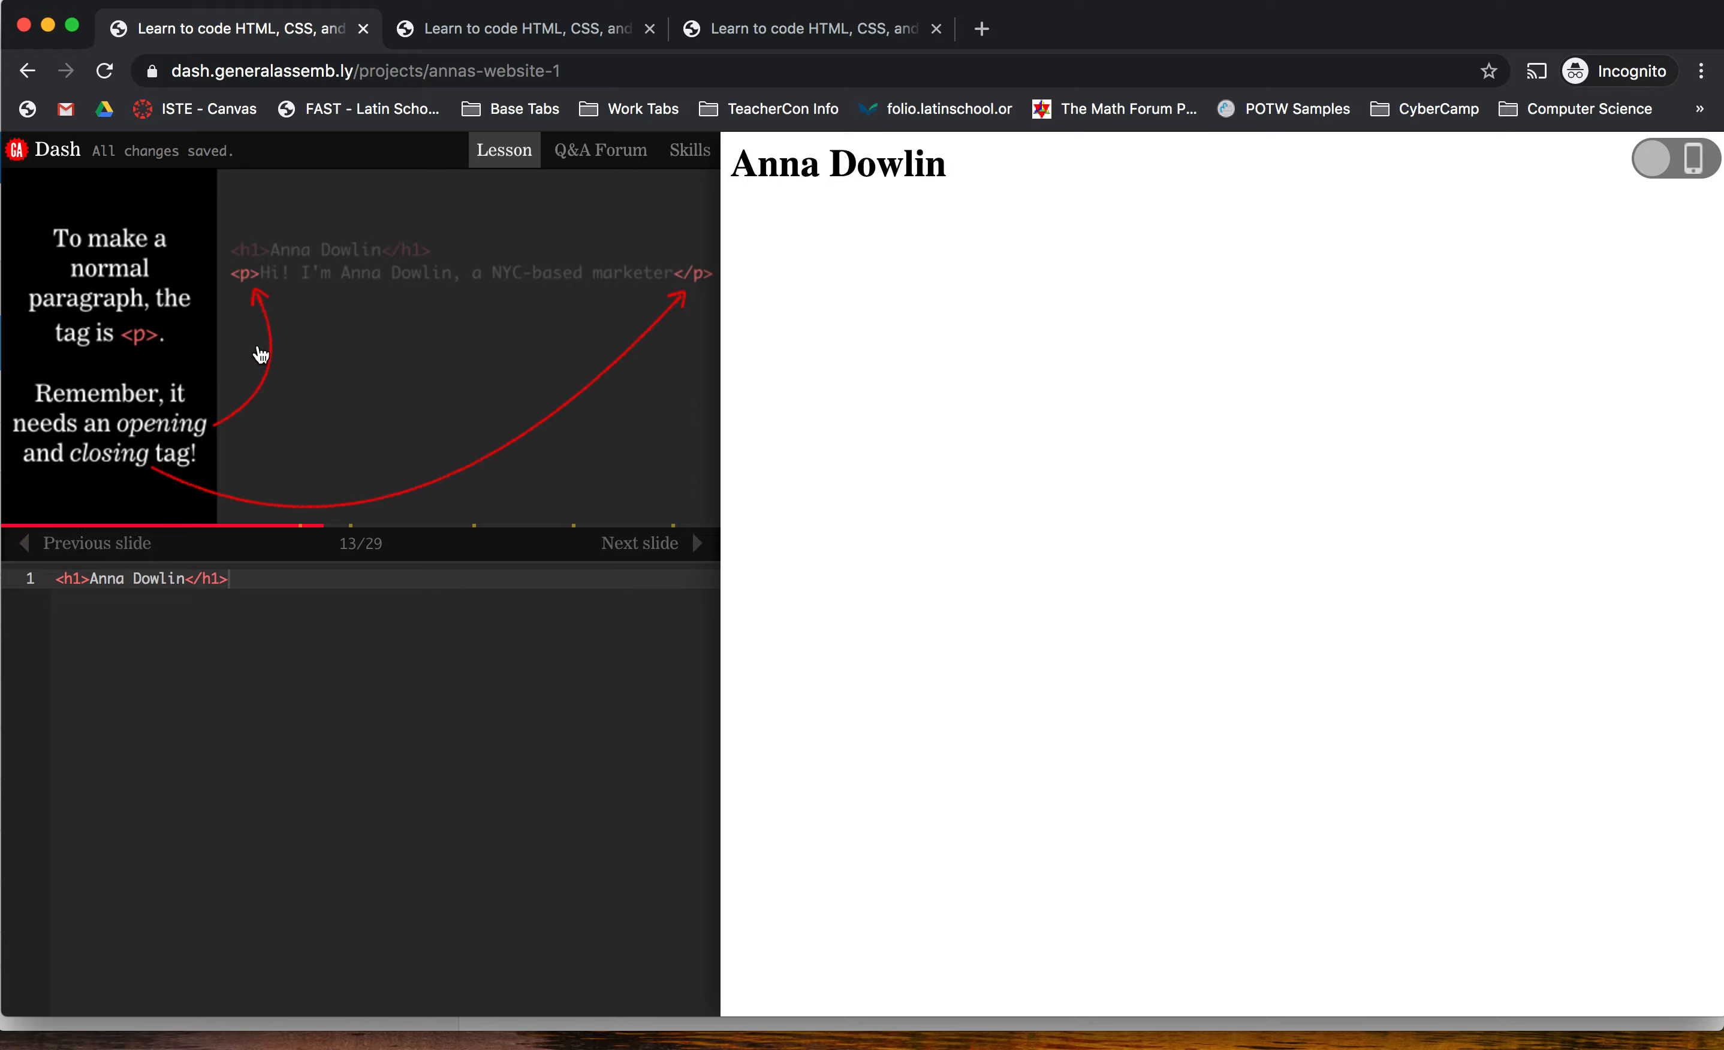
pyautogui.moveTo(506, 292)
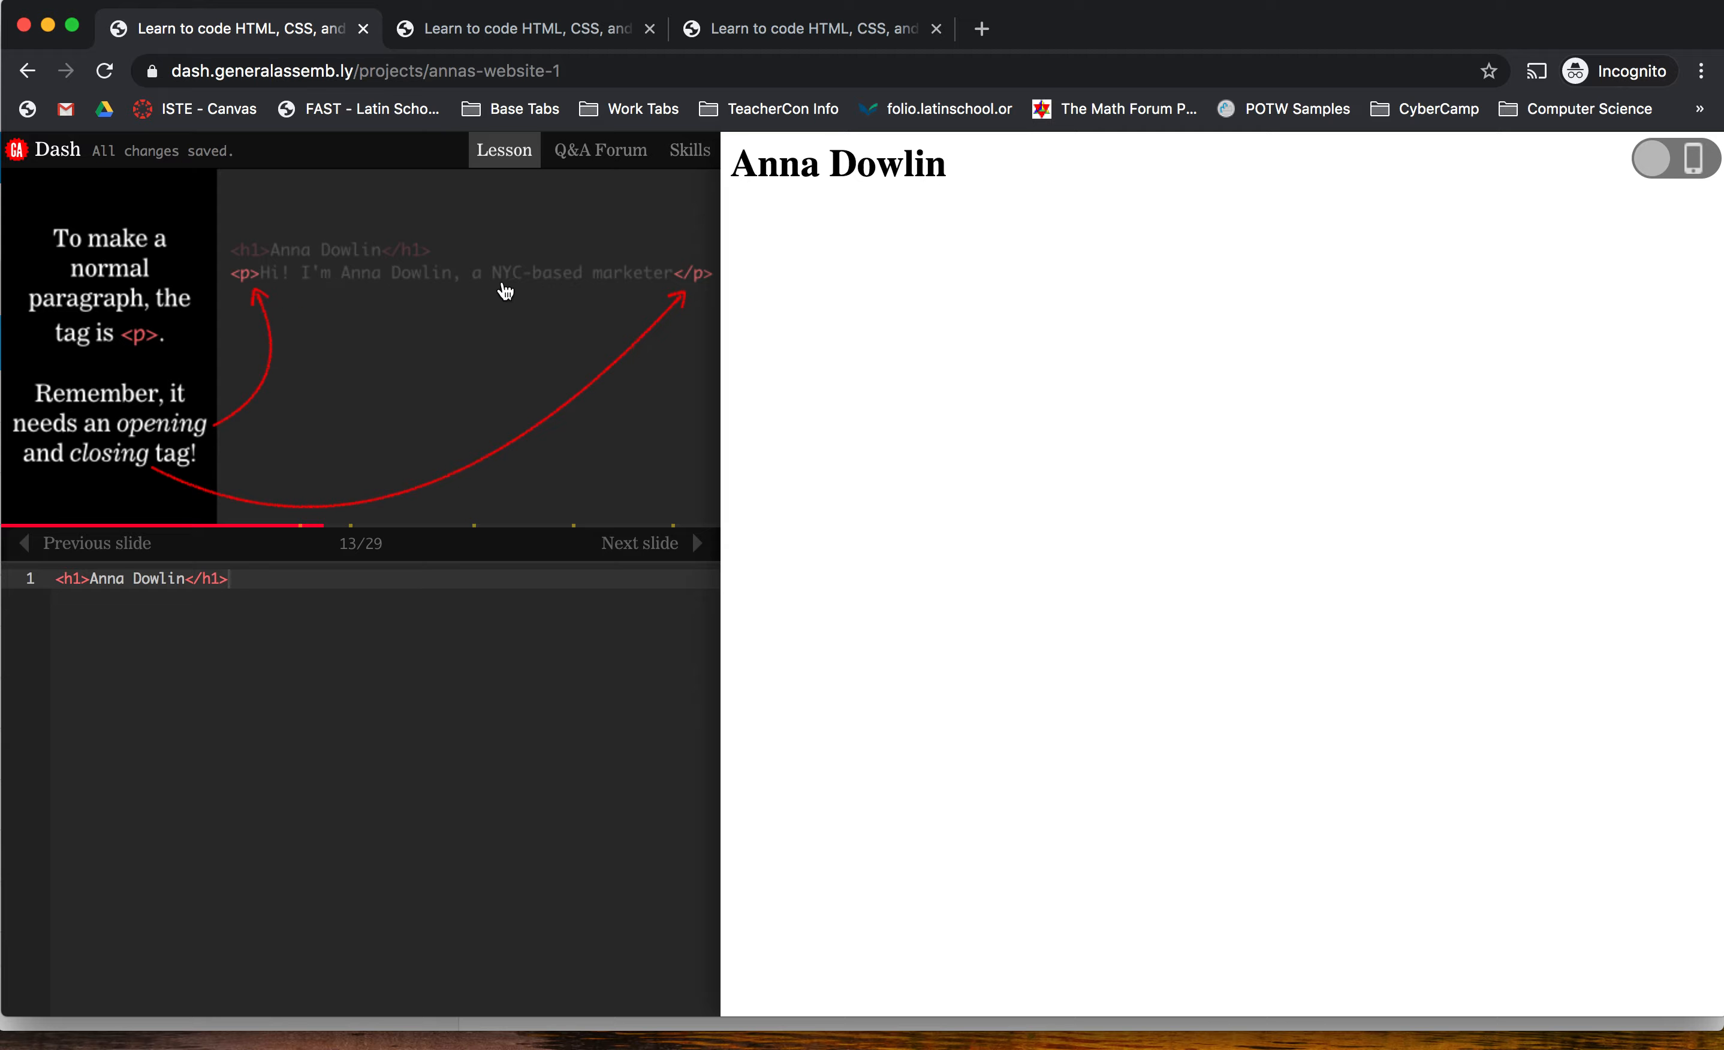
pyautogui.moveTo(232, 295)
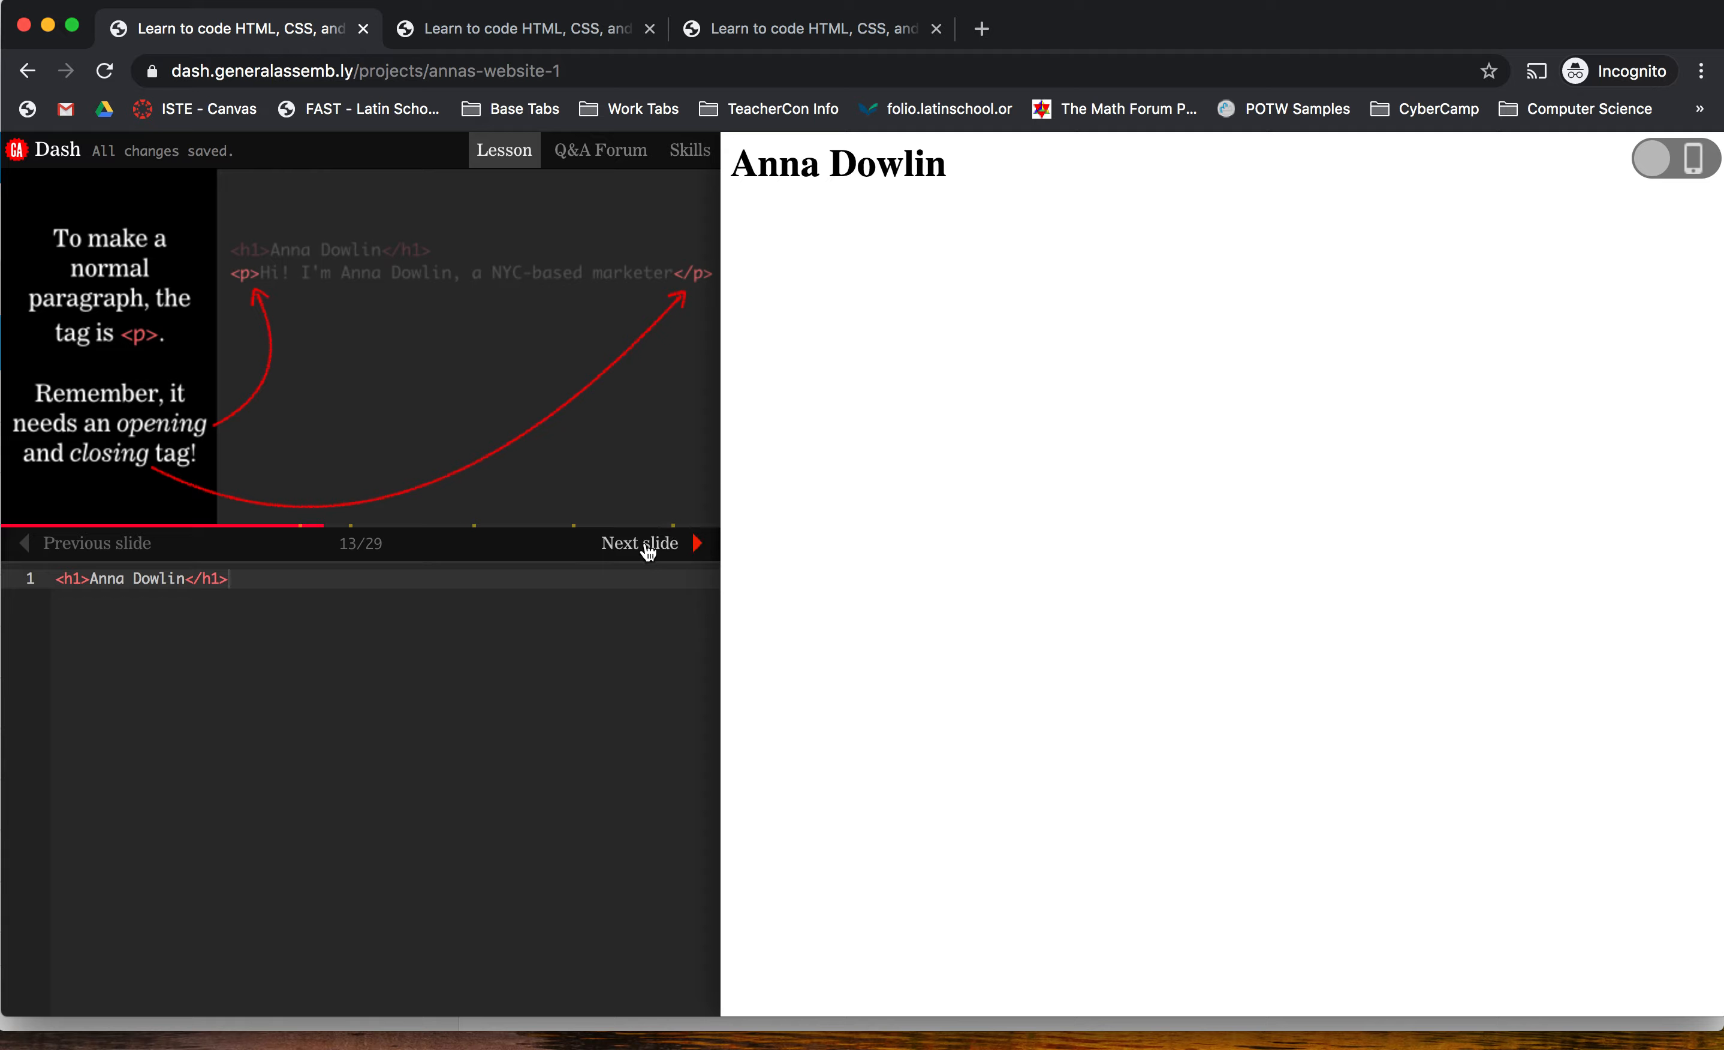
# - On line 2 enter <p>Hi! I'm Anna Dowlin, A NYC-based marketer. Say hello.</p> for Checkpoint #2
pyautogui.click(640, 543)
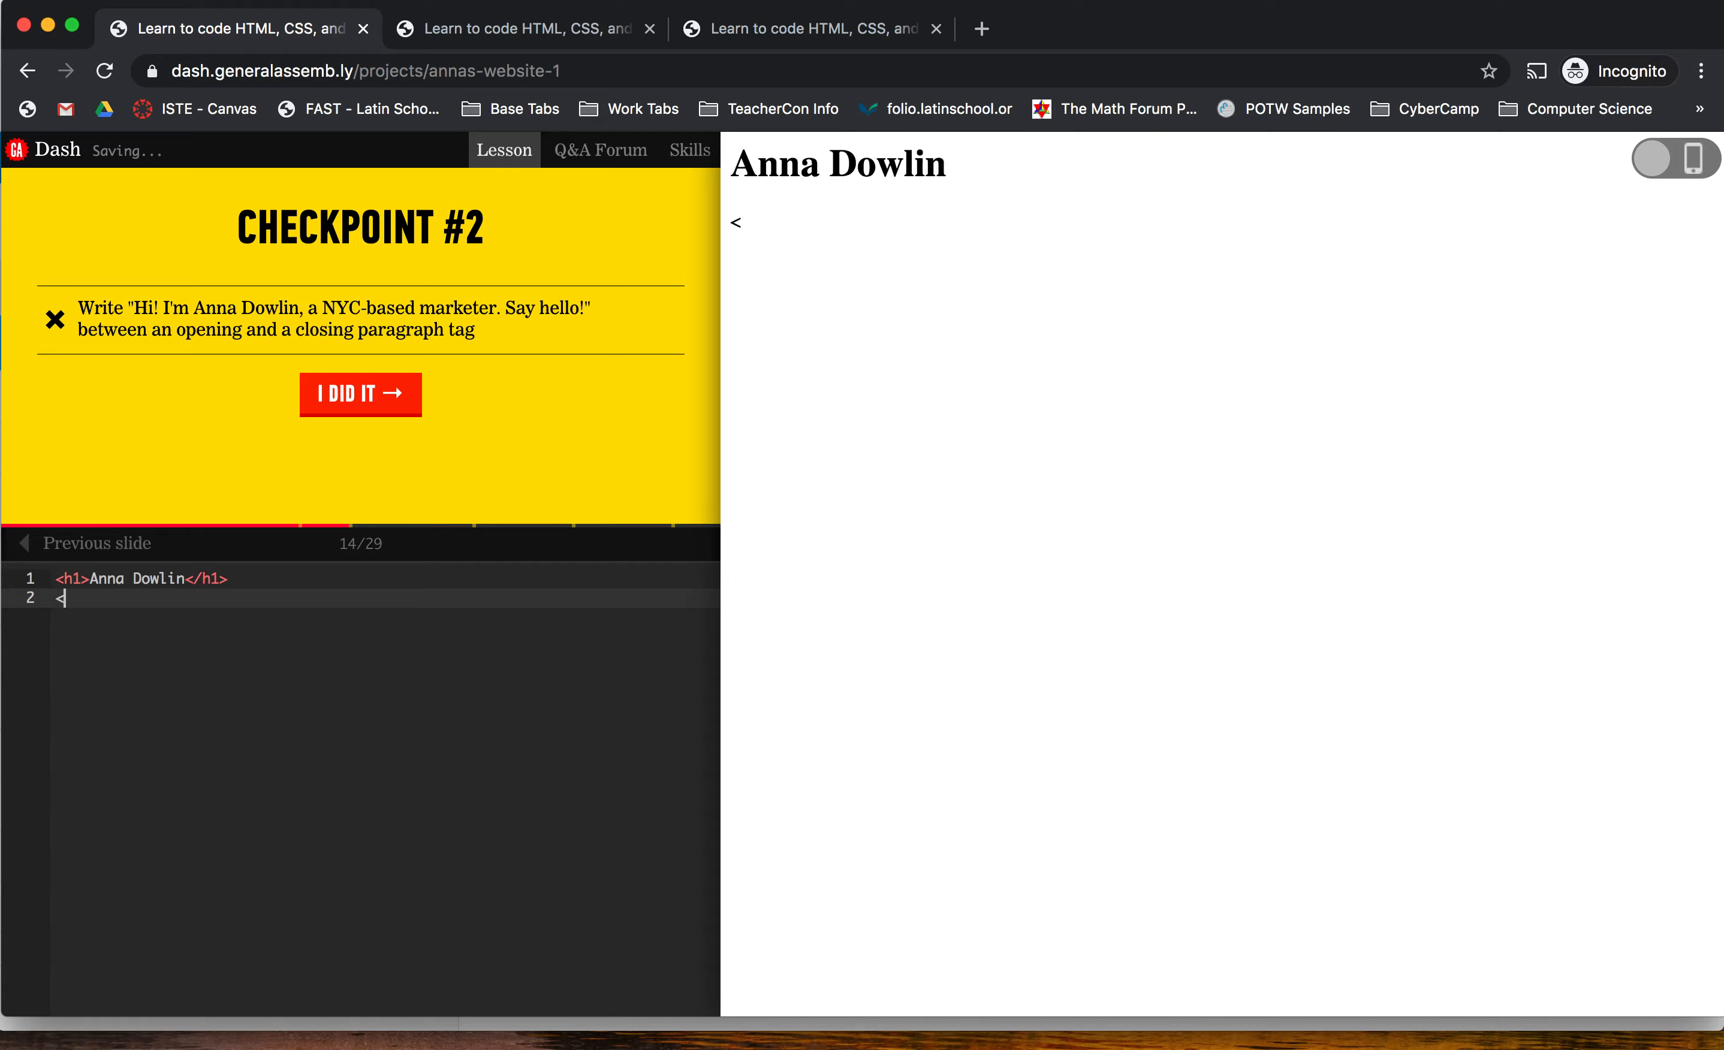
pyautogui.write('p>')
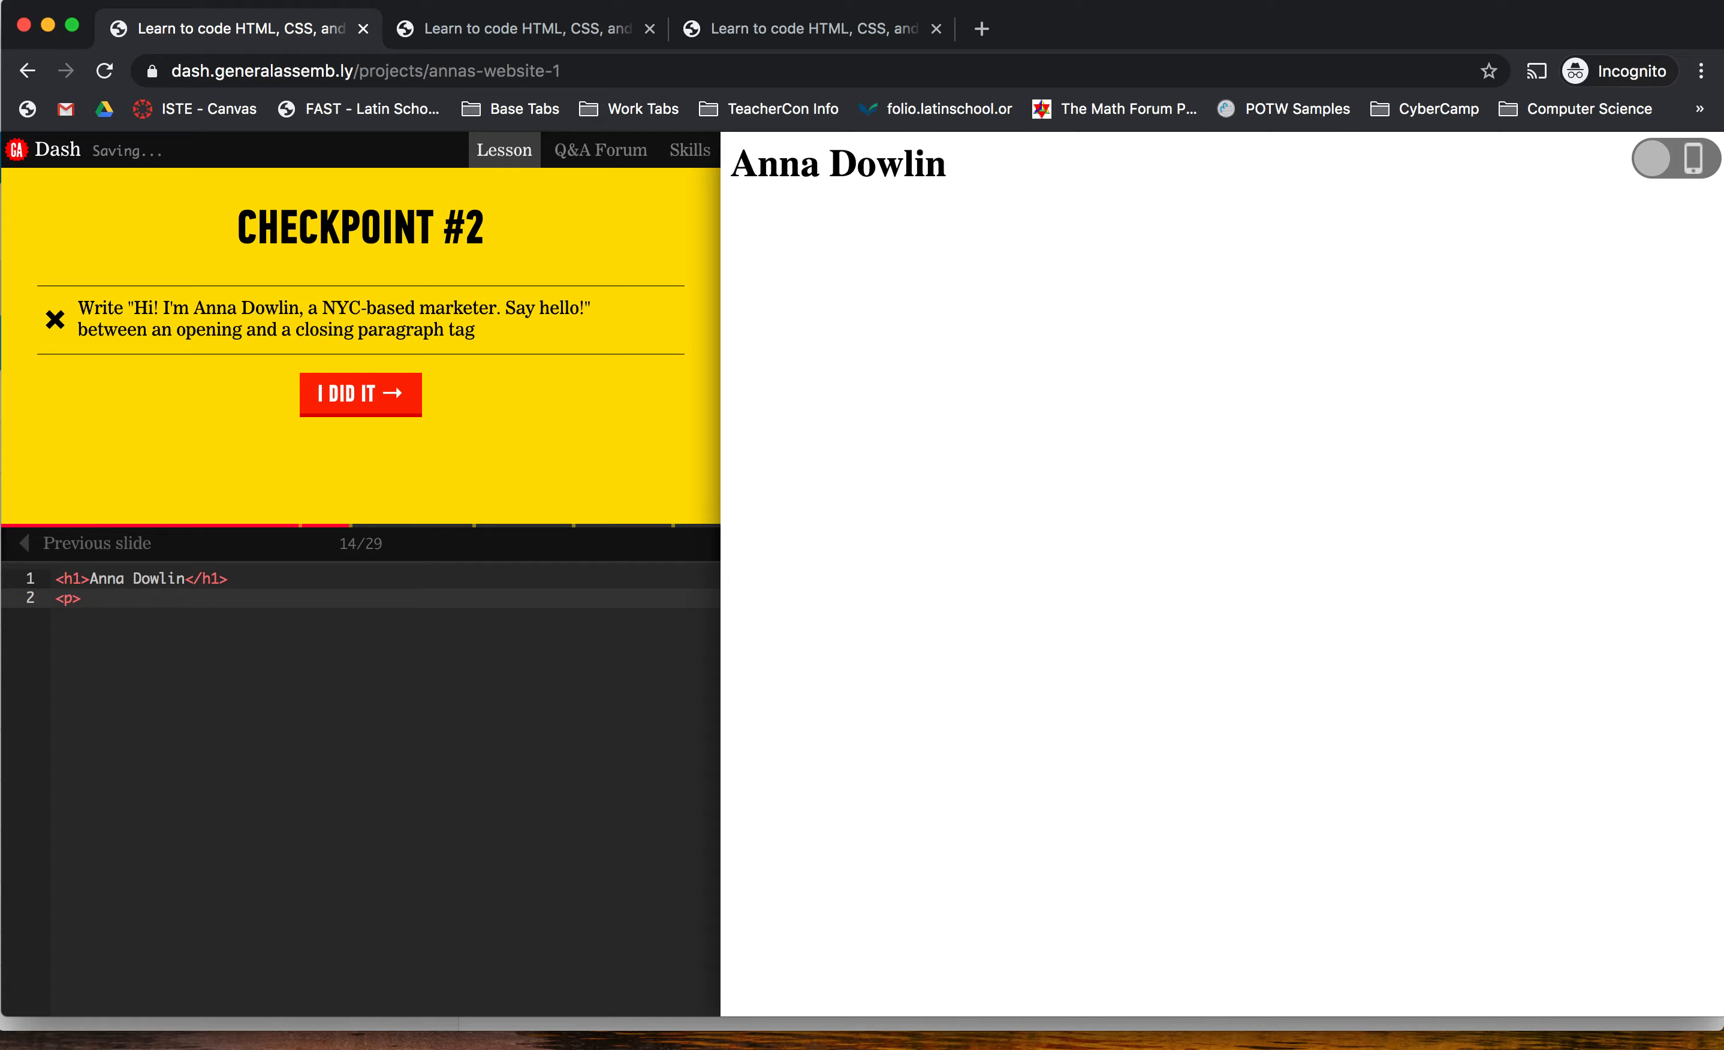
pyautogui.write('Hi')
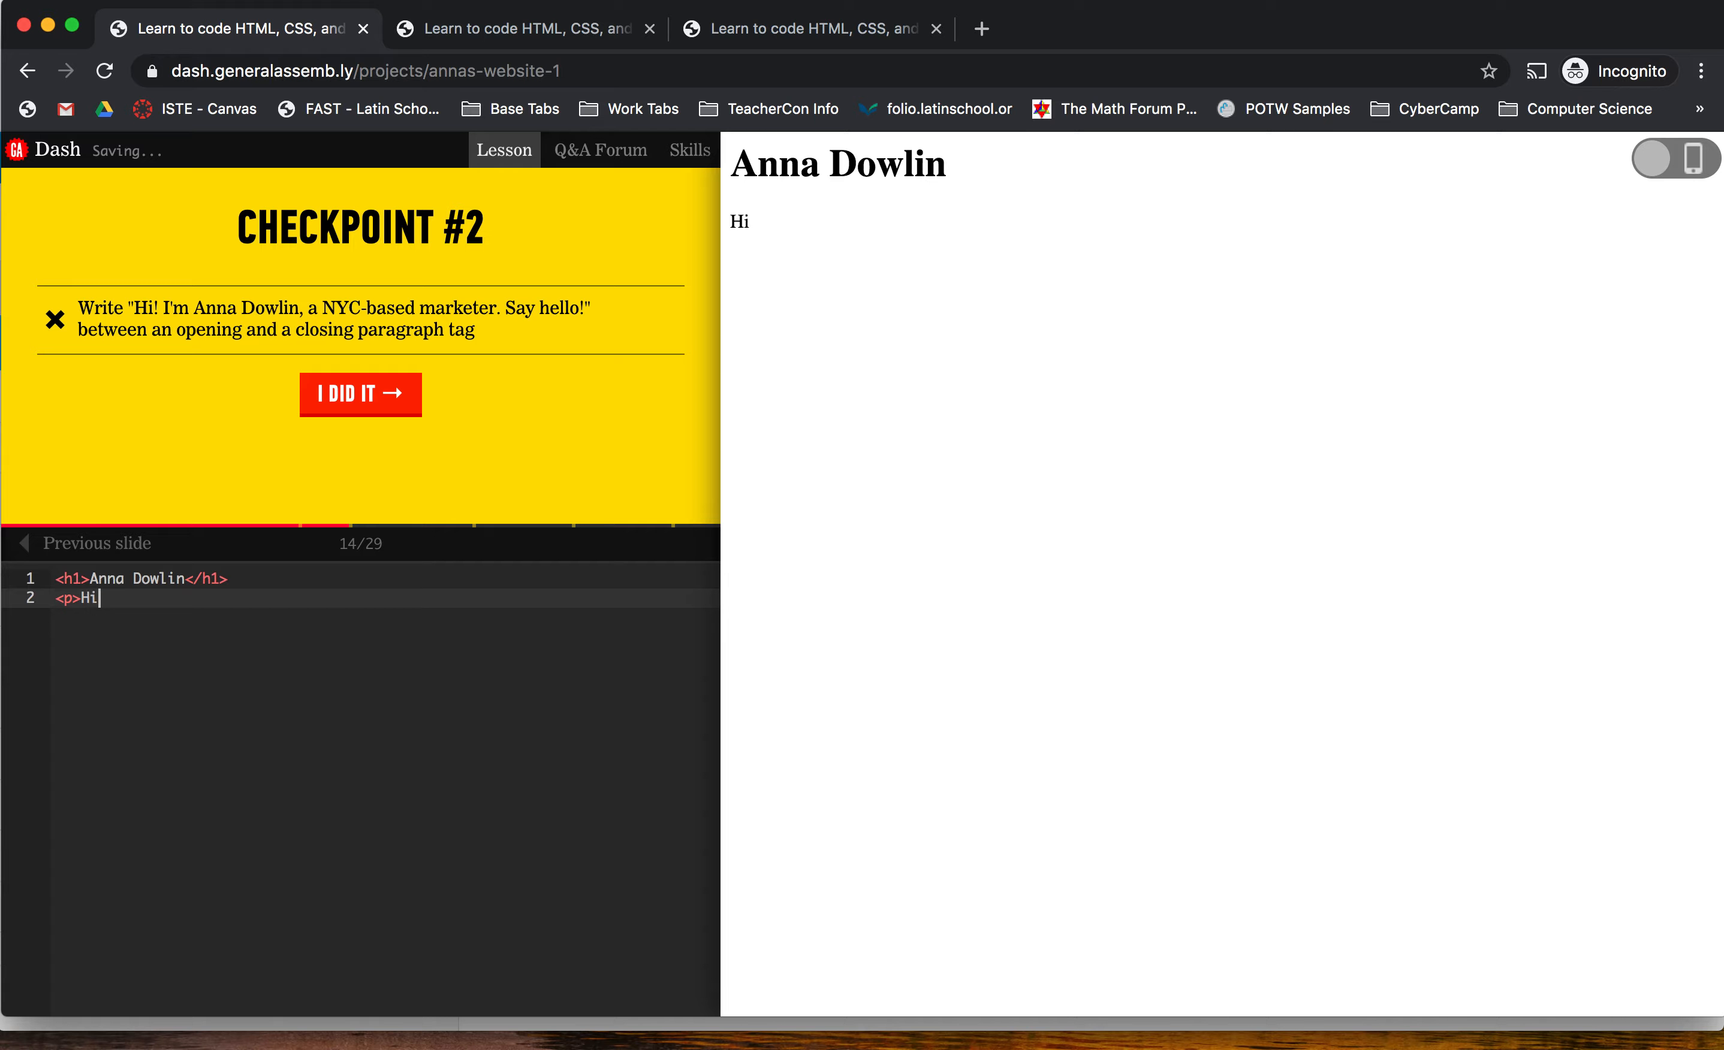
pyautogui.write("! I'm")
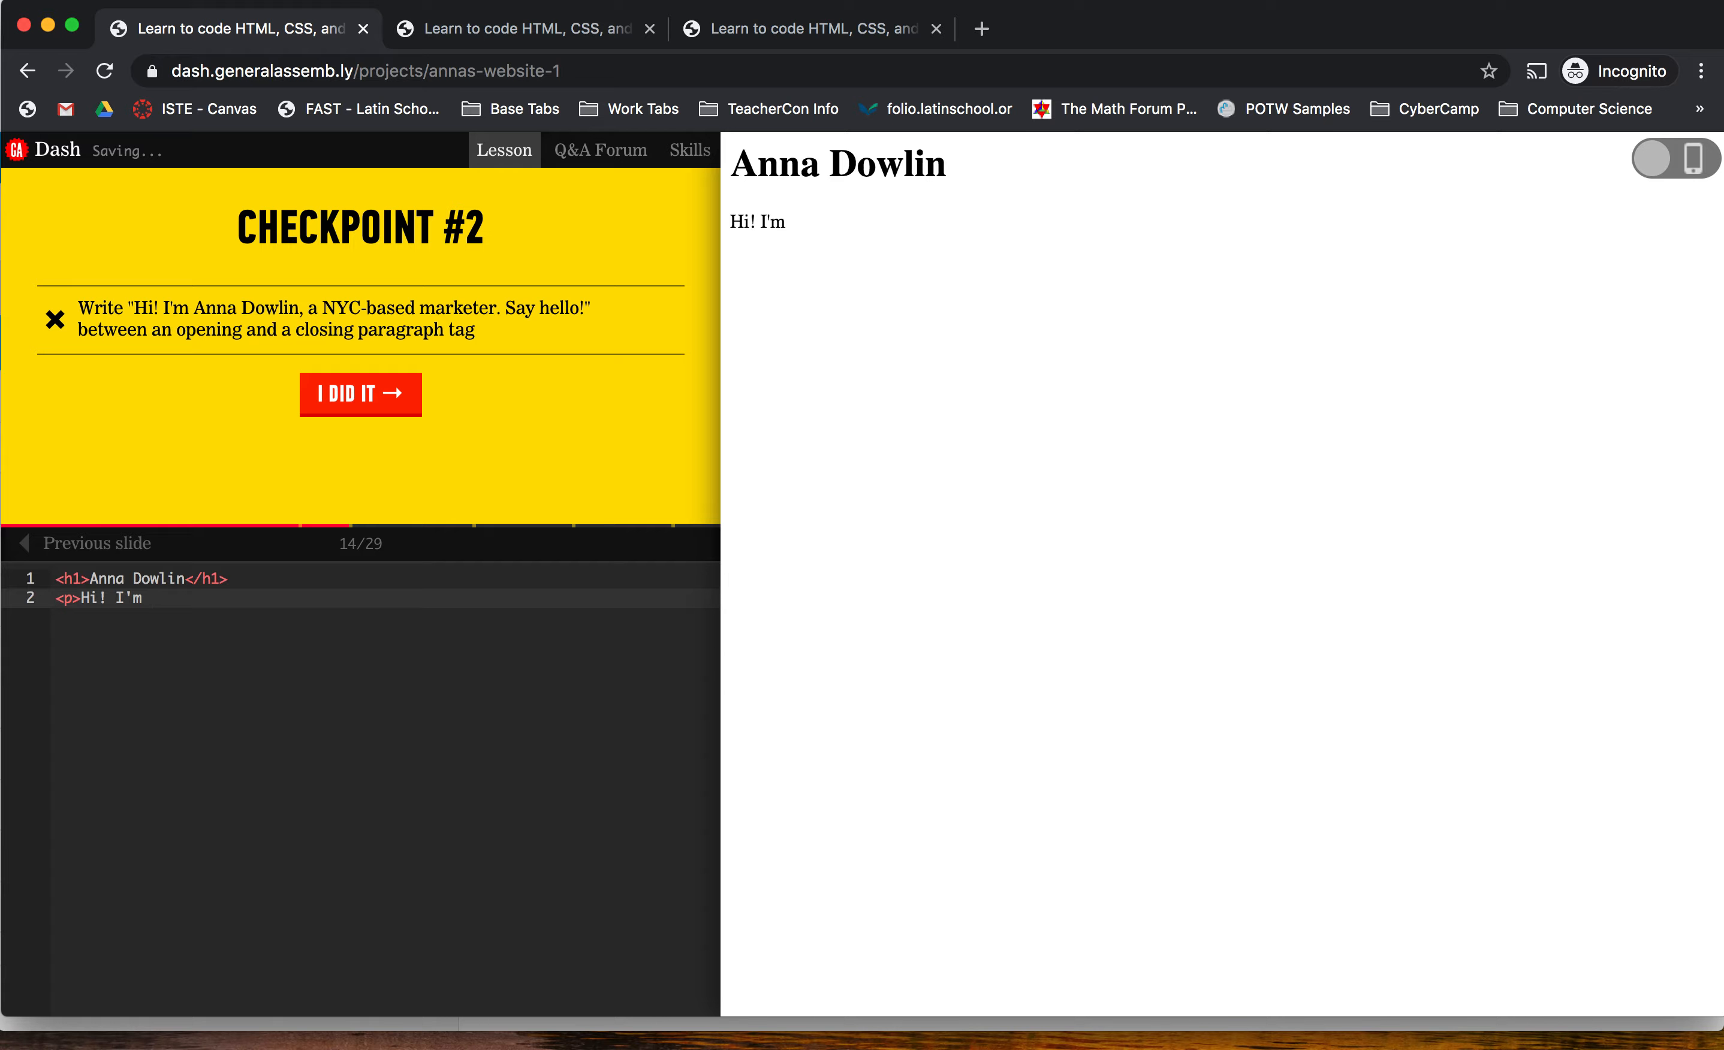
pyautogui.write('Anna Dowlin')
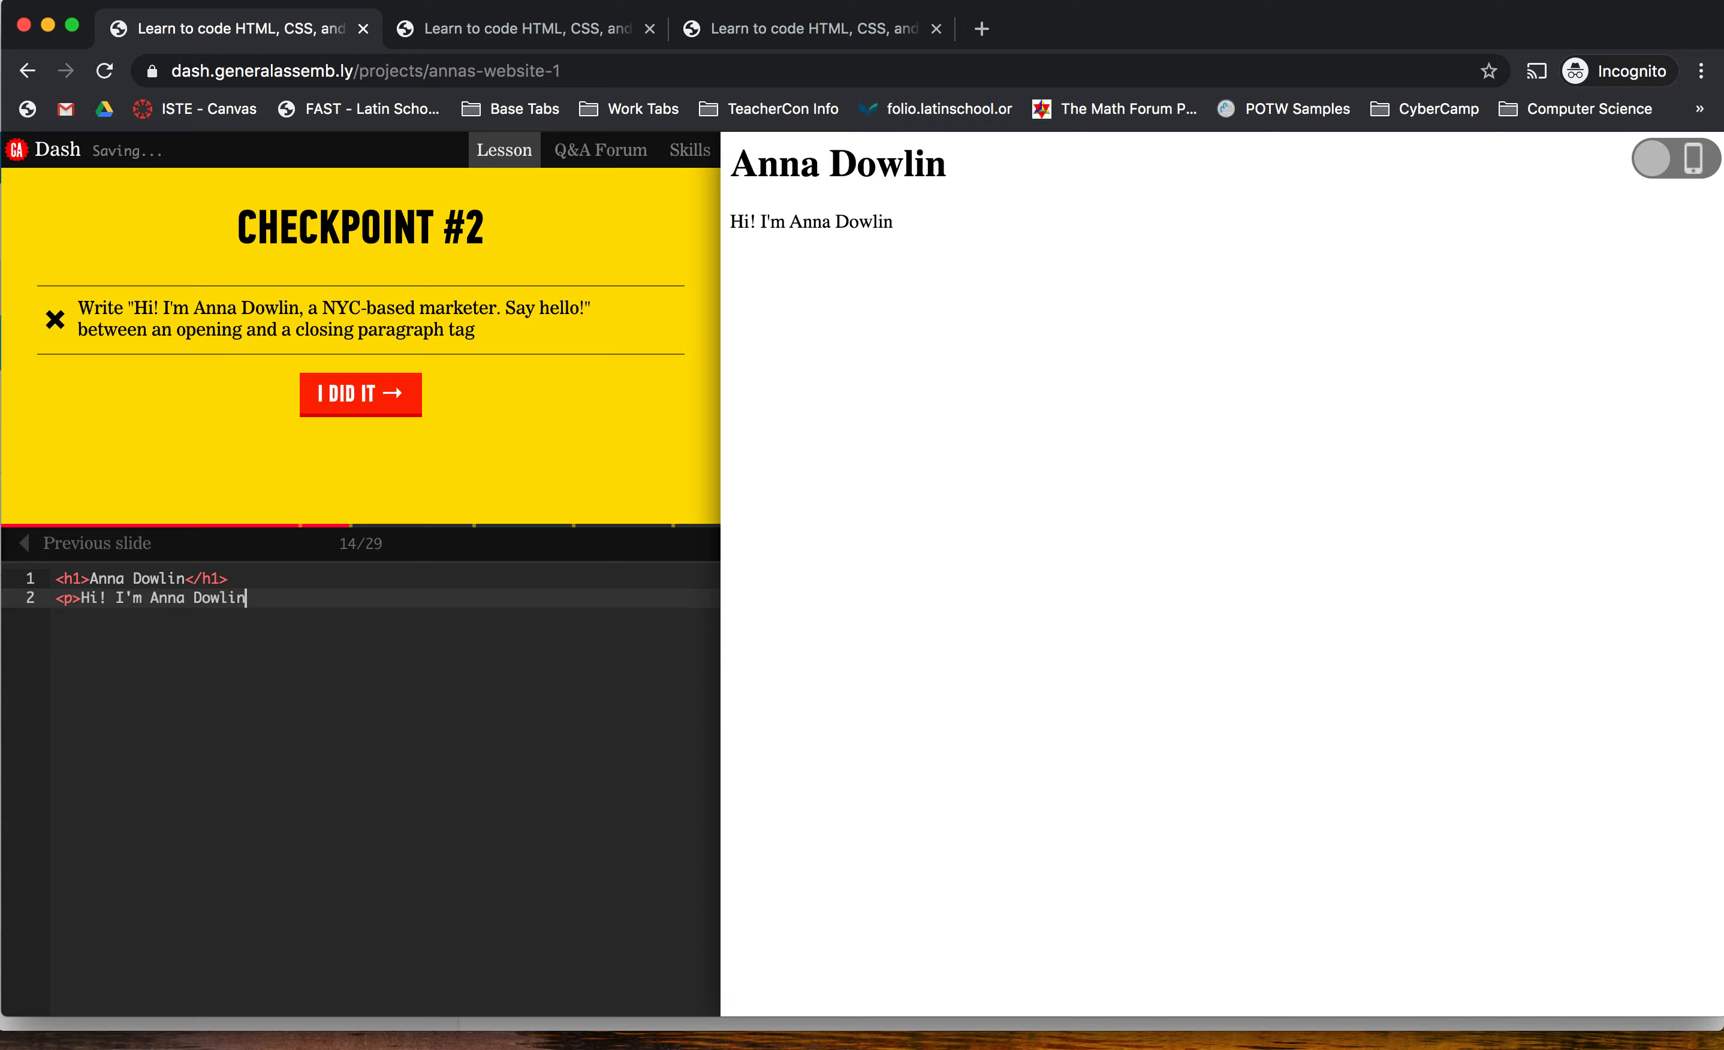
pyautogui.write(', A NYC')
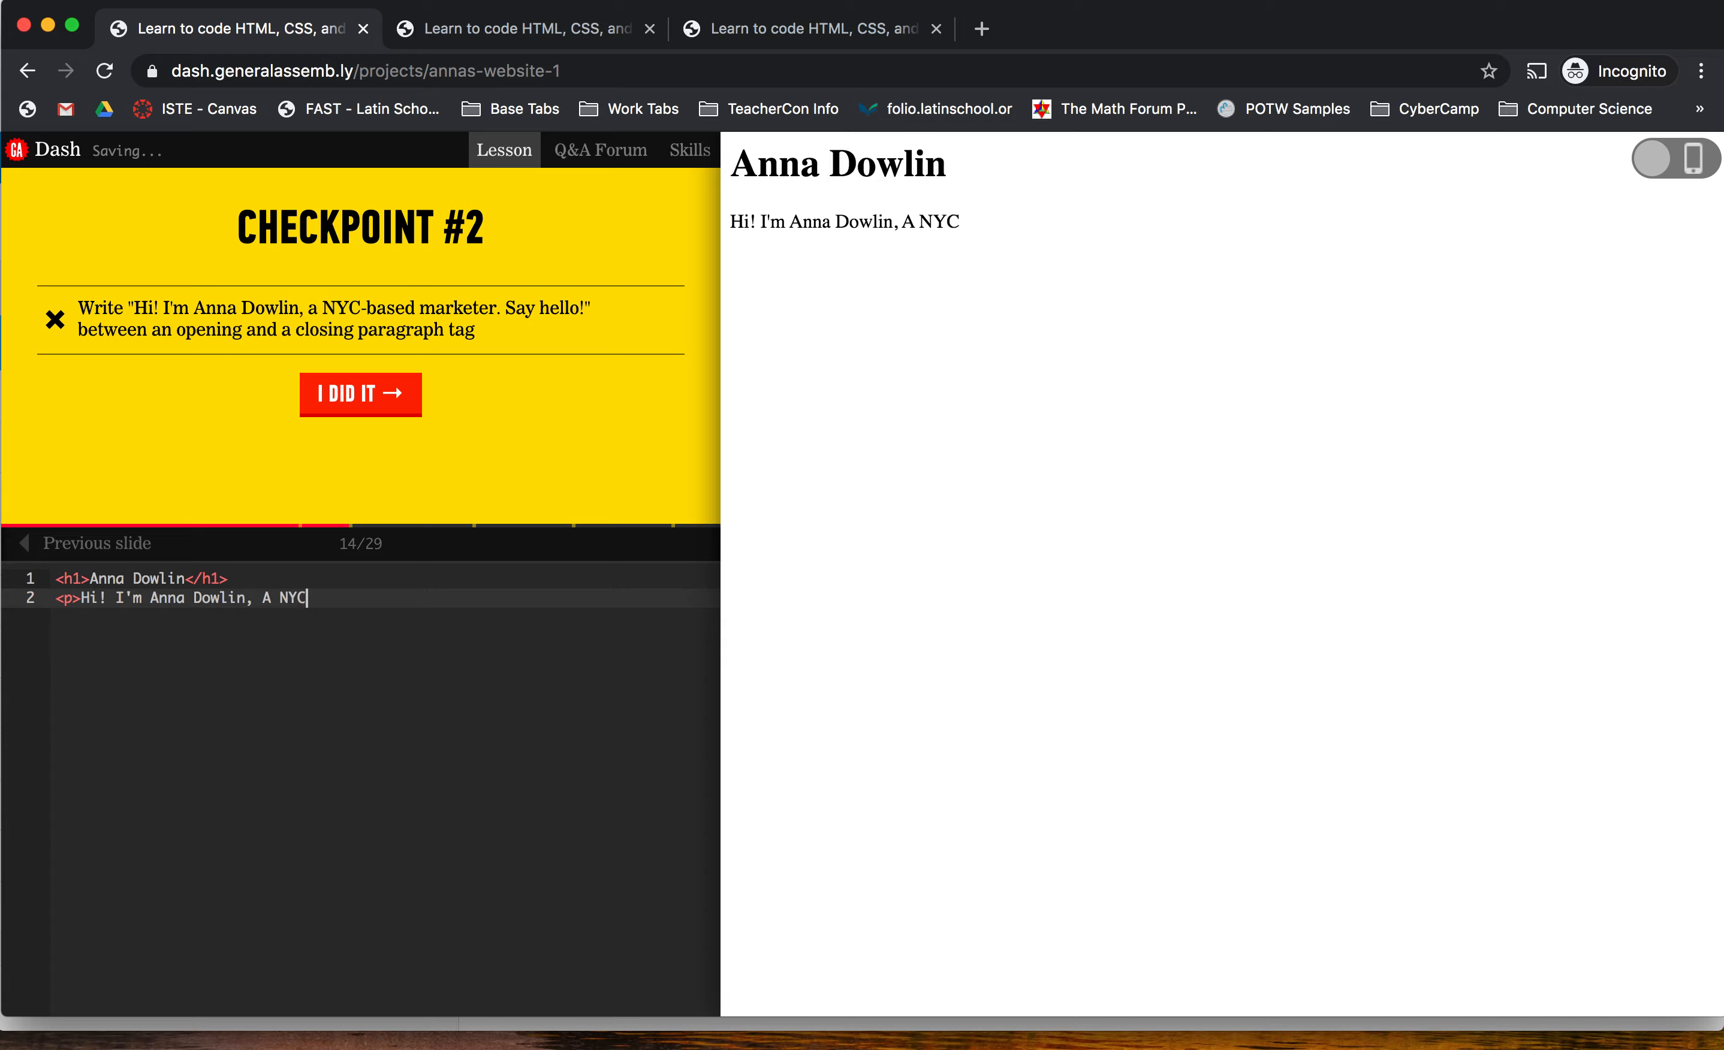
pyautogui.write('-based mar')
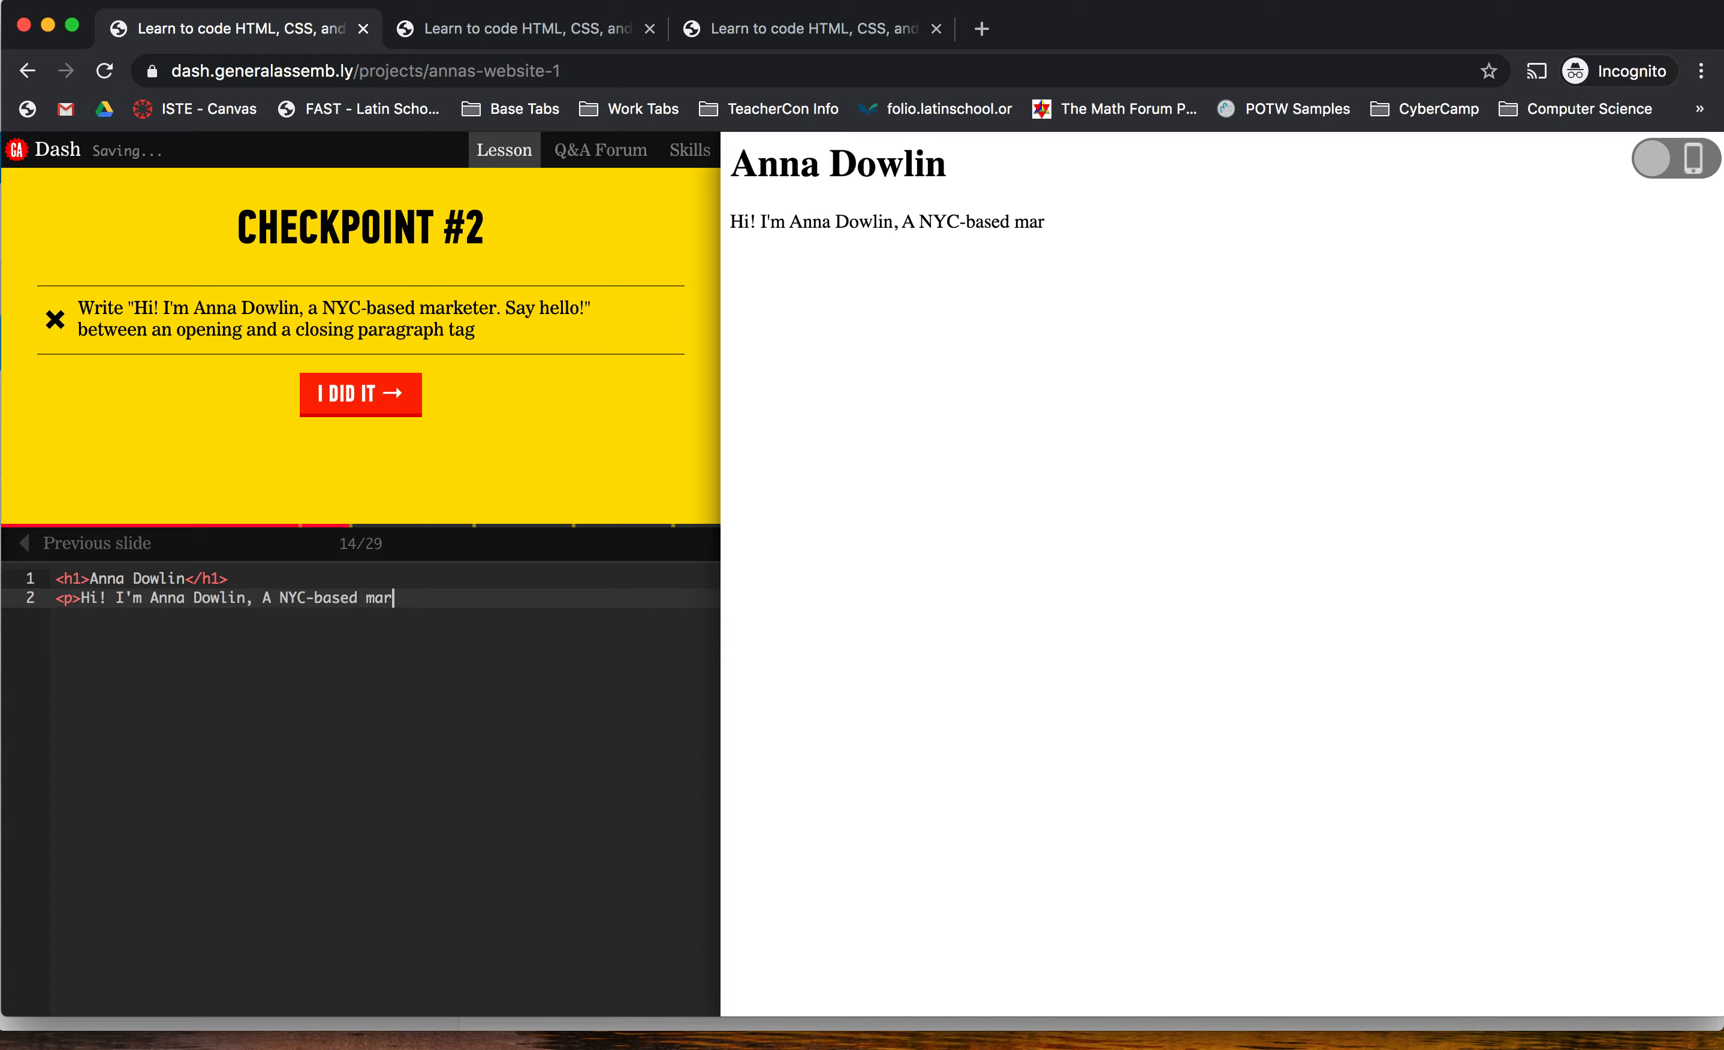
pyautogui.write('keter. Say')
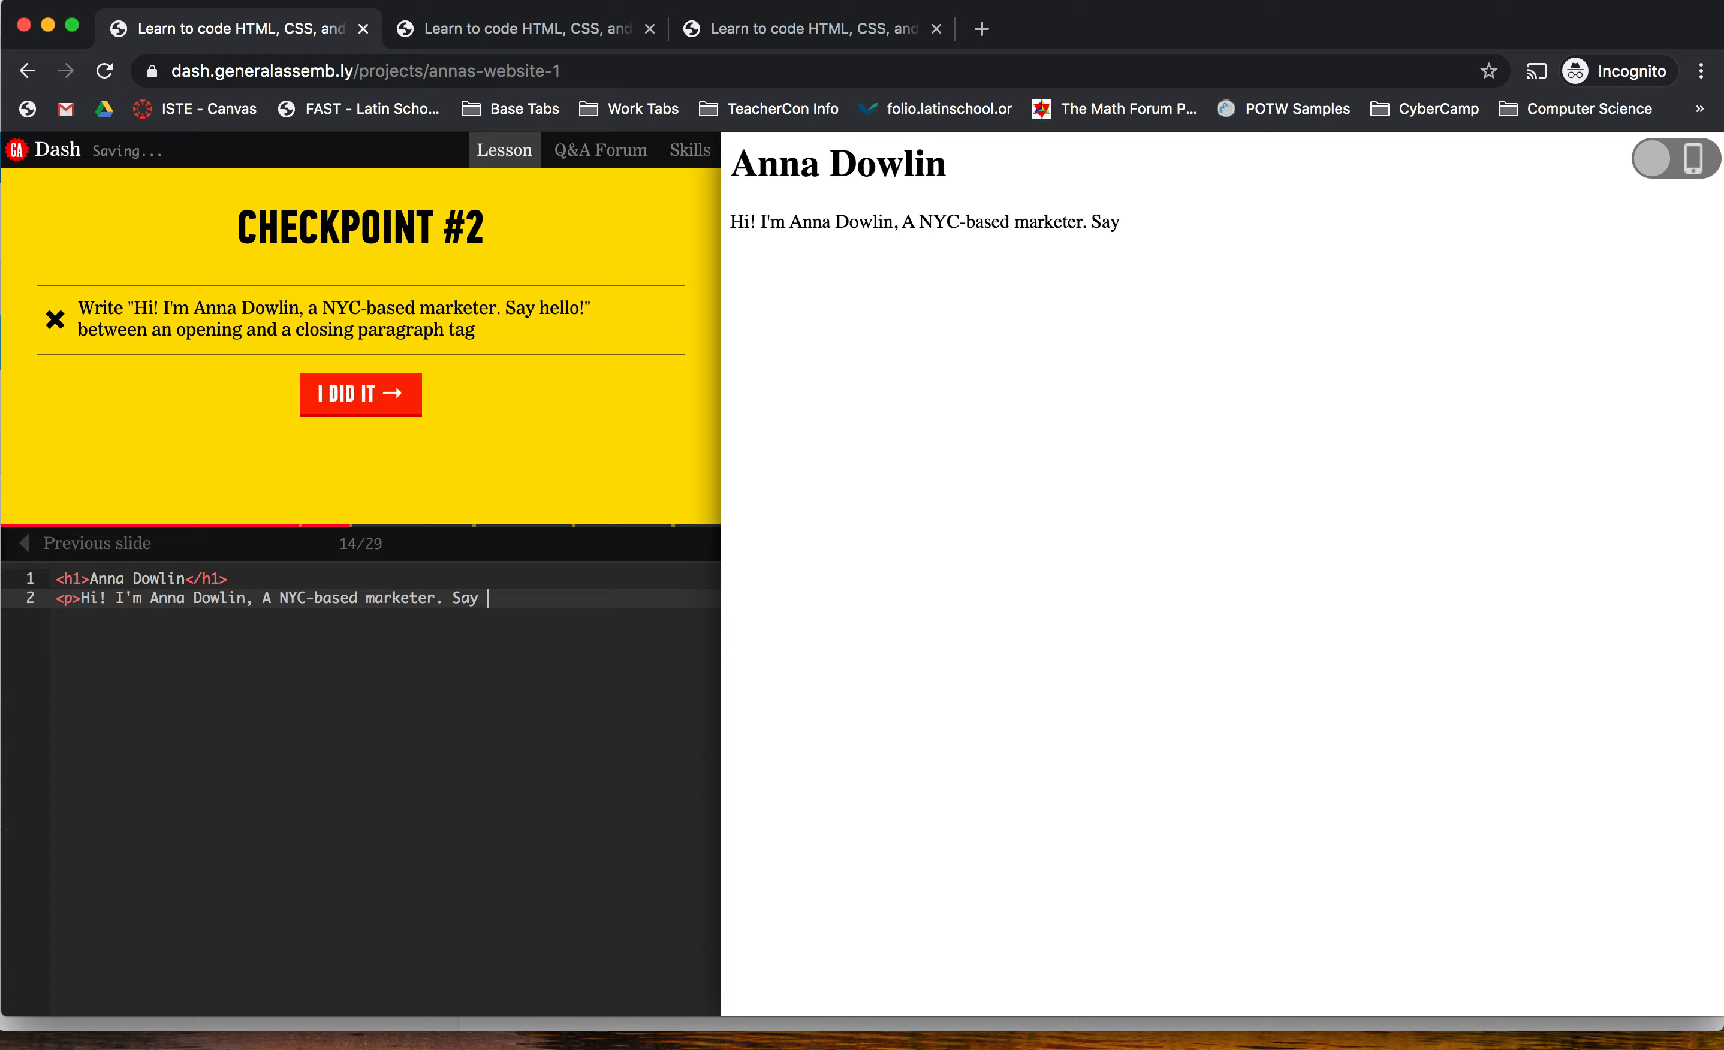
pyautogui.write('hel')
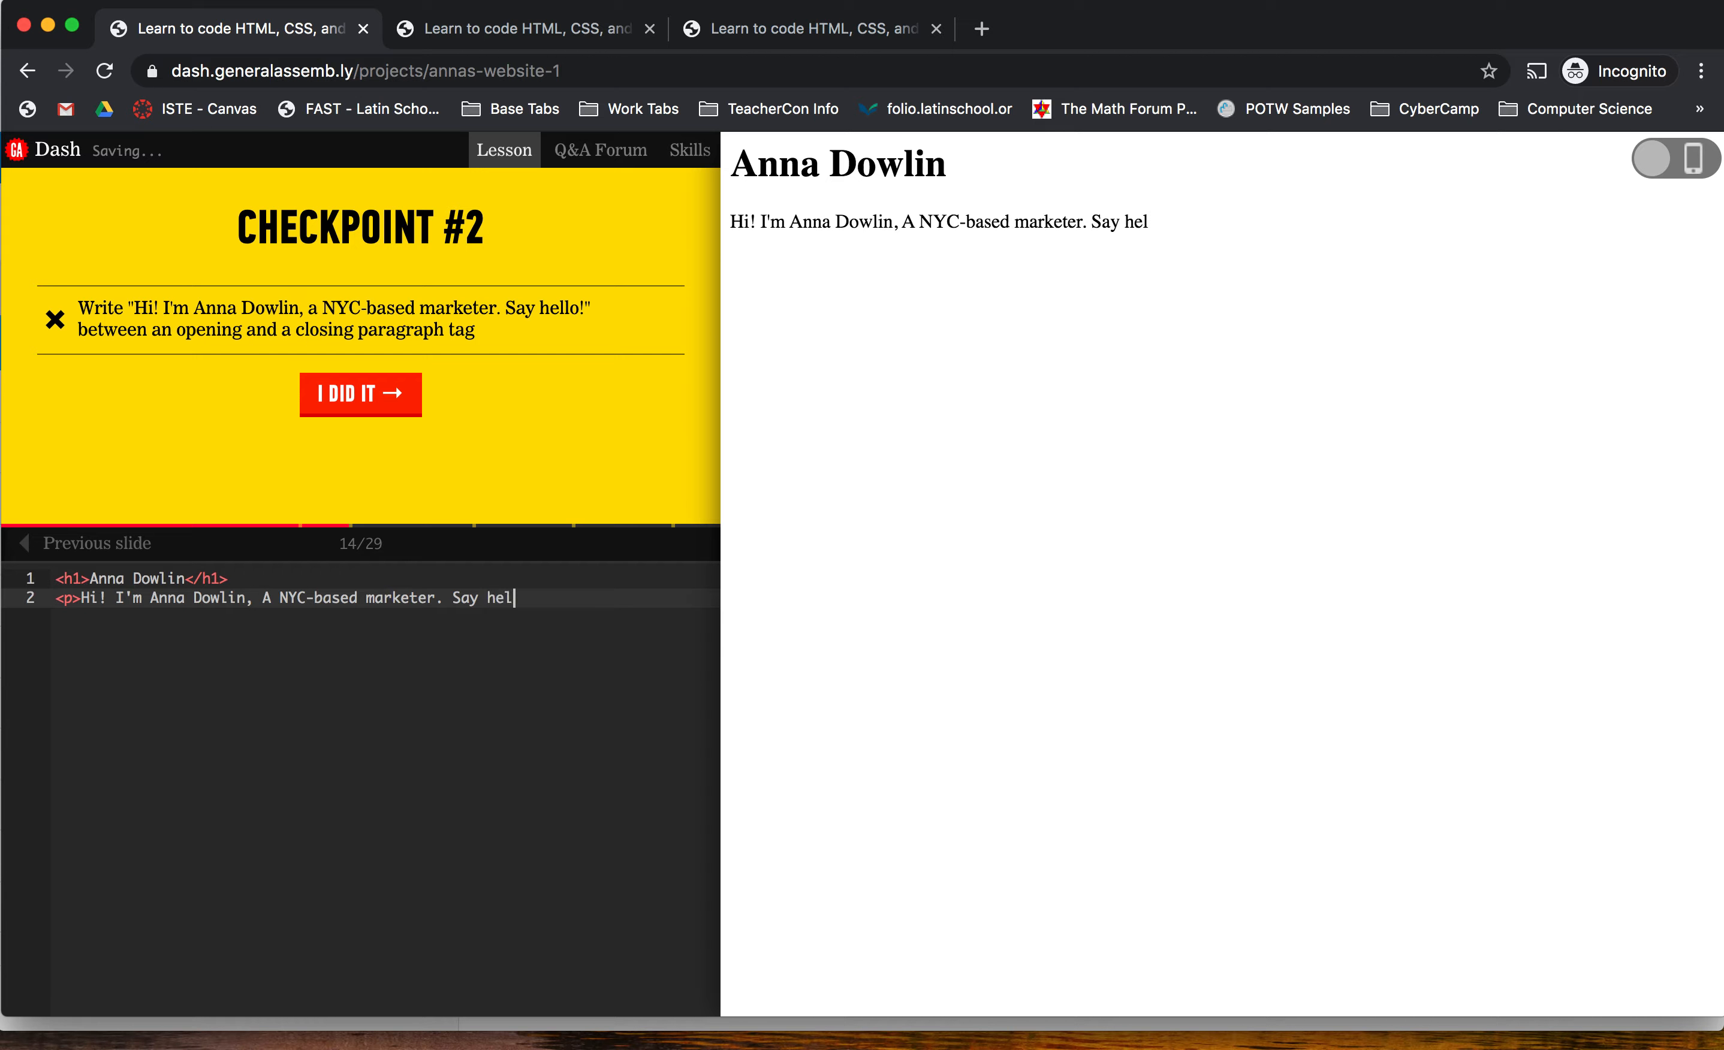
pyautogui.write('lo.</p>')
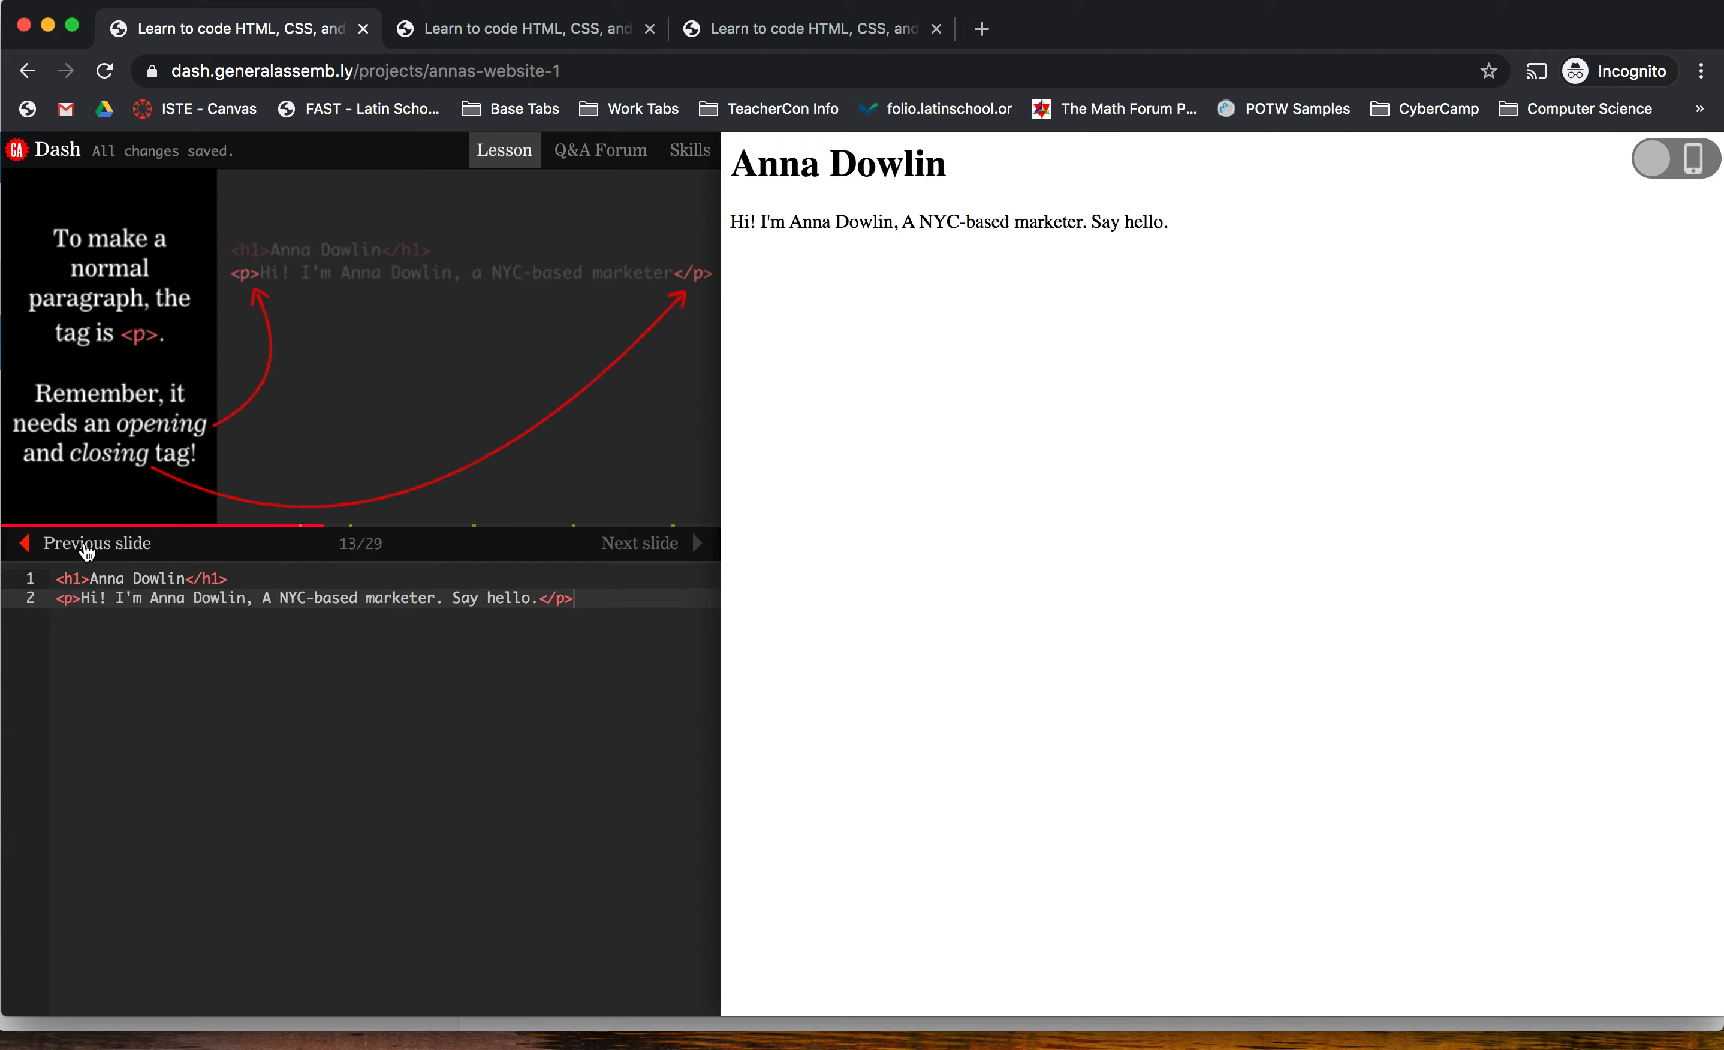
pyautogui.moveTo(522, 207)
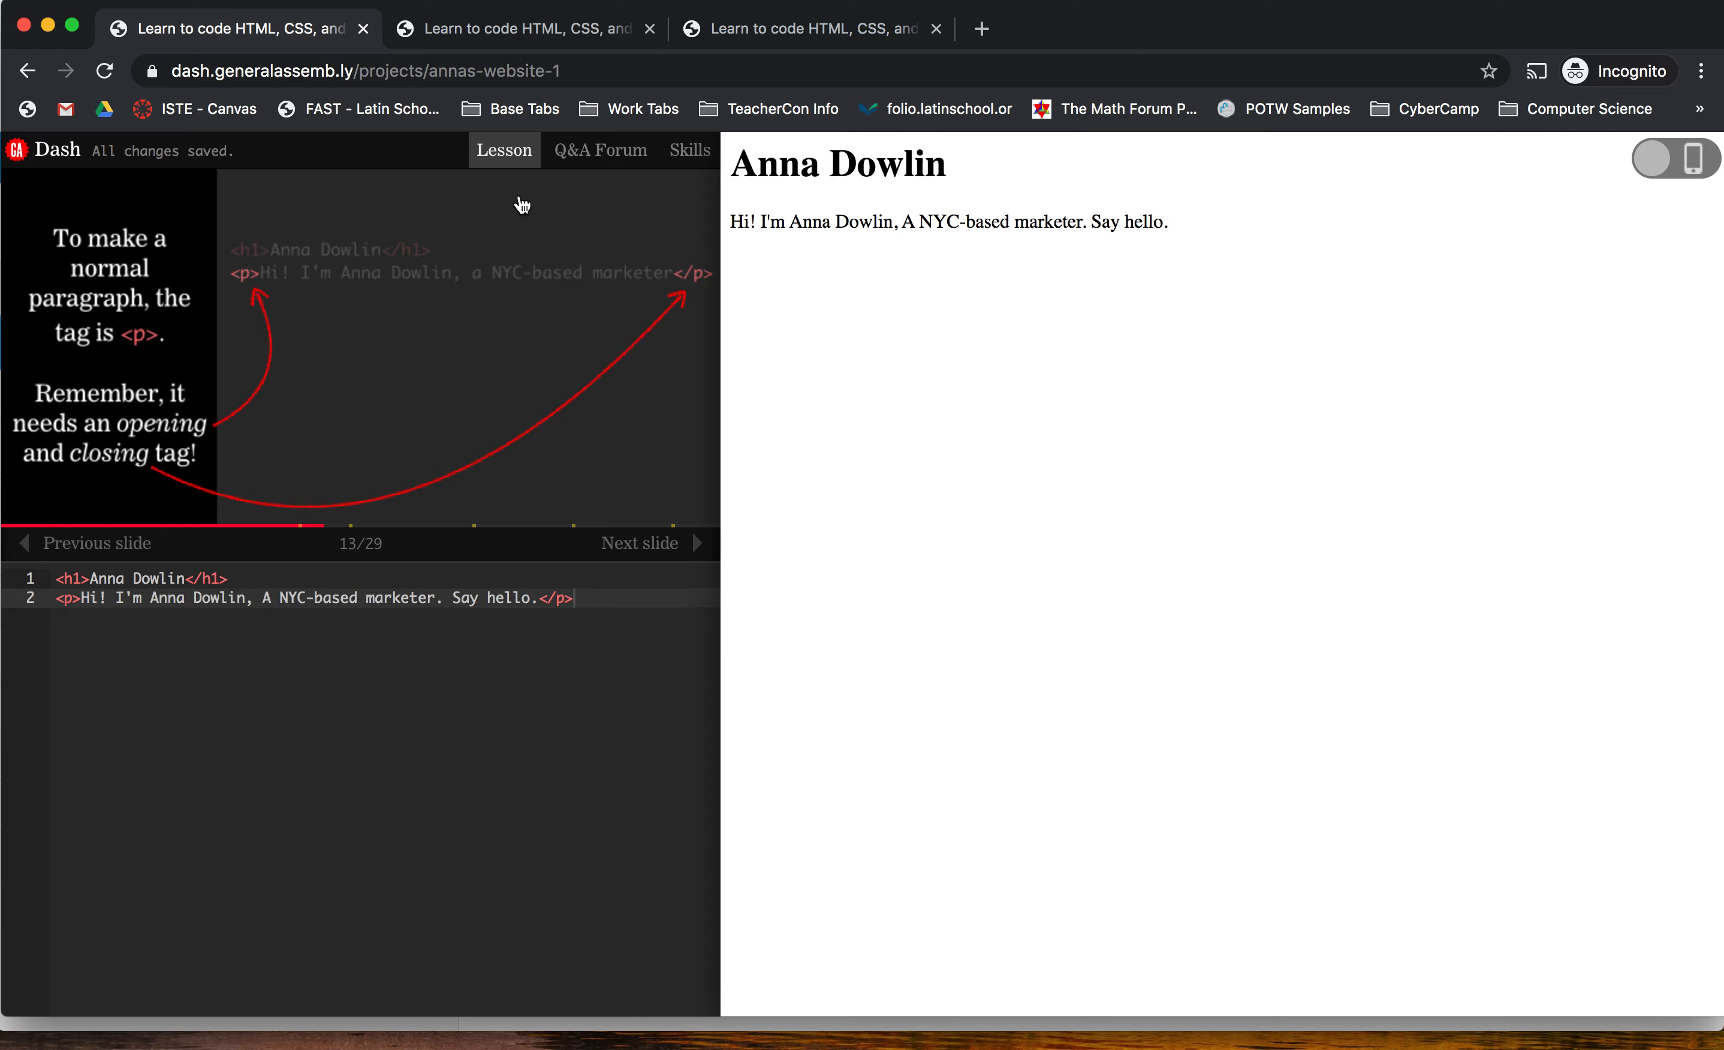
pyautogui.click(474, 27)
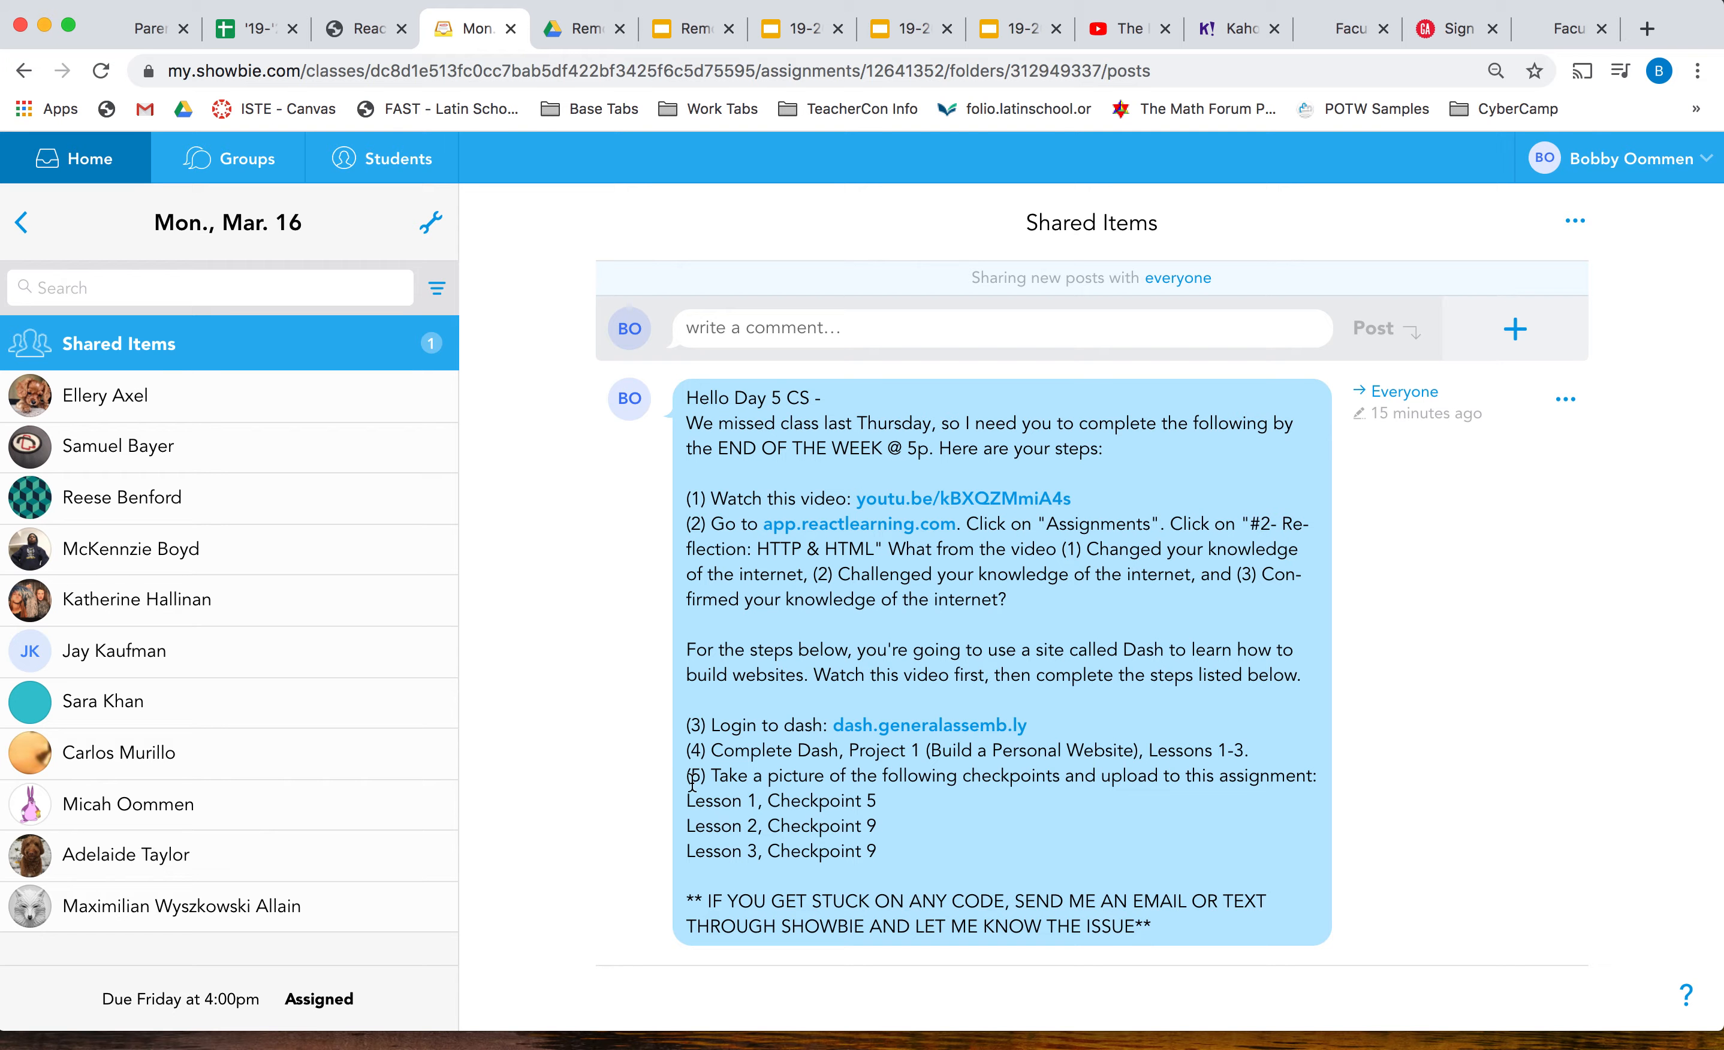
pyautogui.moveTo(827, 797)
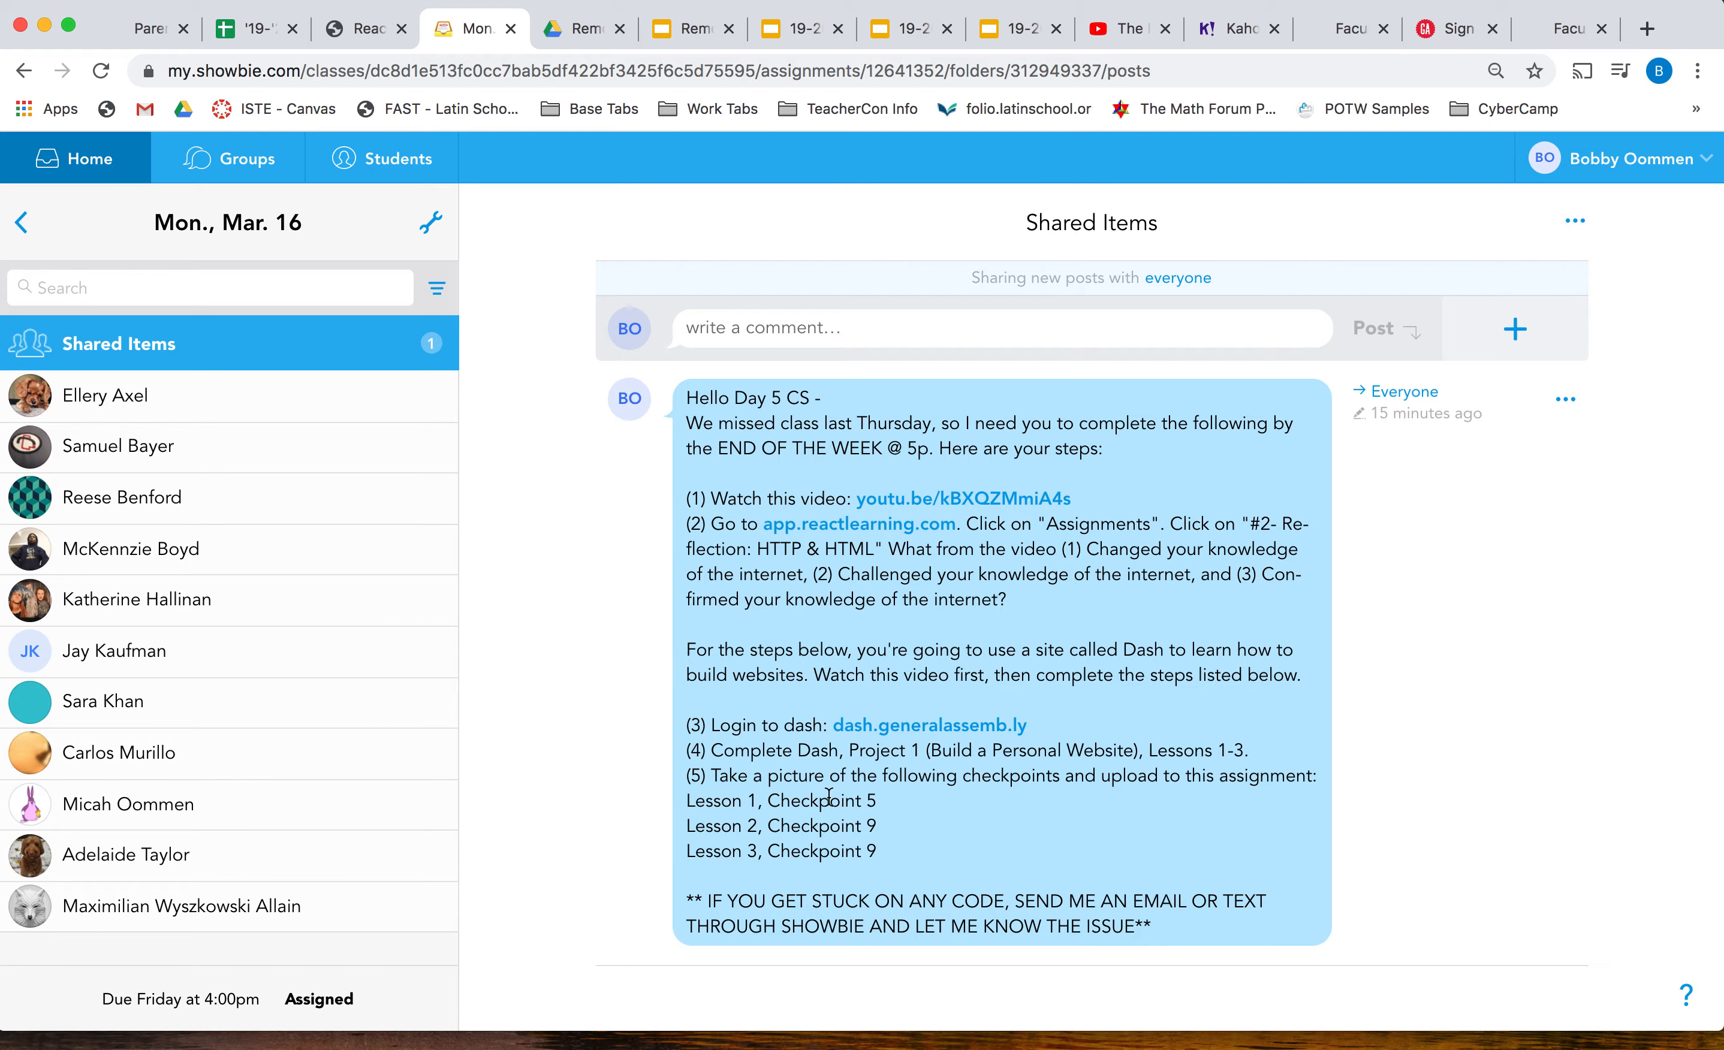
pyautogui.moveTo(725, 826); pyautogui.dragTo(876, 850)
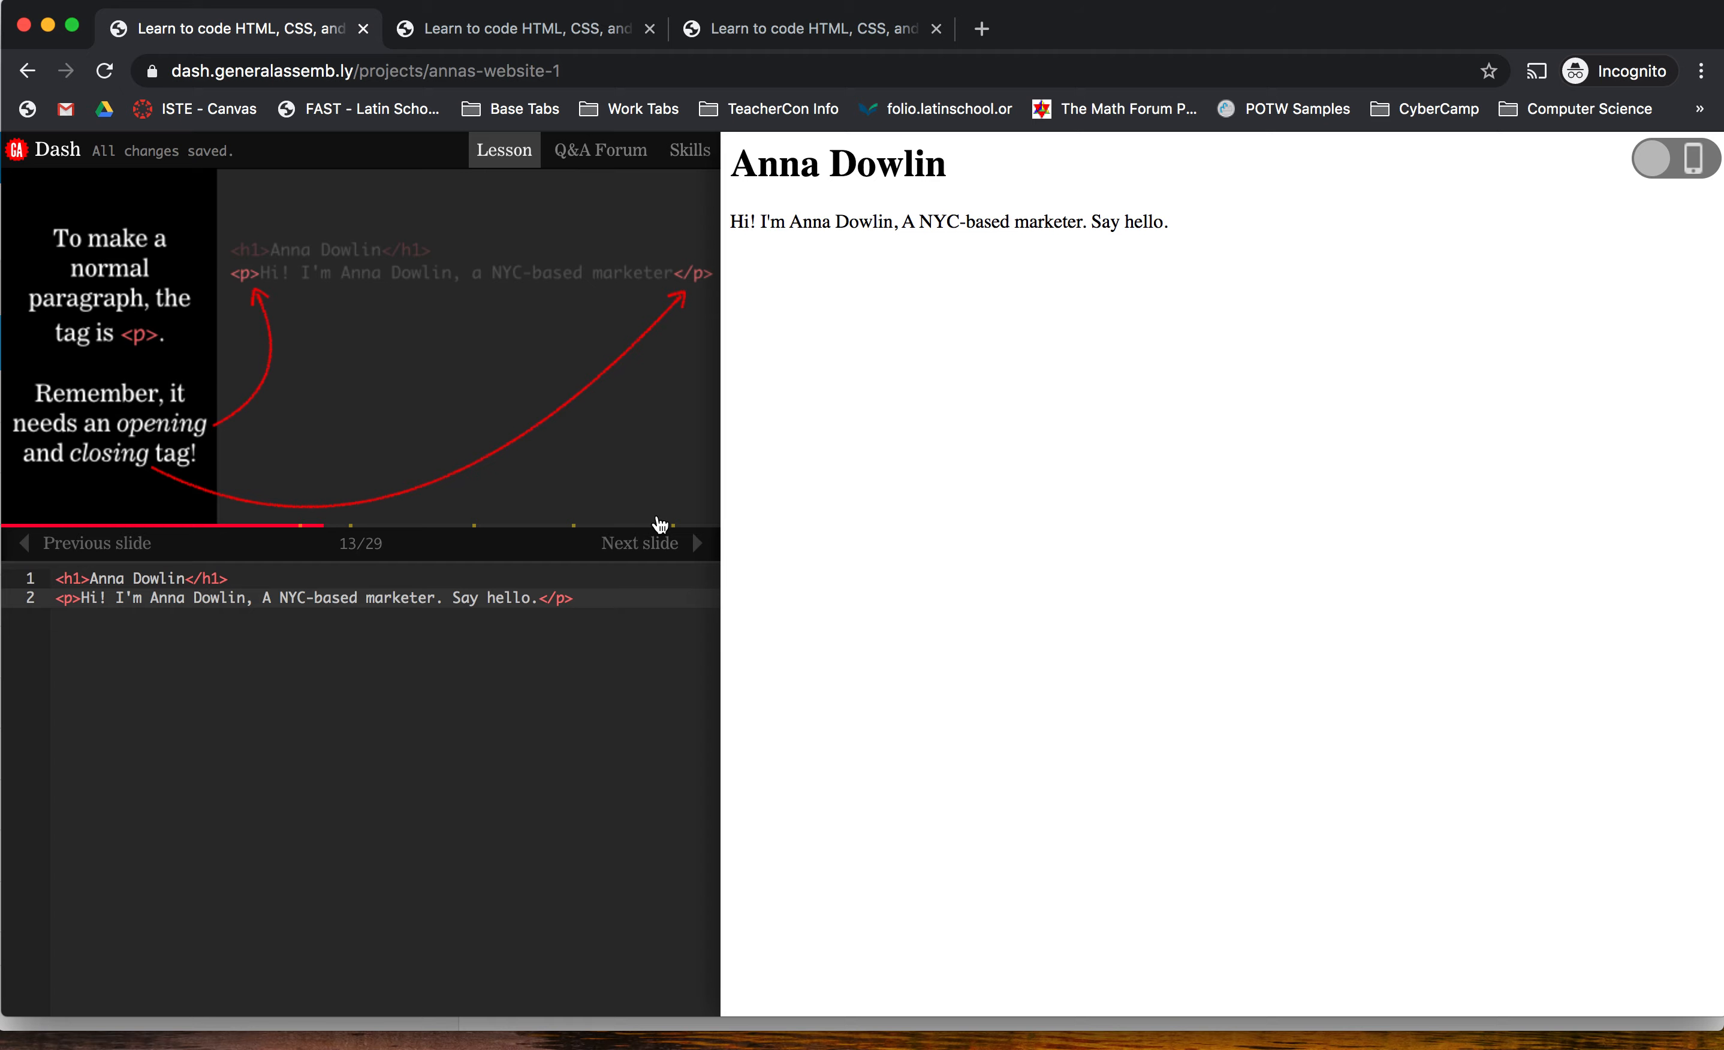
# - Jump to Checkpoint #5, glance at Lesson 2's Checkpoint #9 tab, and return to Checkpoint #5
pyautogui.click(665, 525)
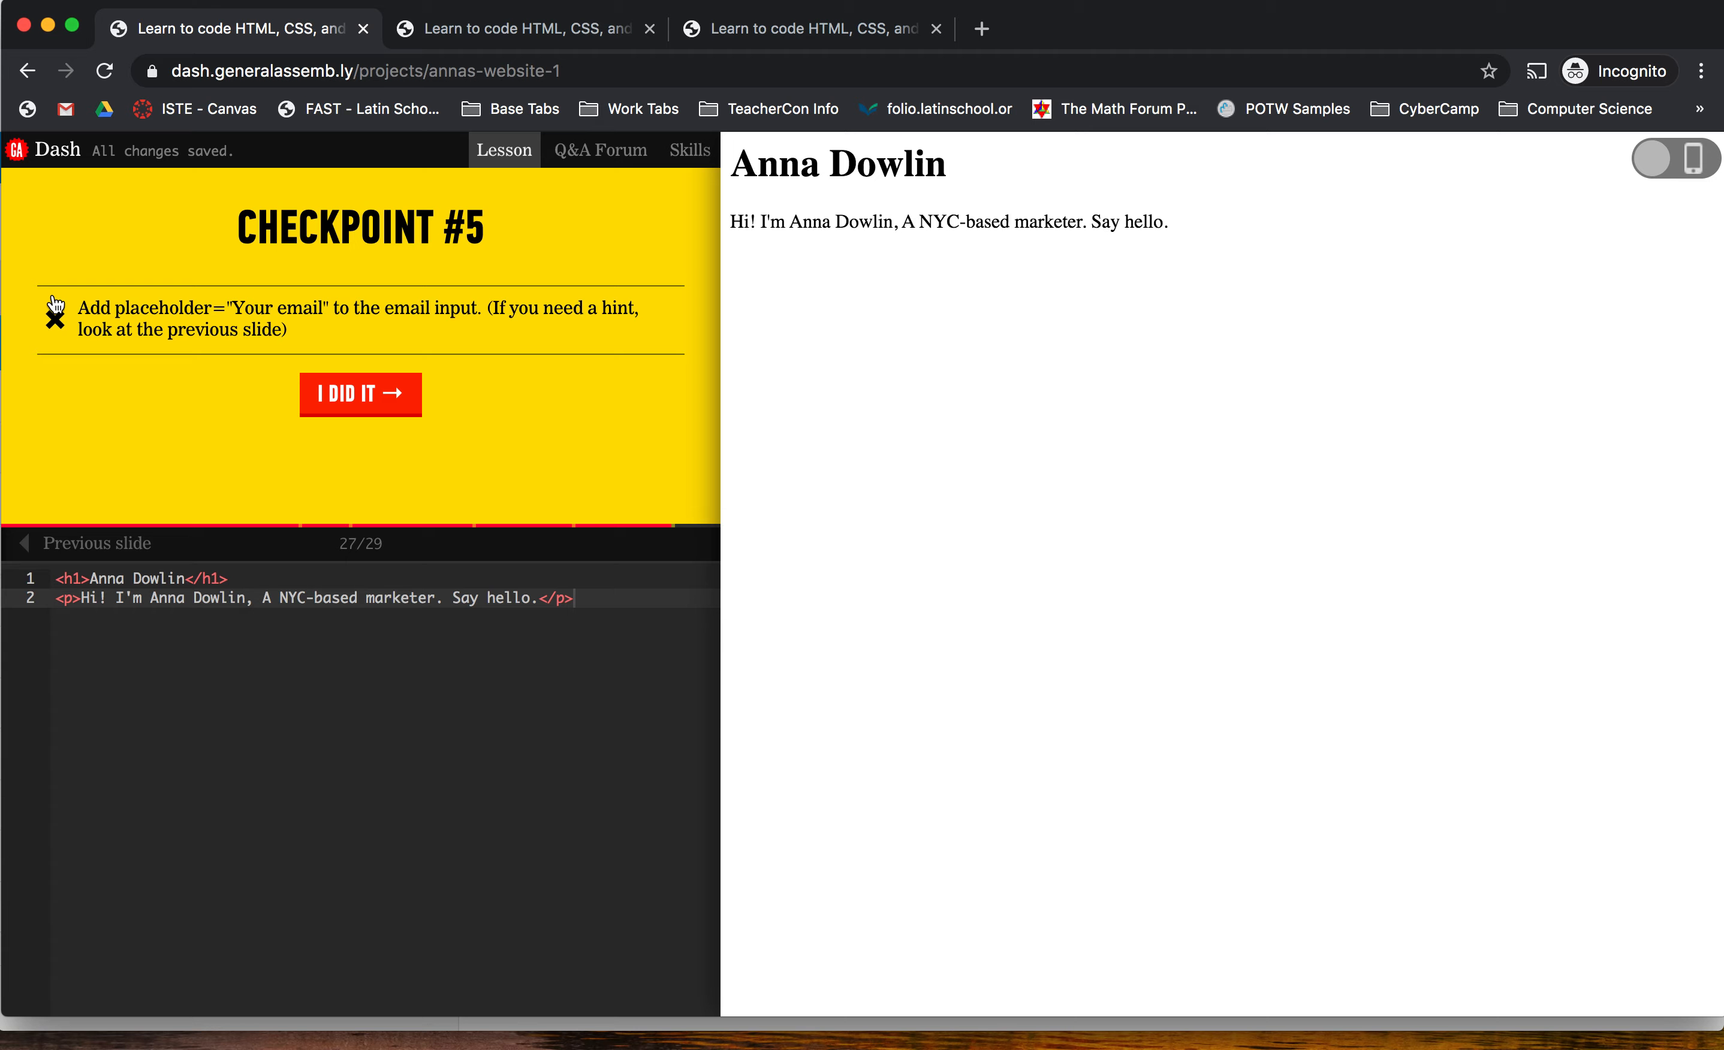
pyautogui.click(473, 27)
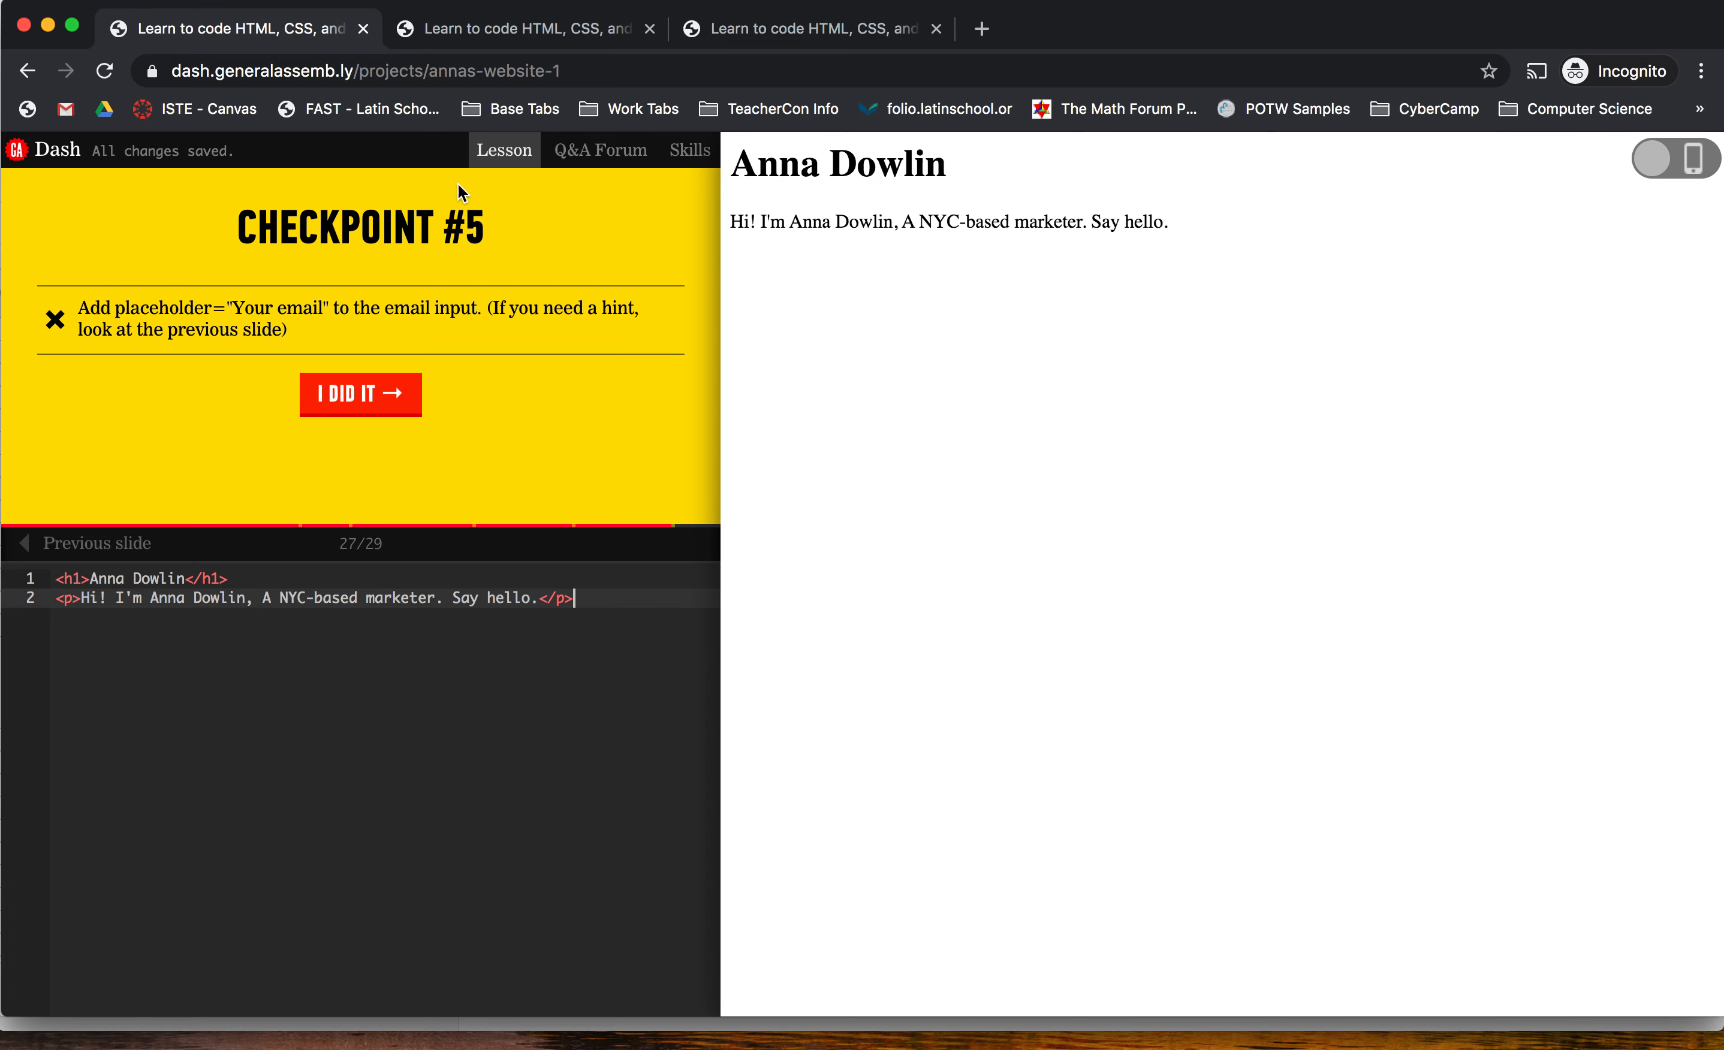
pyautogui.click(814, 28)
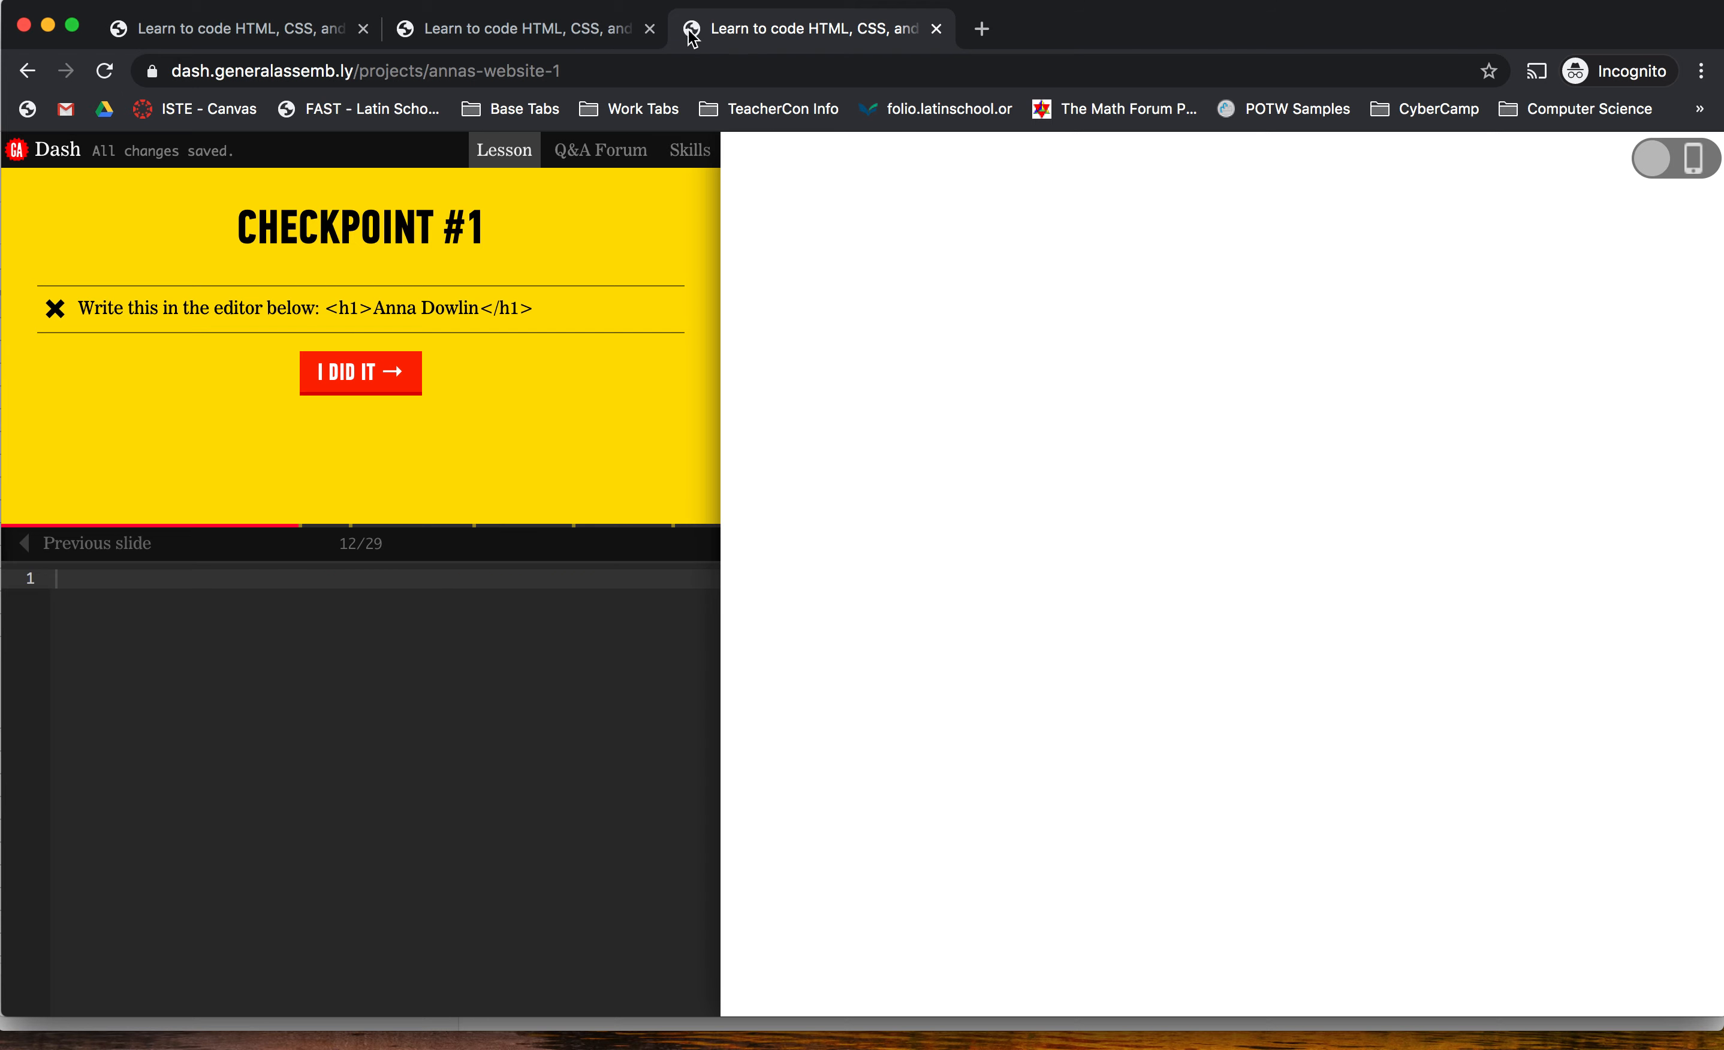
pyautogui.click(523, 27)
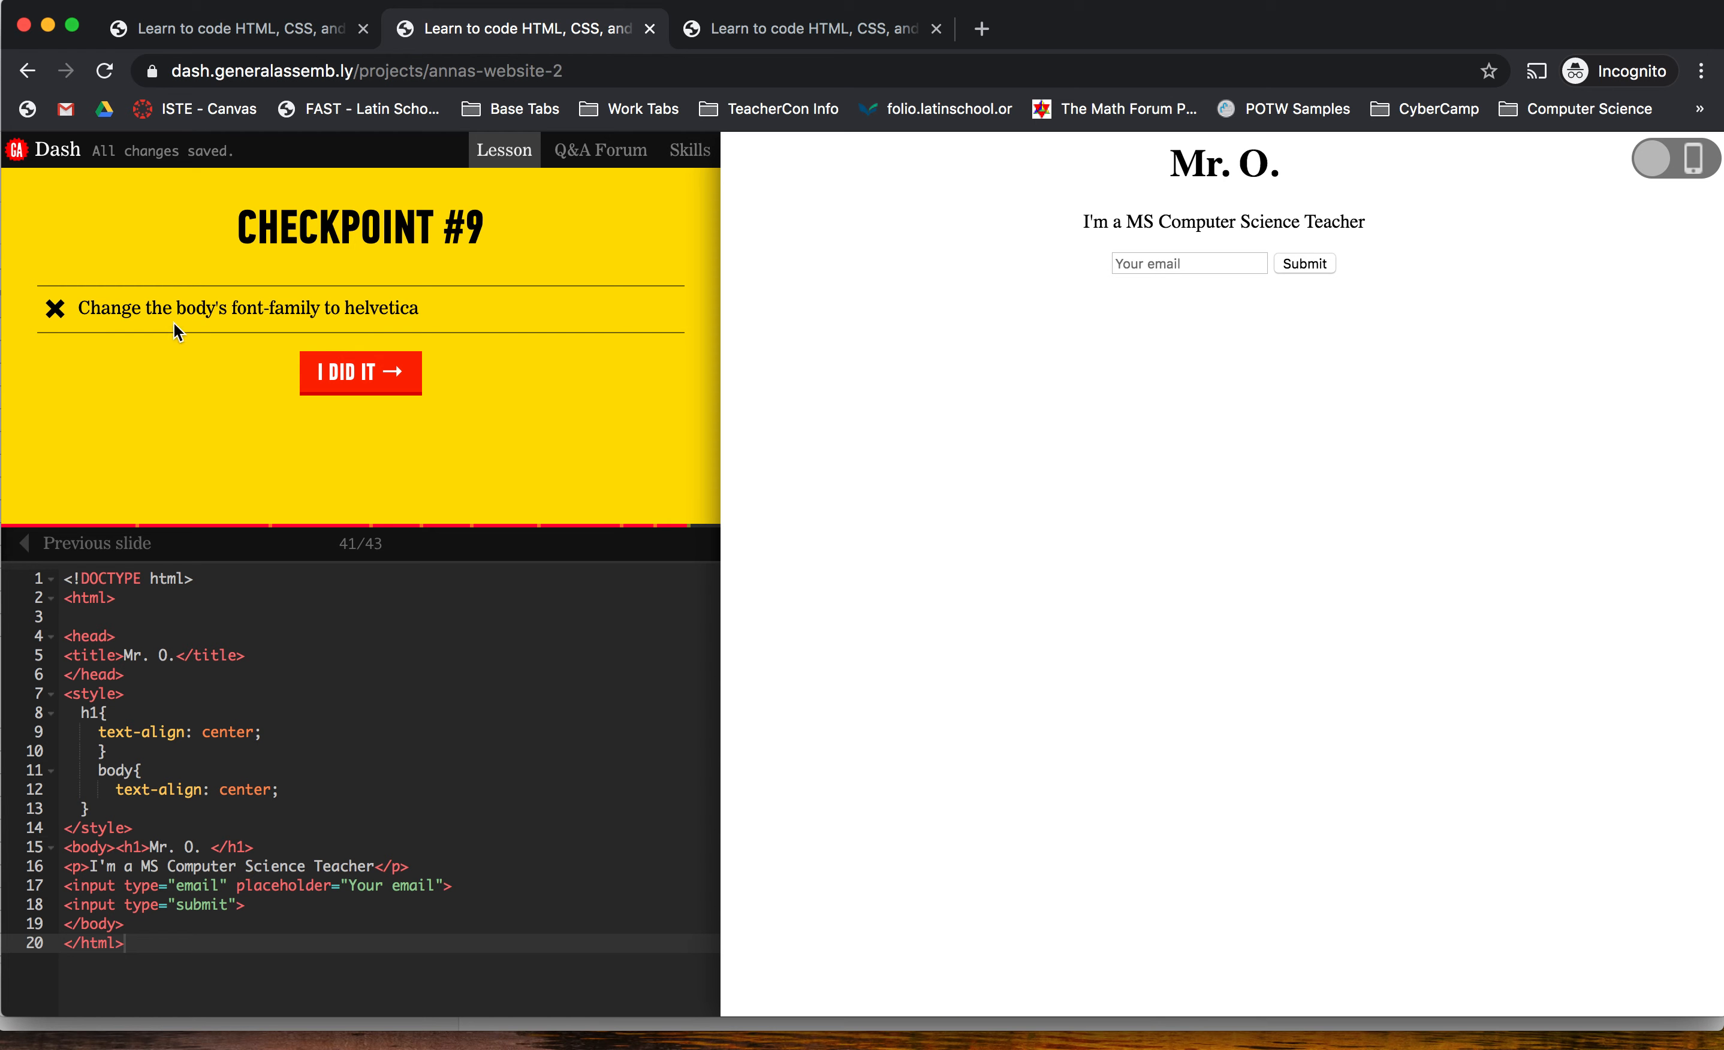
pyautogui.moveTo(36, 285)
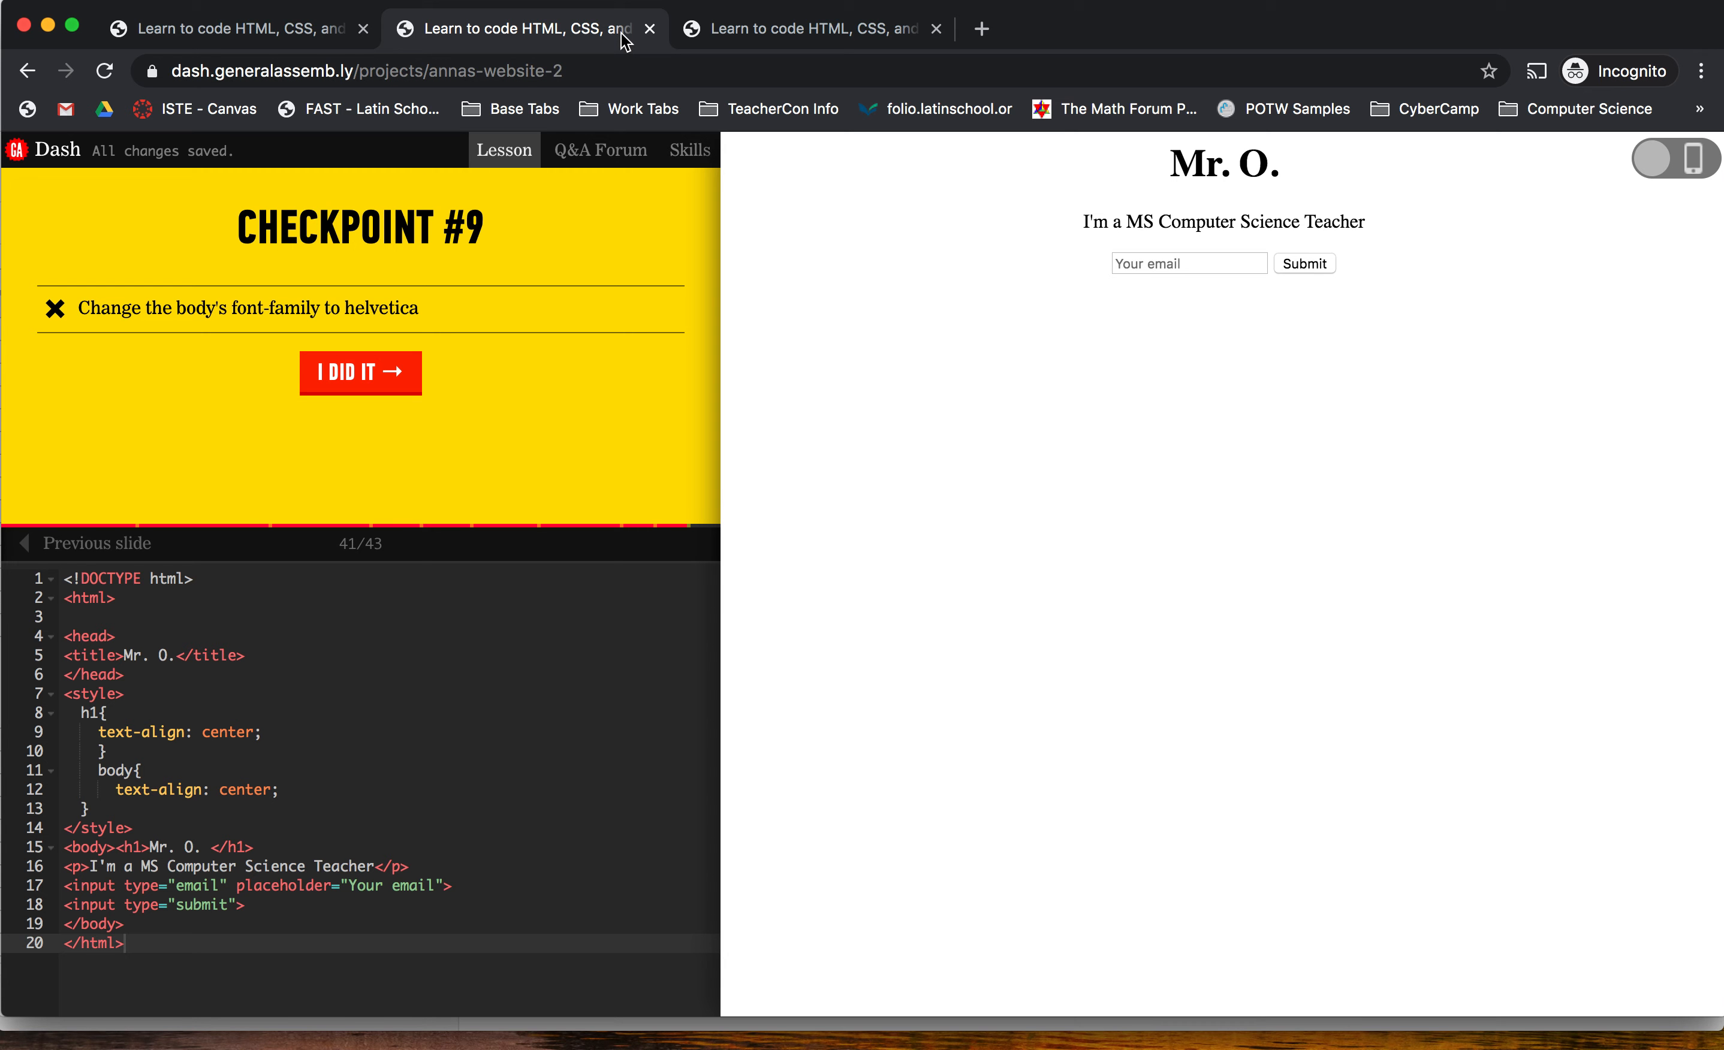
pyautogui.click(231, 28)
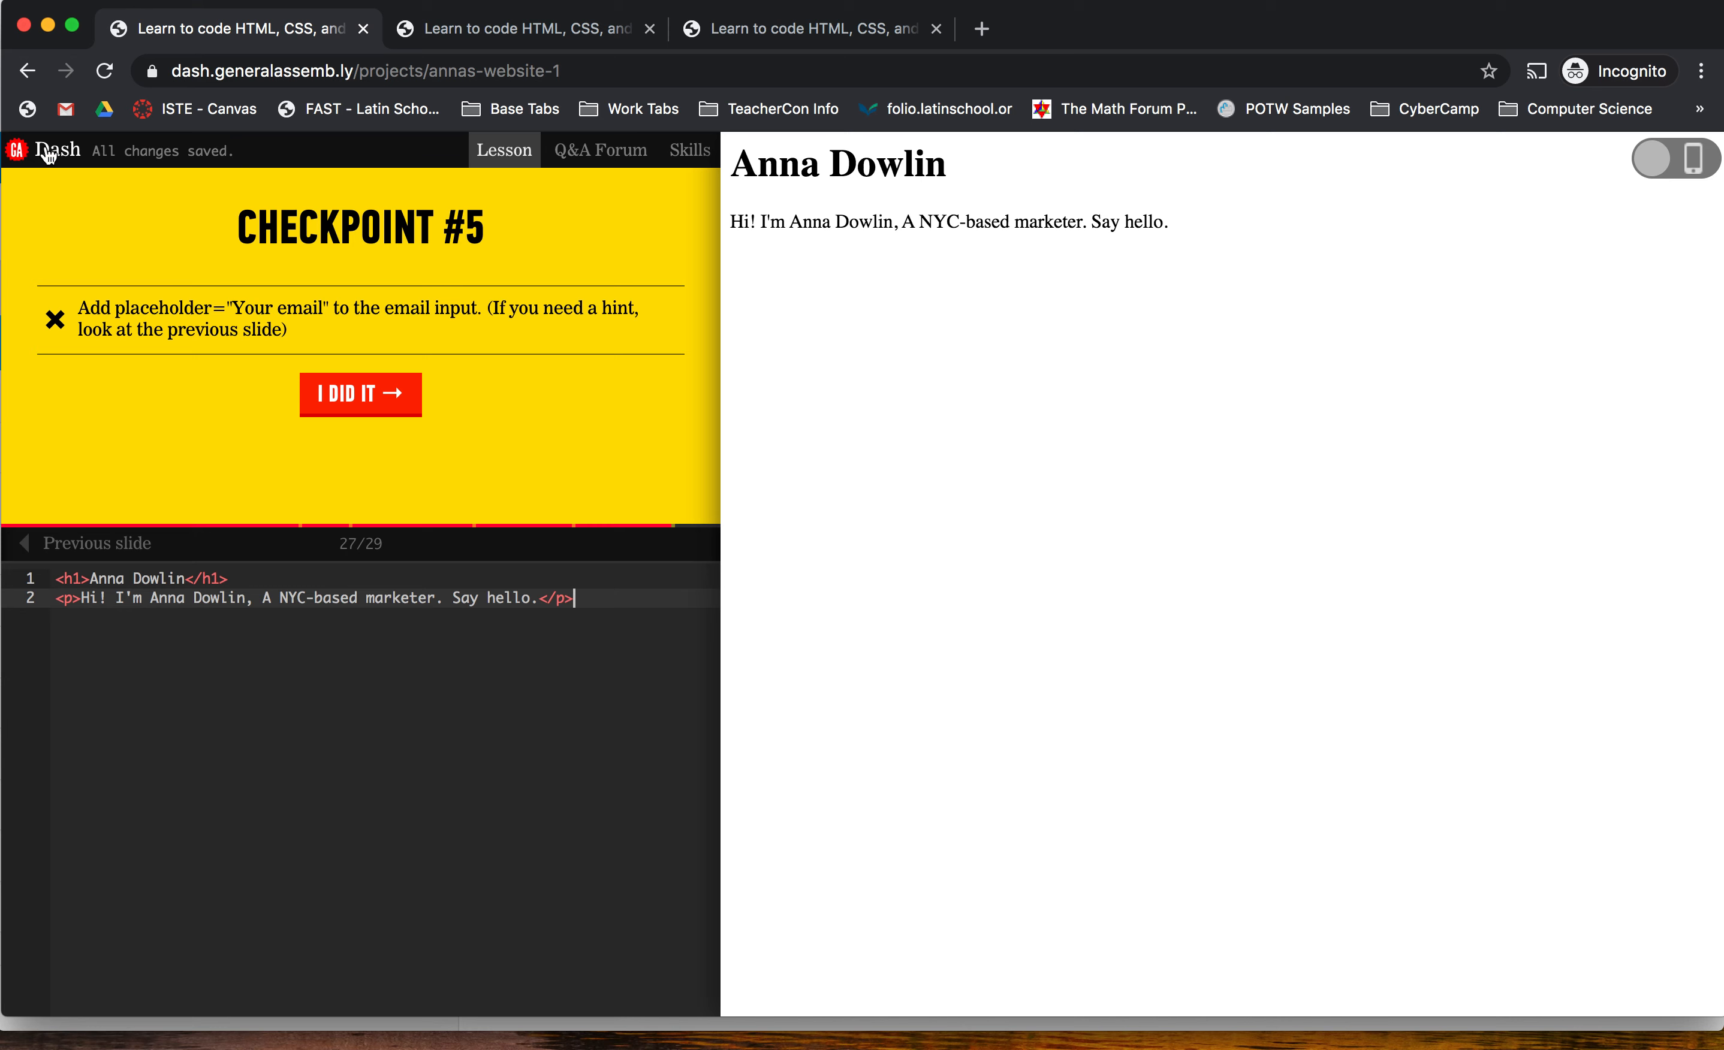
# - Show Lesson 3's completed Checkpoint #9 with the red submit button over a starry background
pyautogui.click(525, 26)
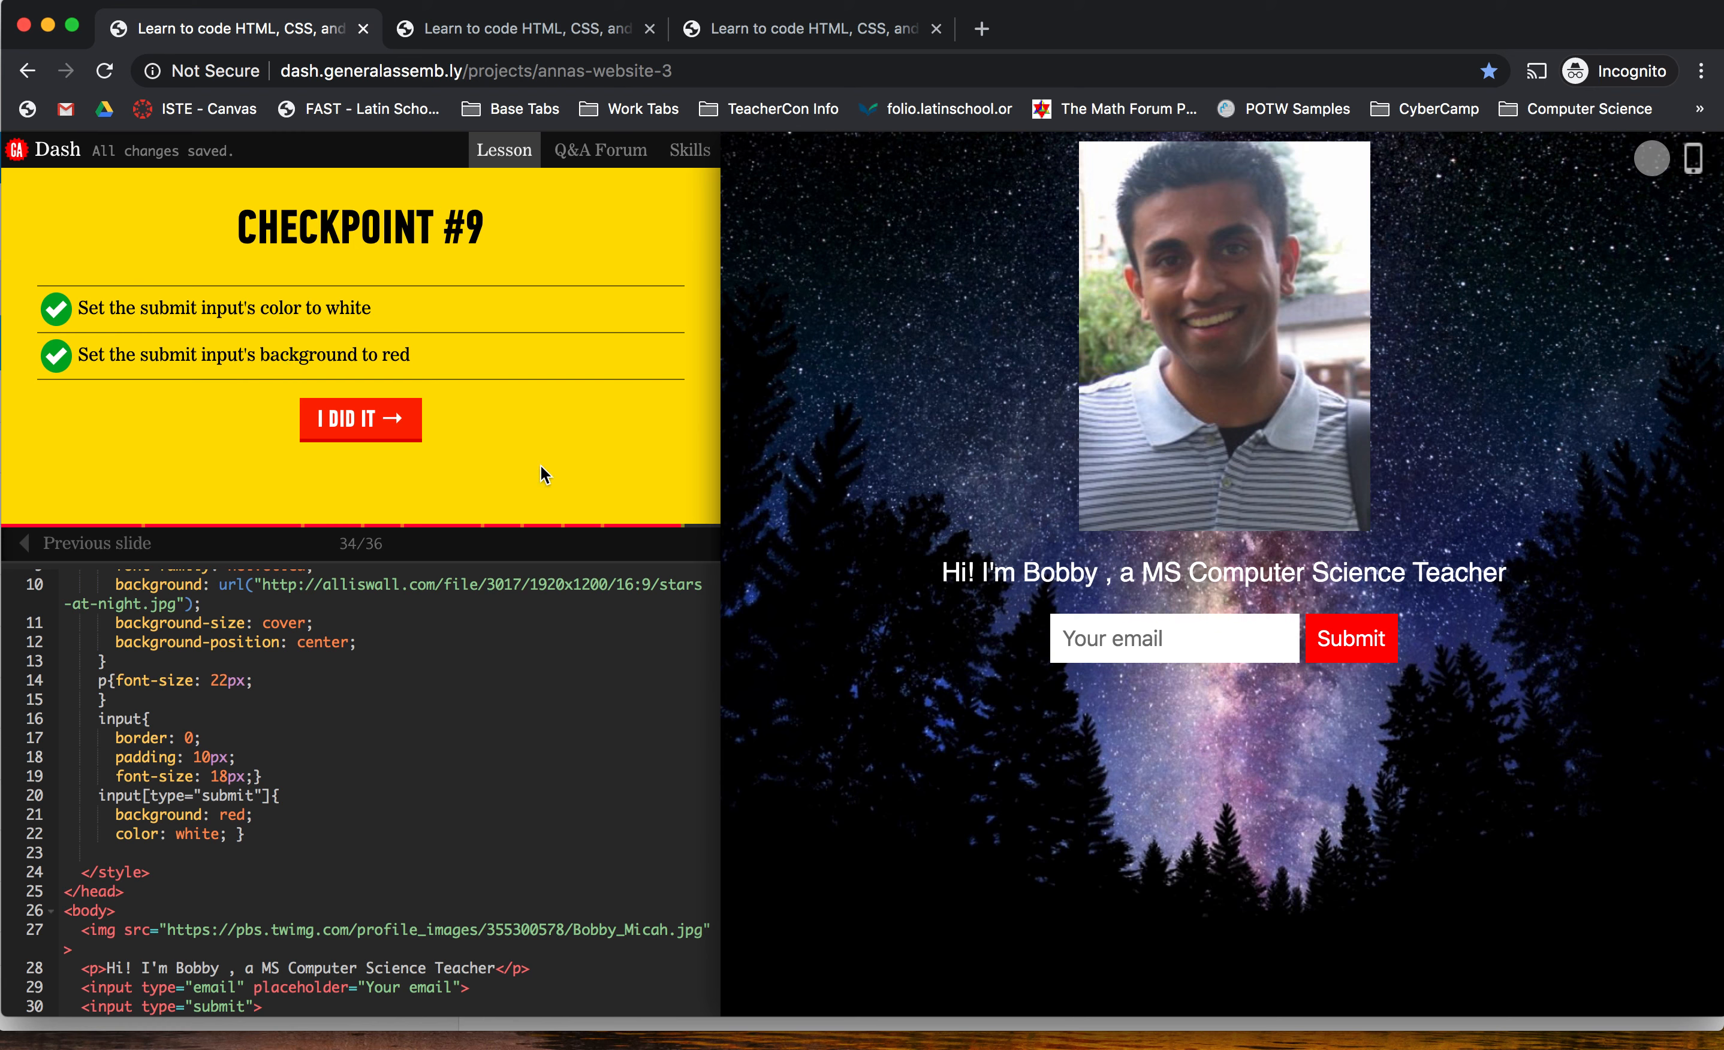
pyautogui.click(525, 27)
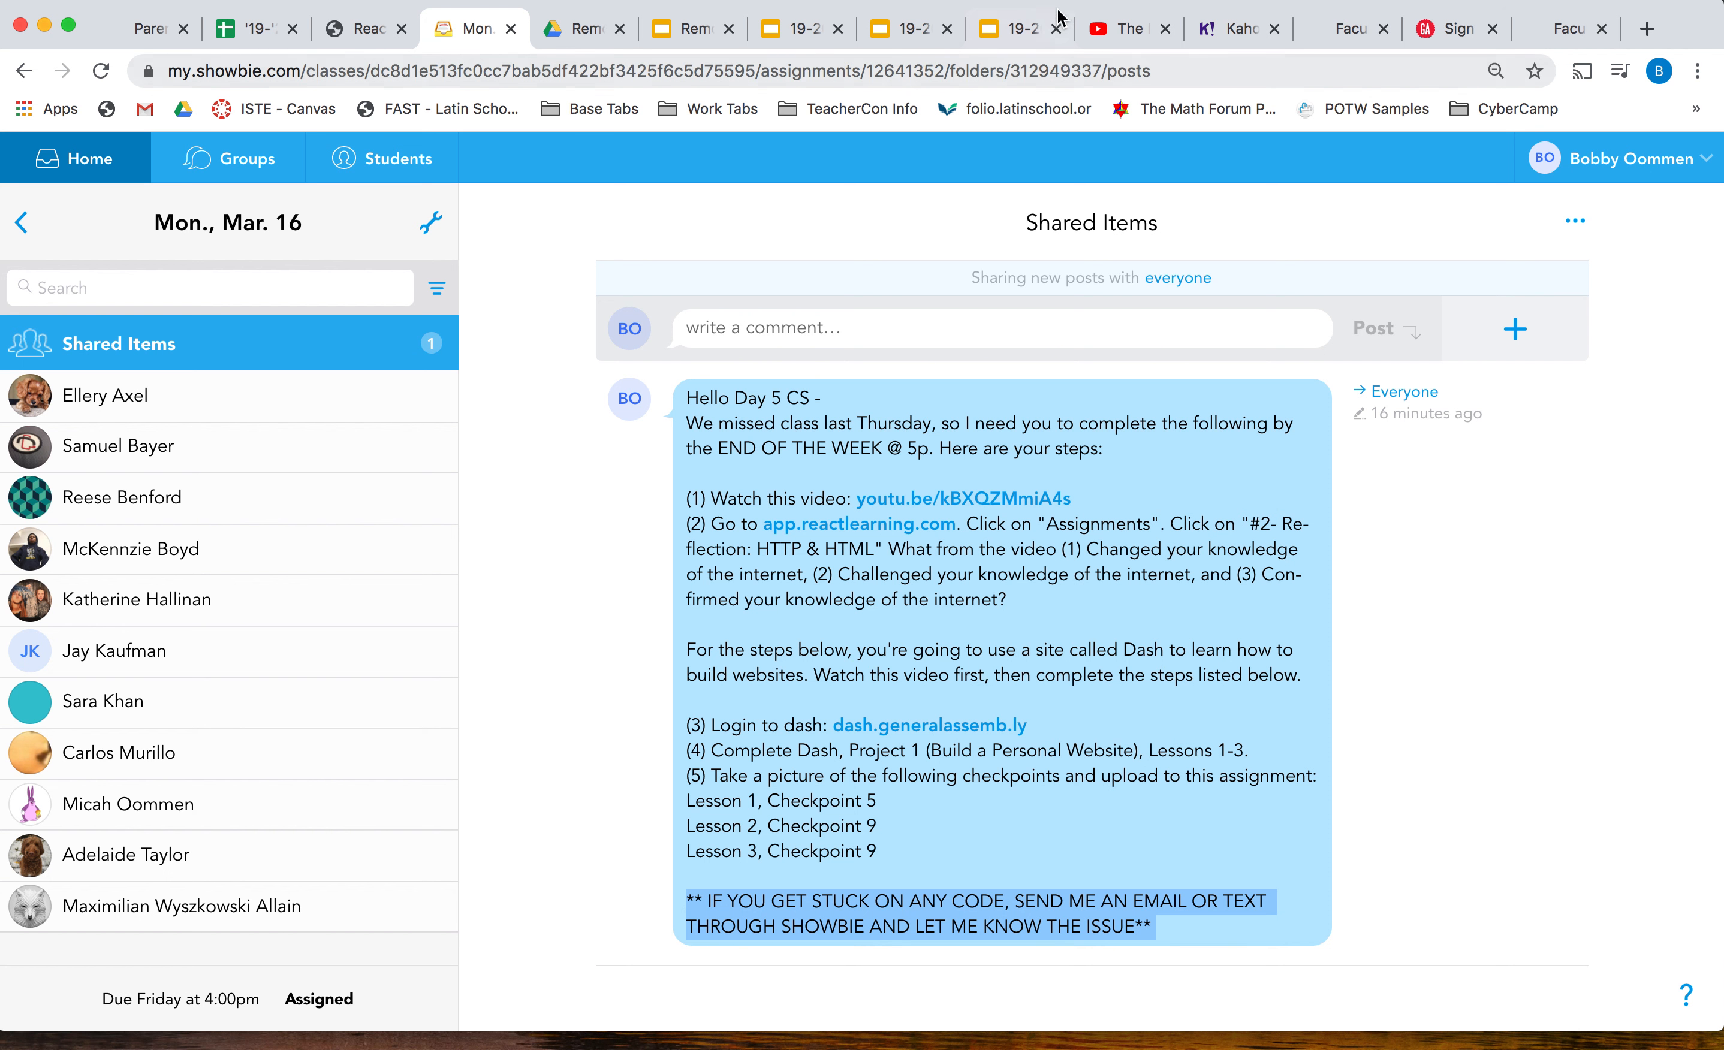
pyautogui.moveTo(1057, 15)
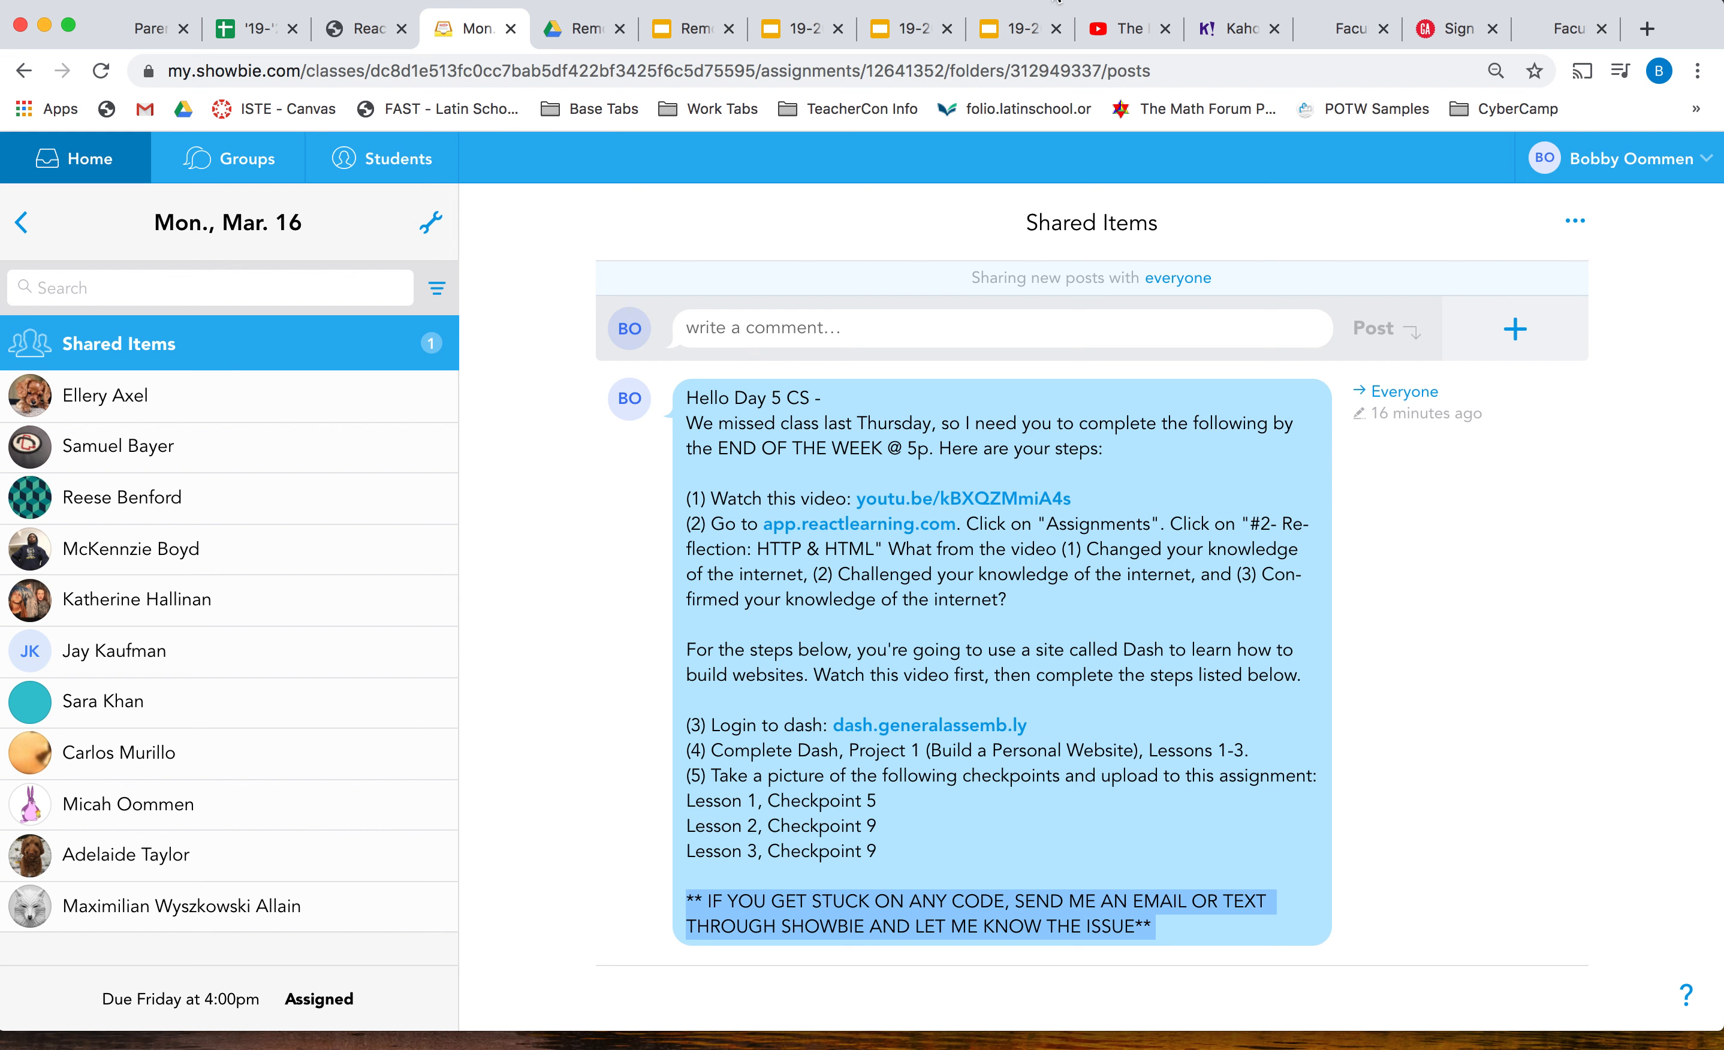